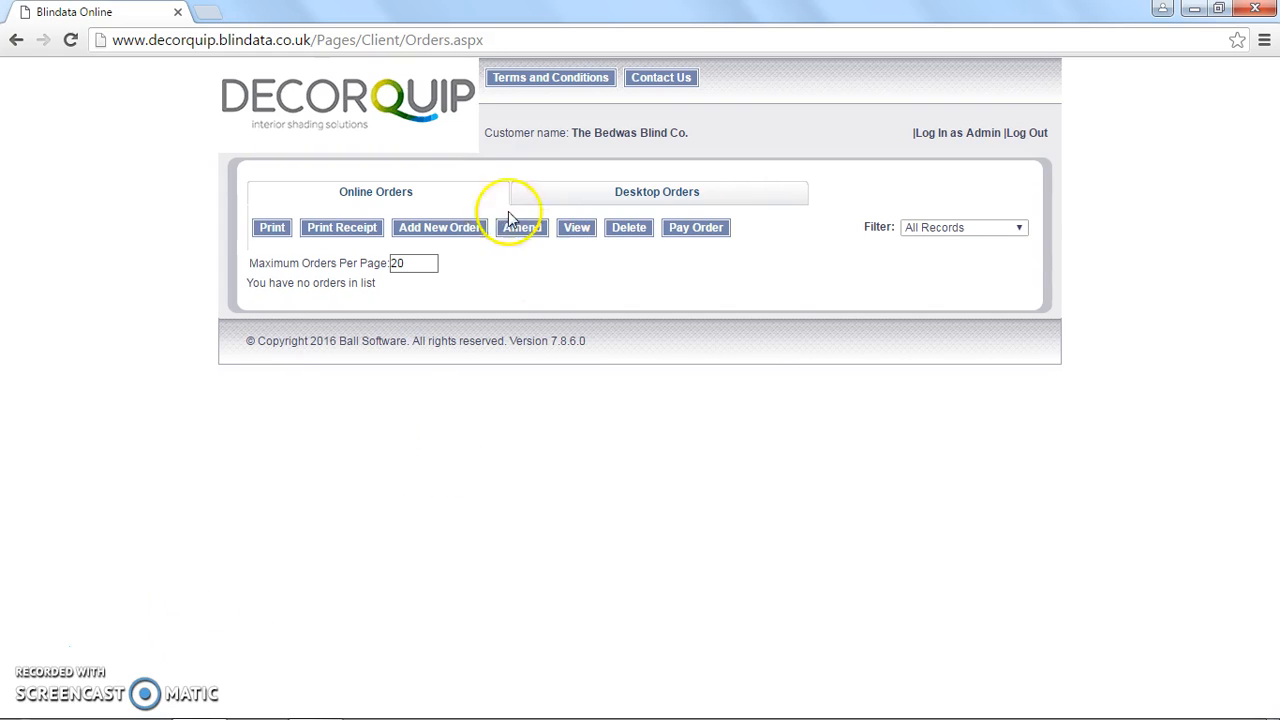
# Start a new online order for TEST1 with customer order number 'Rom'.
pyautogui.click(521, 227)
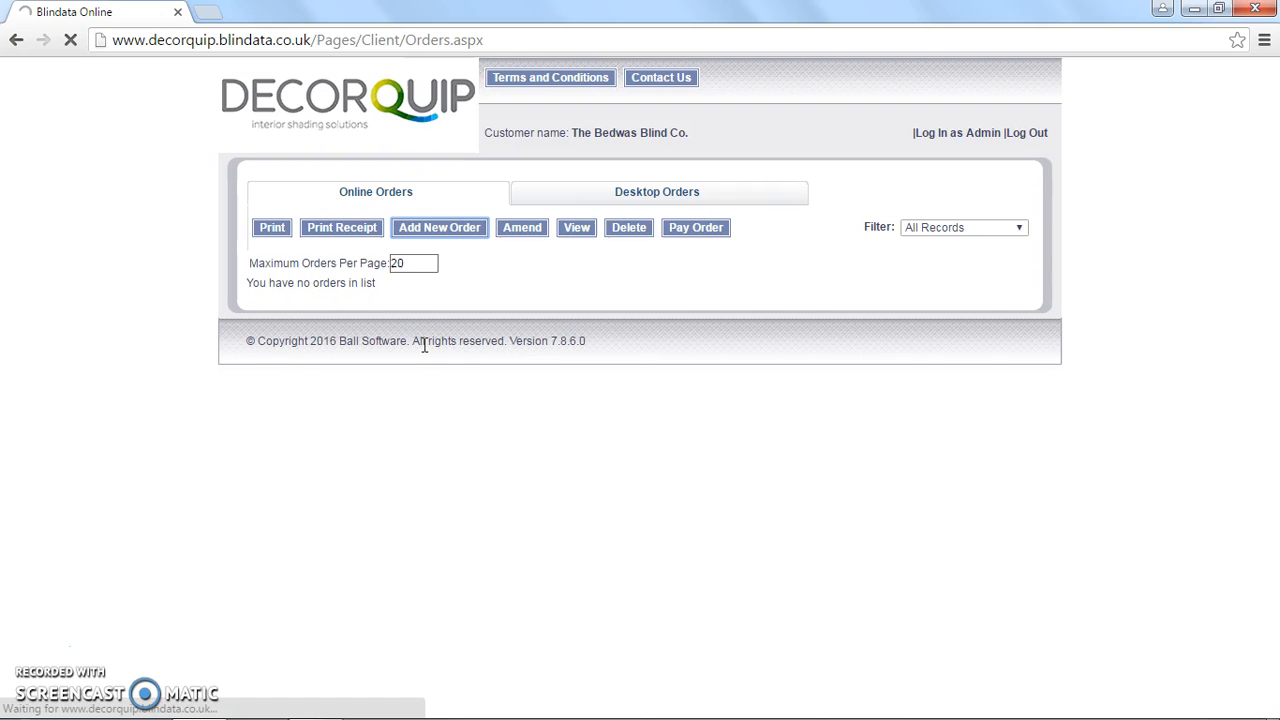
pyautogui.click(439, 227)
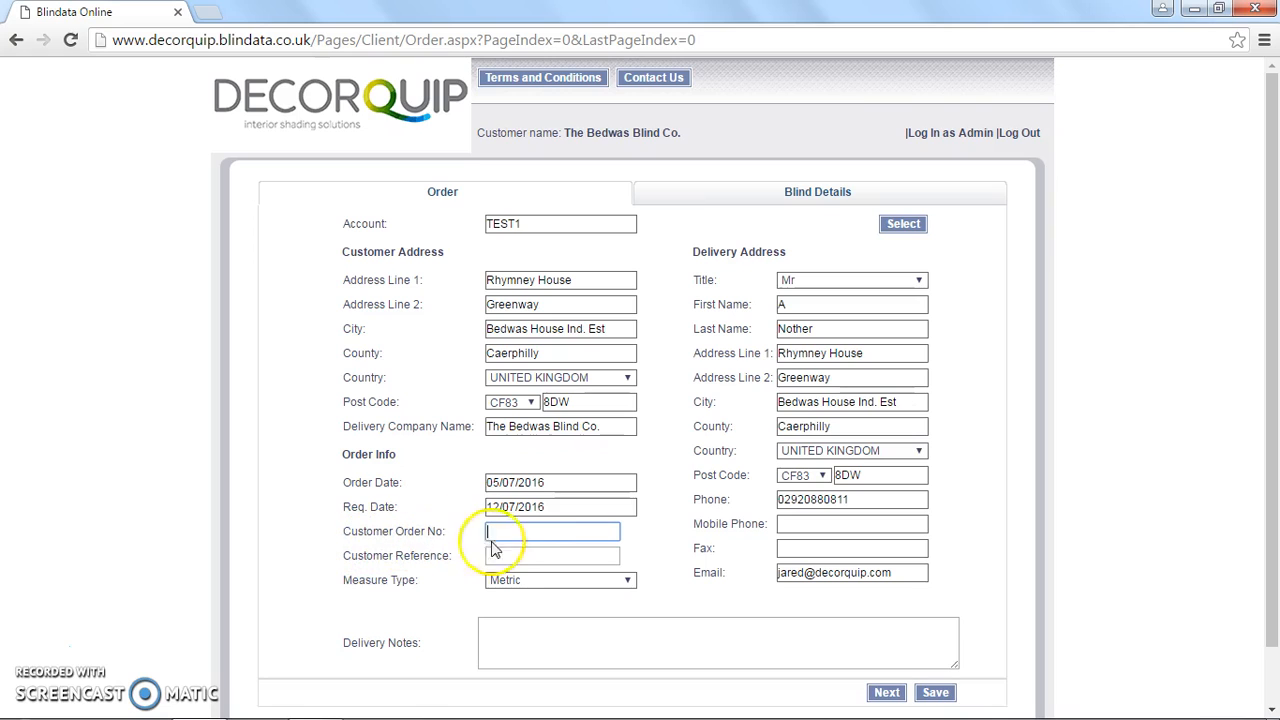
pyautogui.write('Rom')
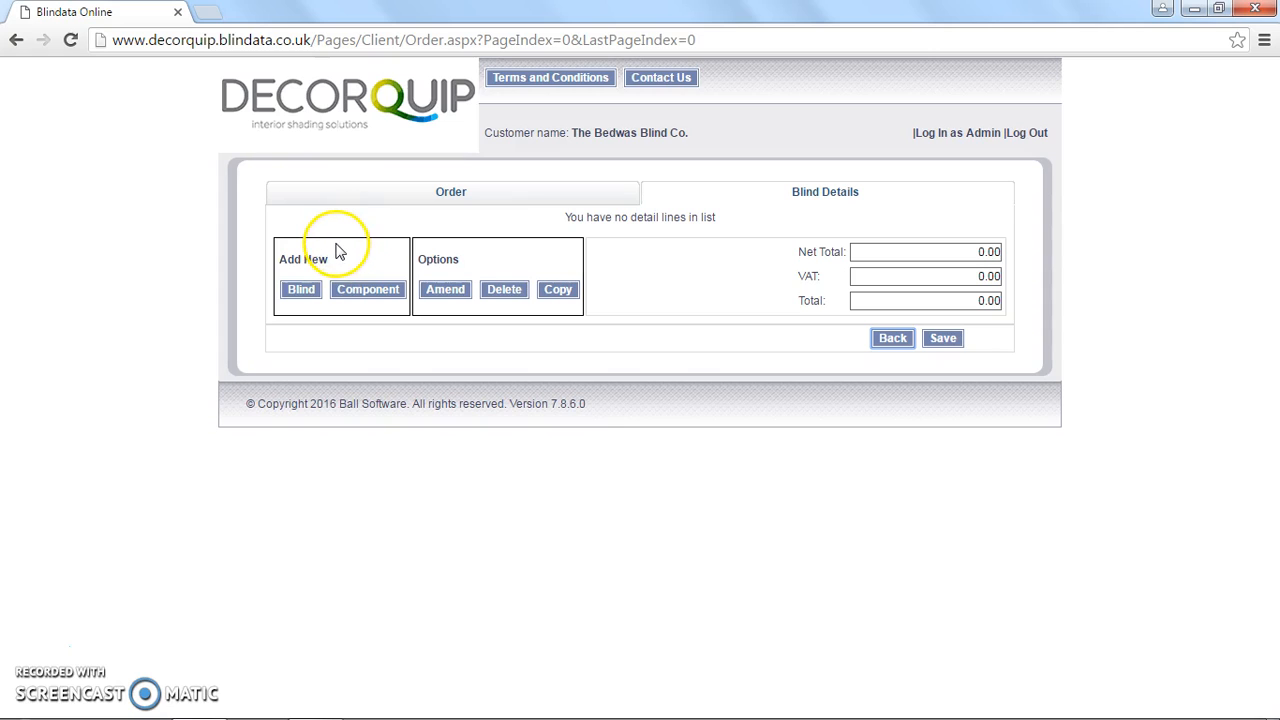
pyautogui.moveTo(290, 245)
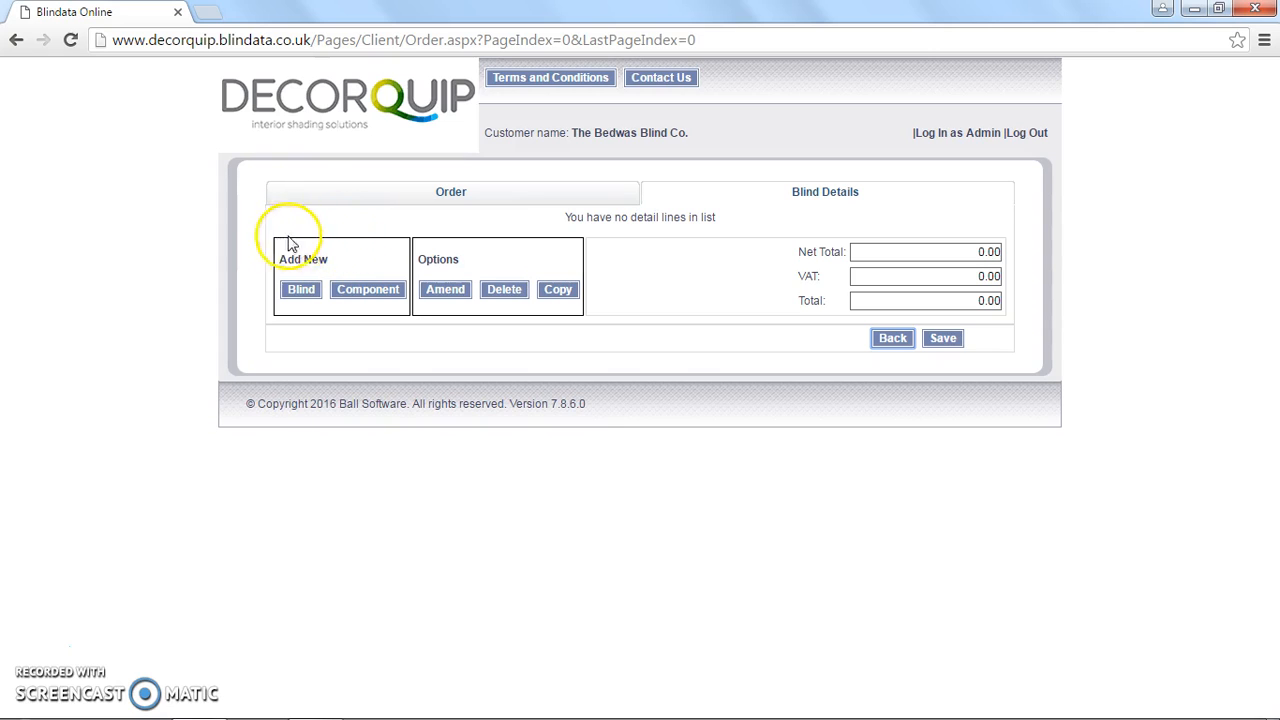
pyautogui.moveTo(296, 310)
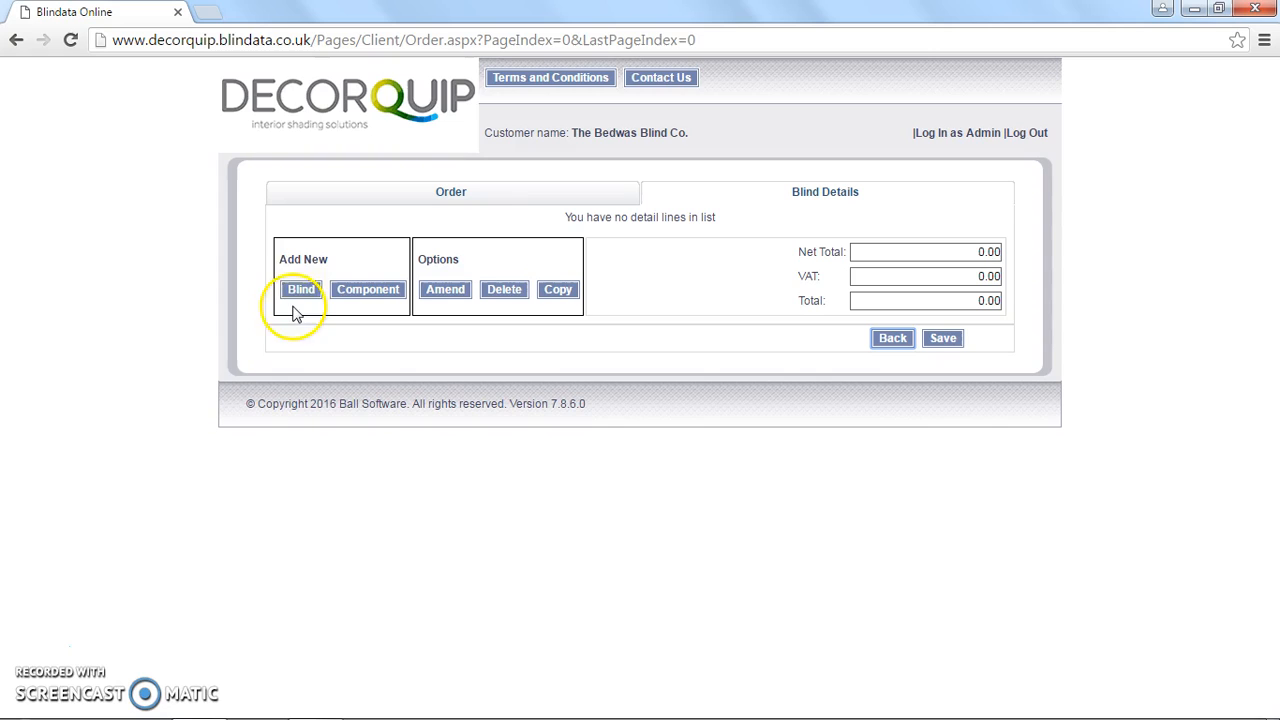
# Begin adding a new blind line from Add New on Blind Details.
pyautogui.click(301, 289)
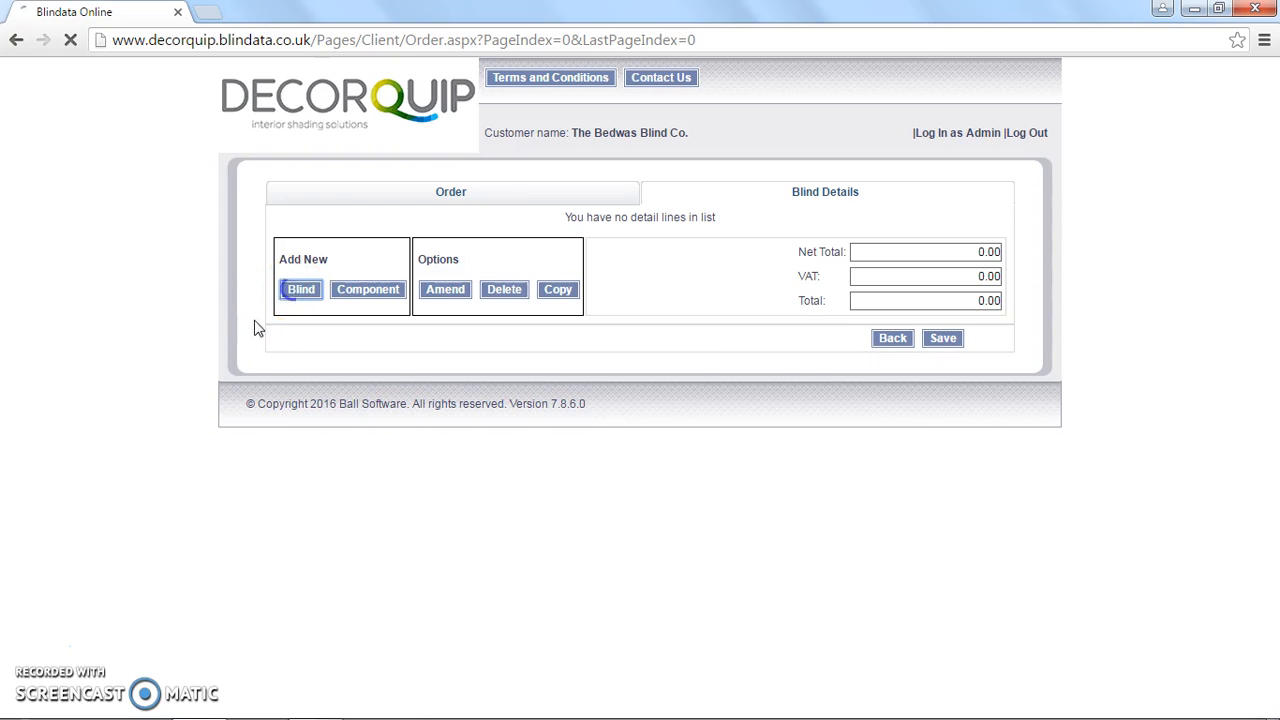
pyautogui.click(301, 289)
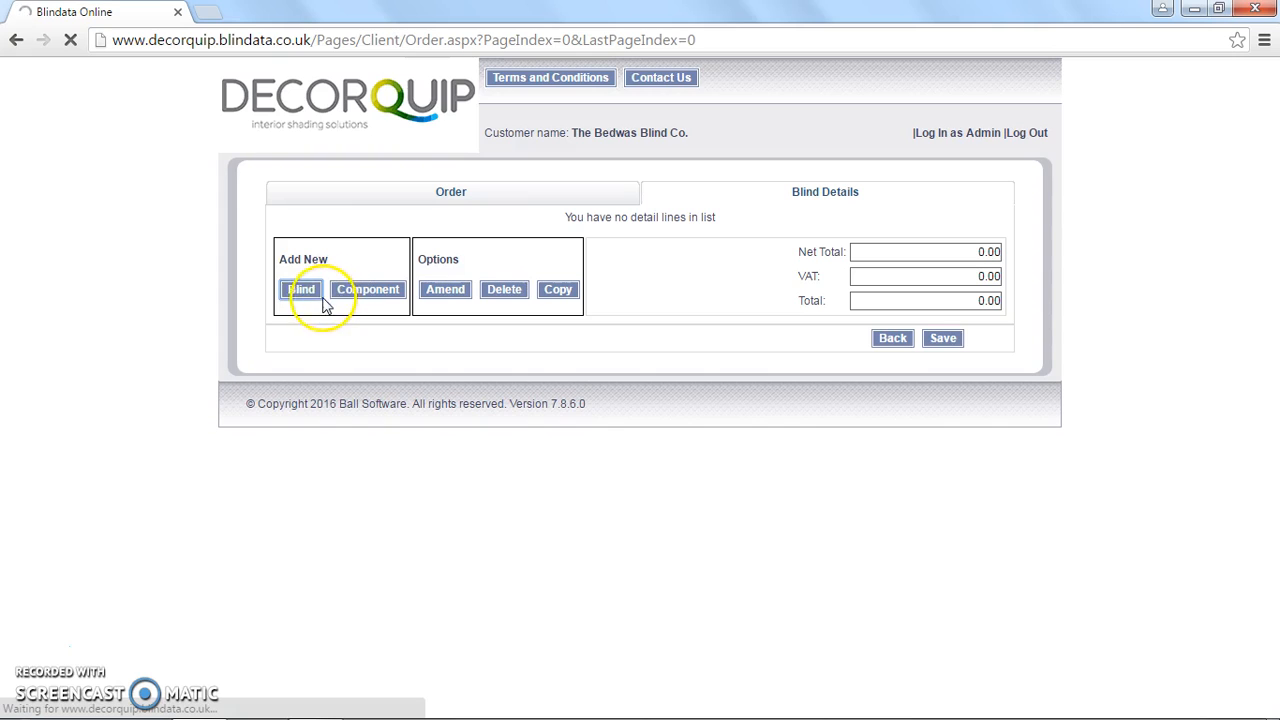
pyautogui.click(301, 289)
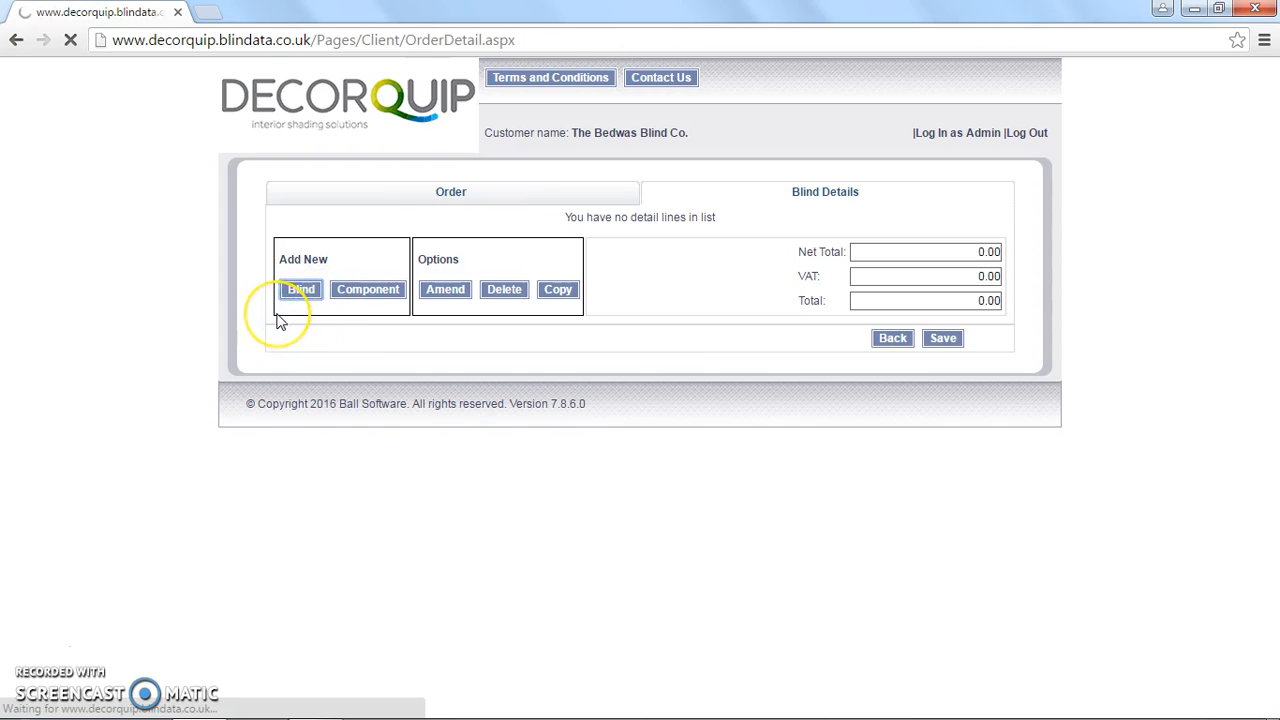
# Set the new blind line's type to Roman.
pyautogui.click(301, 289)
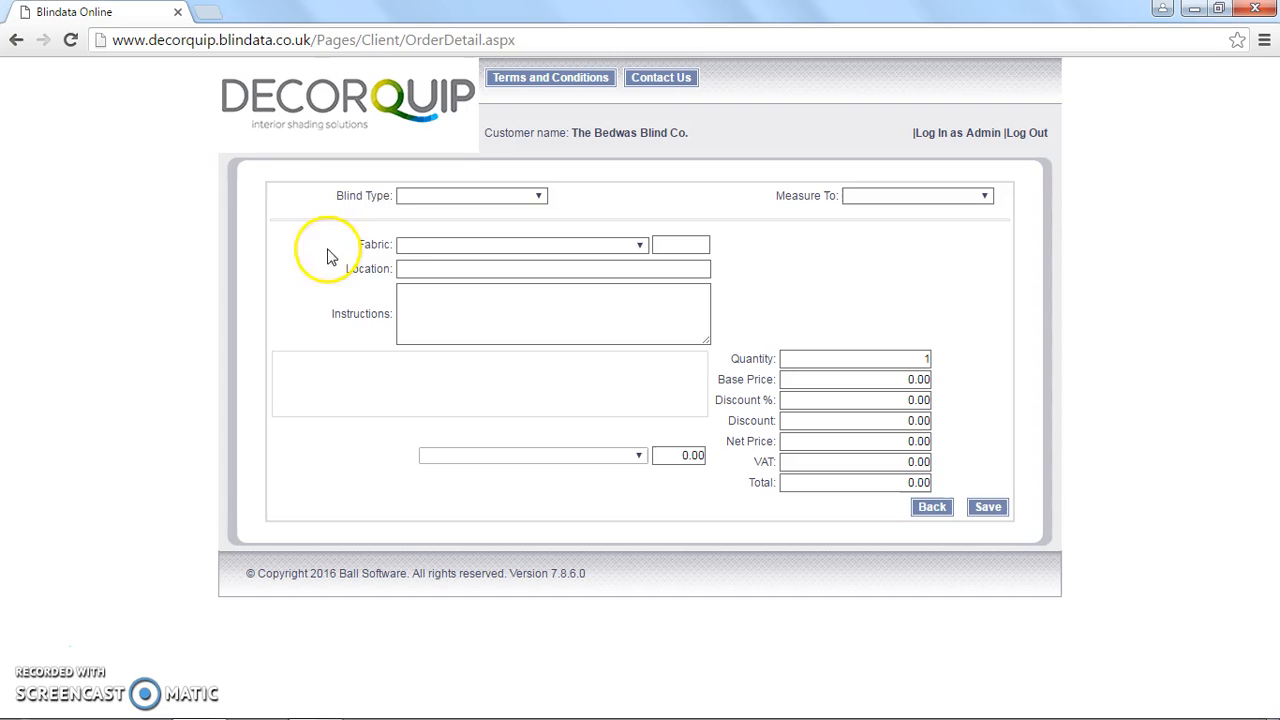
pyautogui.moveTo(458, 176)
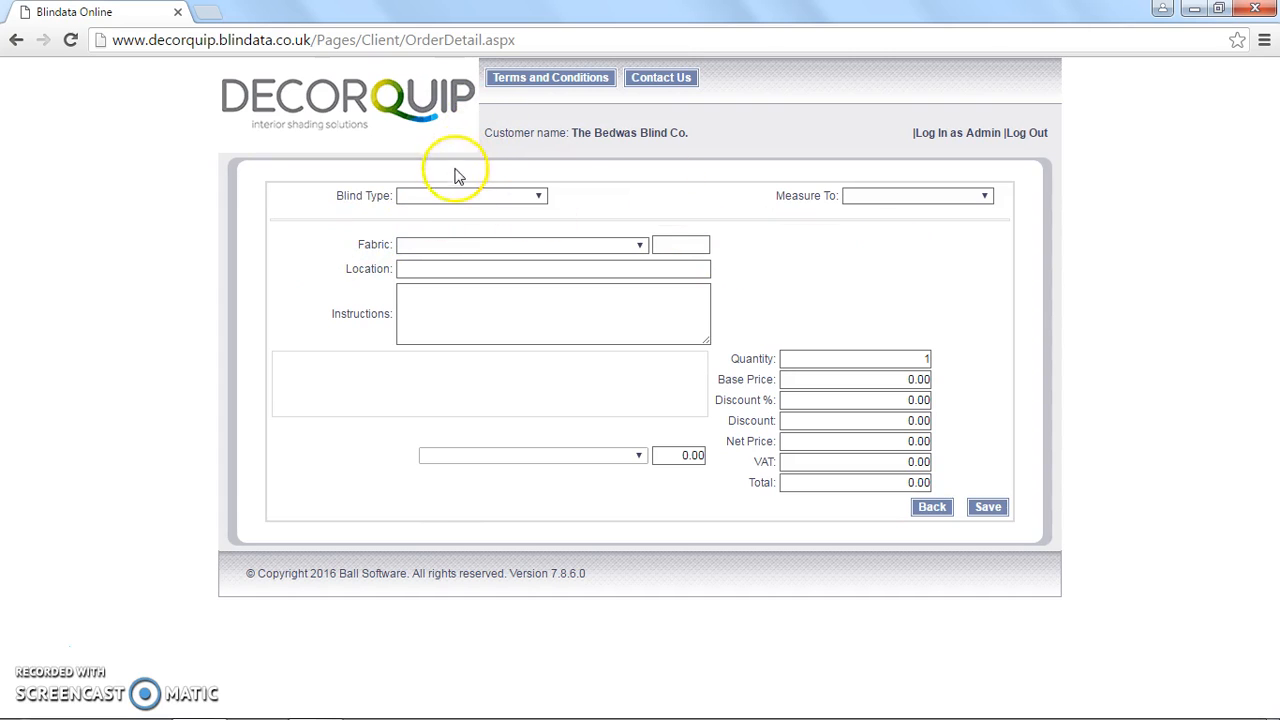
pyautogui.moveTo(463, 200)
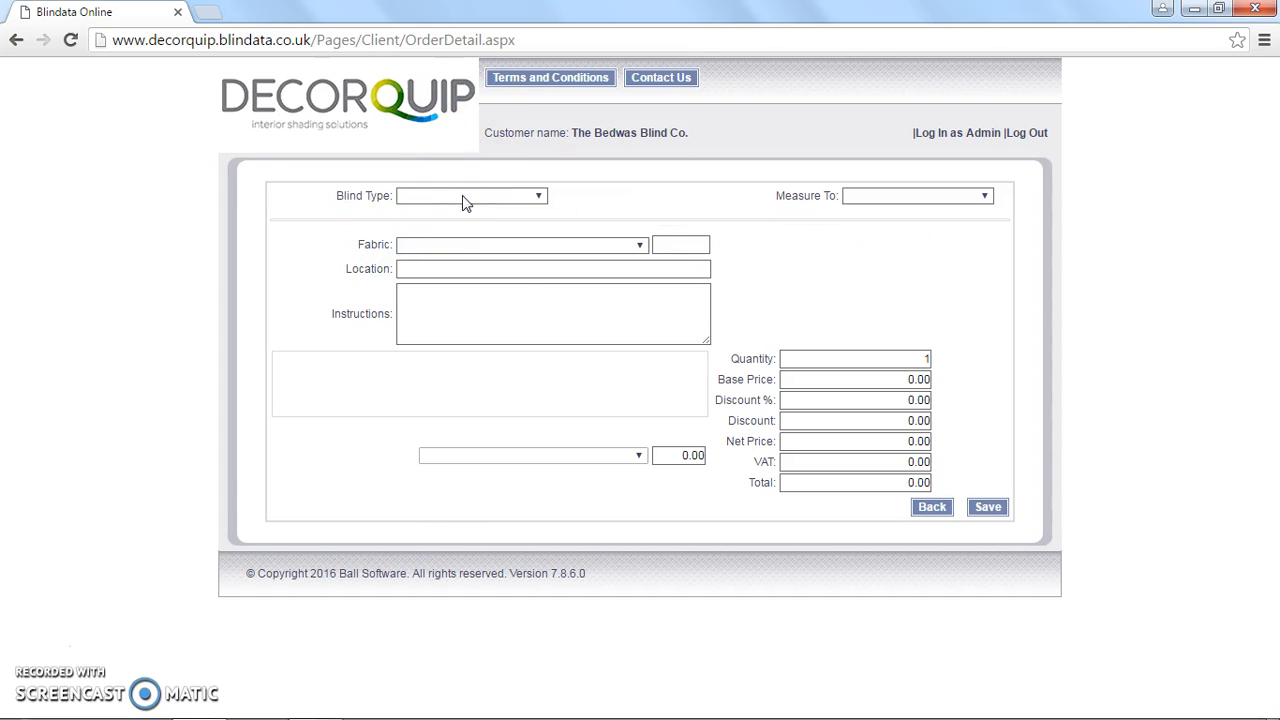
pyautogui.click(470, 195)
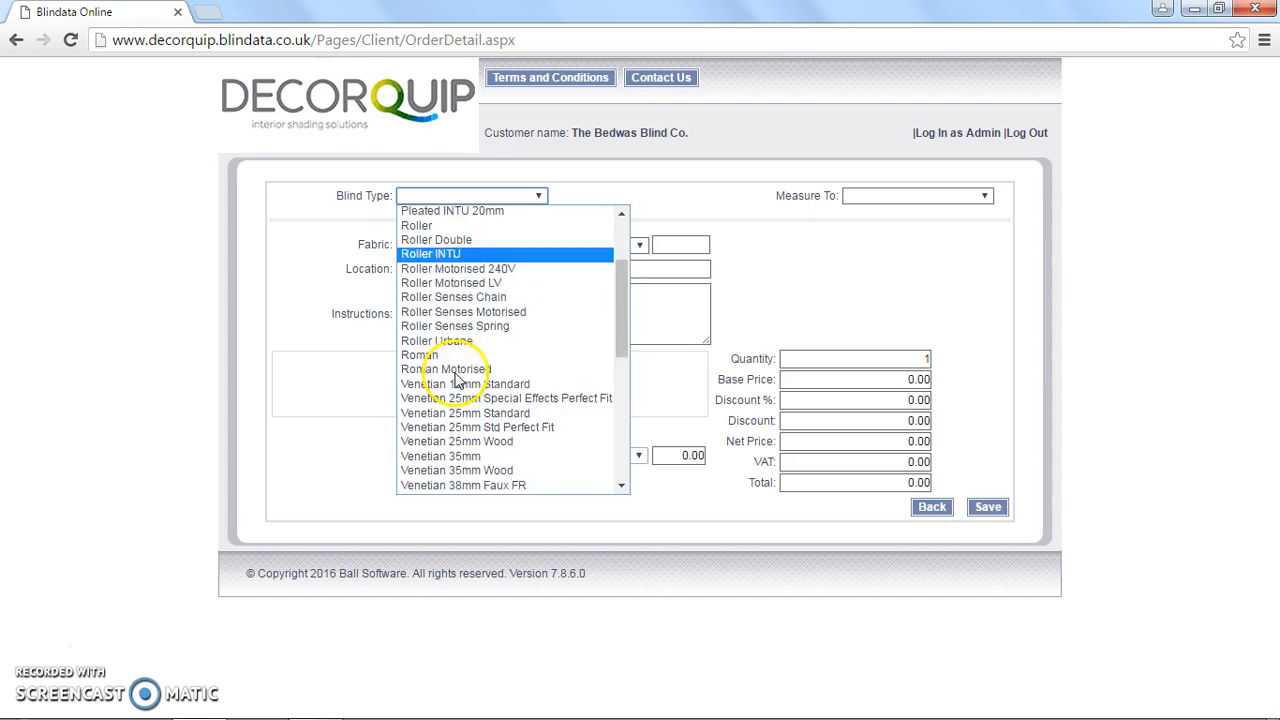
pyautogui.click(419, 354)
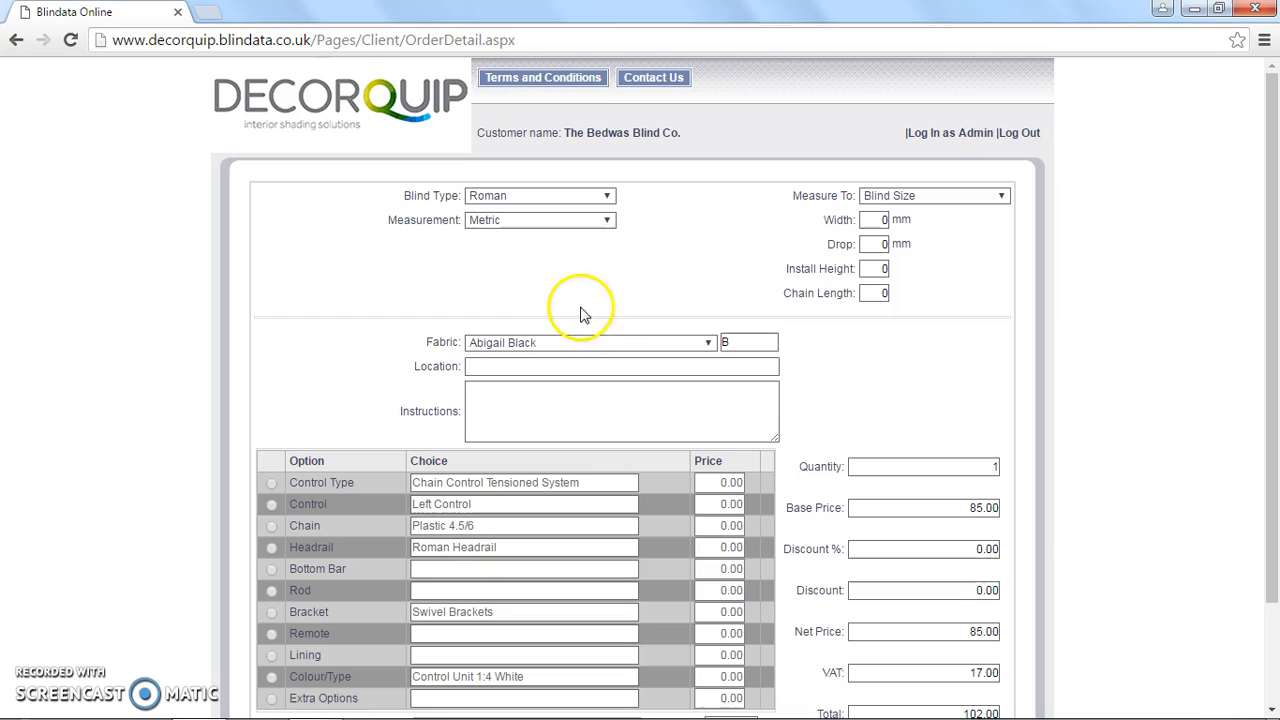
pyautogui.moveTo(780, 240)
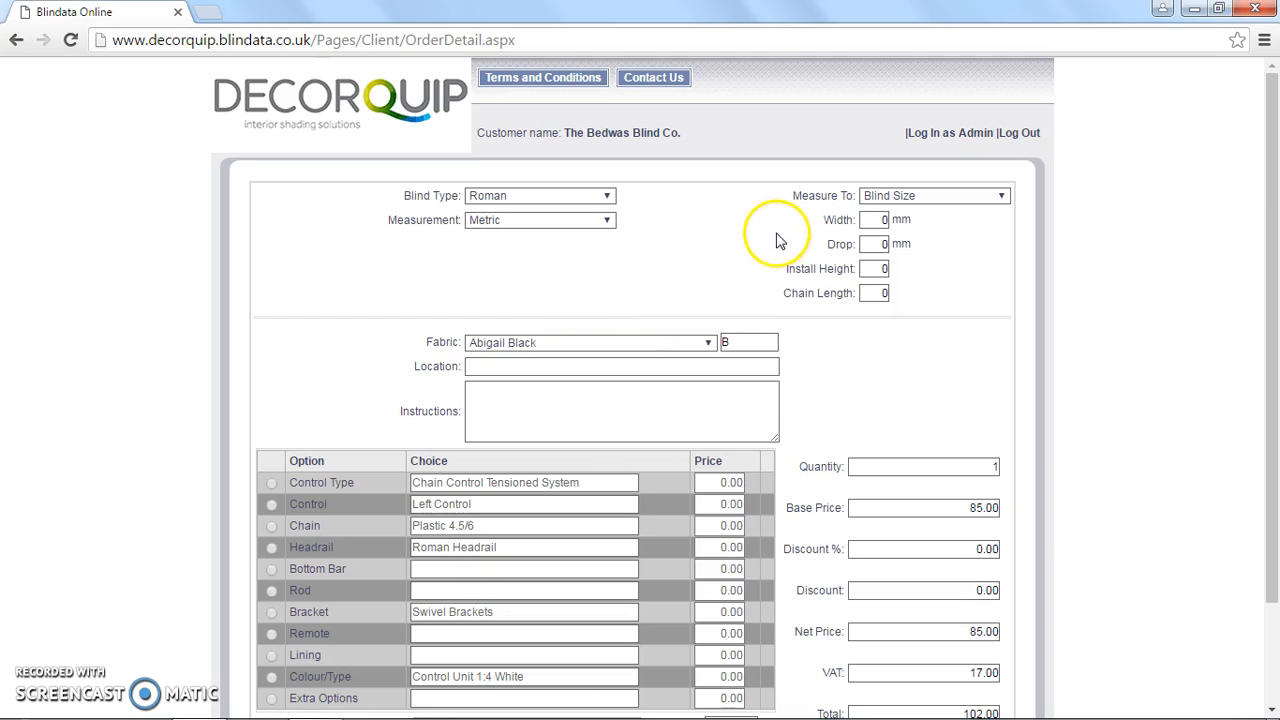
pyautogui.moveTo(658, 215)
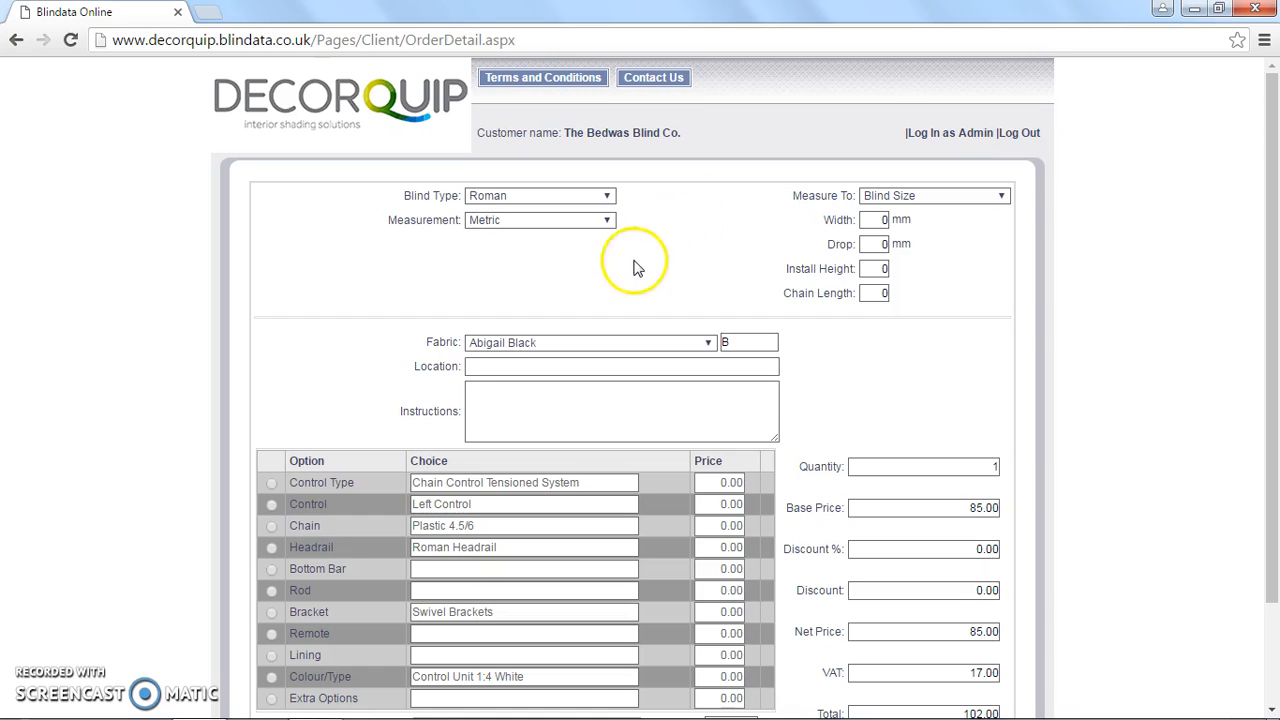
pyautogui.moveTo(782, 268)
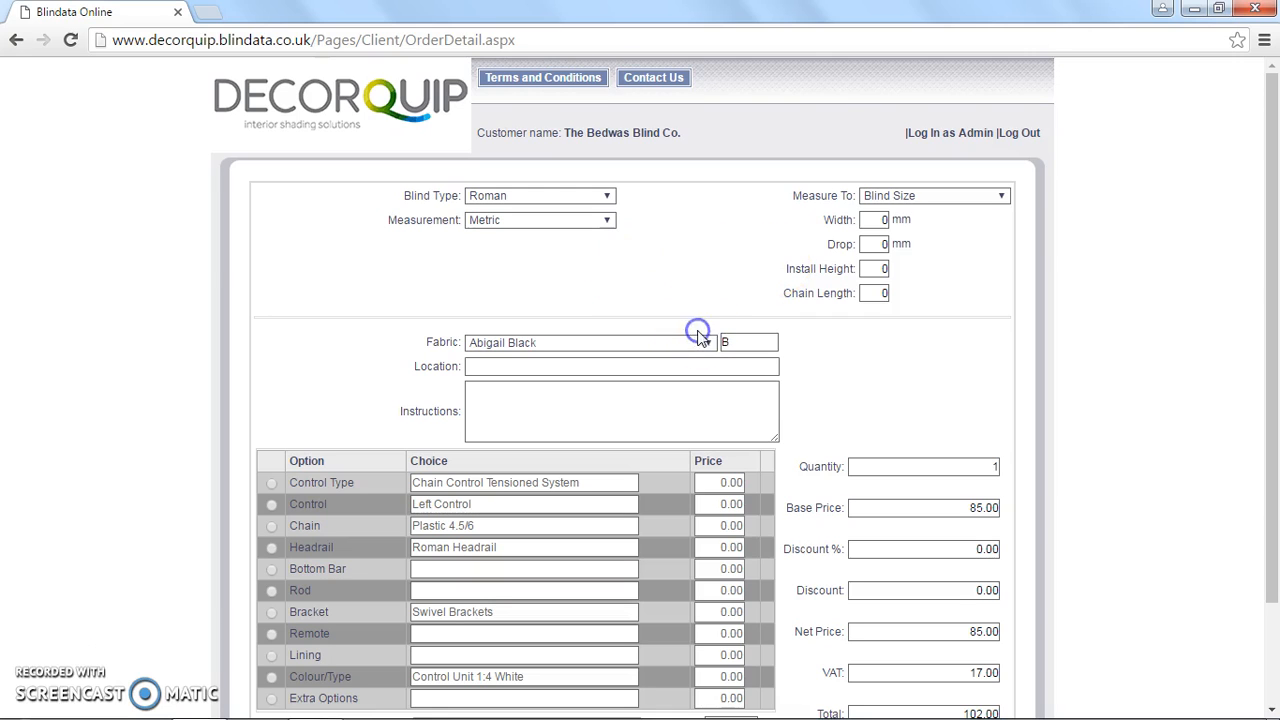
# Choose Headrail Only Roman as the fabric, dropping the base price to 23.00.
pyautogui.click(590, 342)
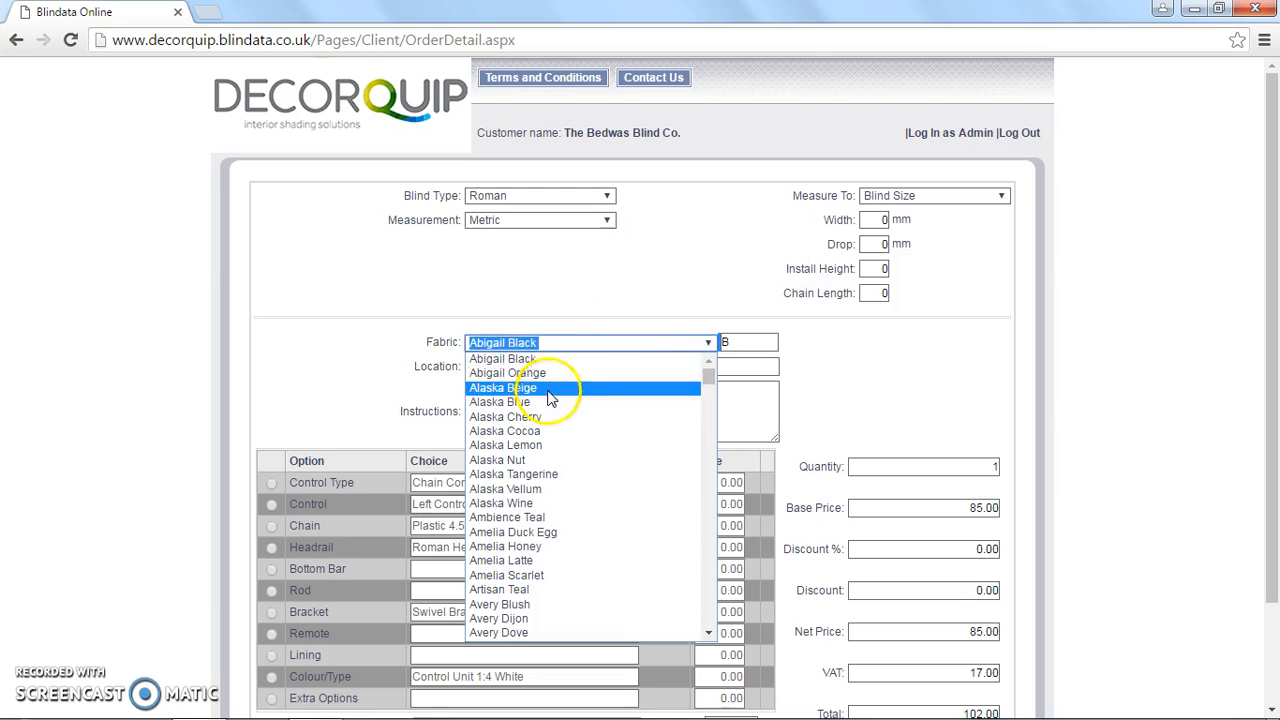
pyautogui.scroll(-3)
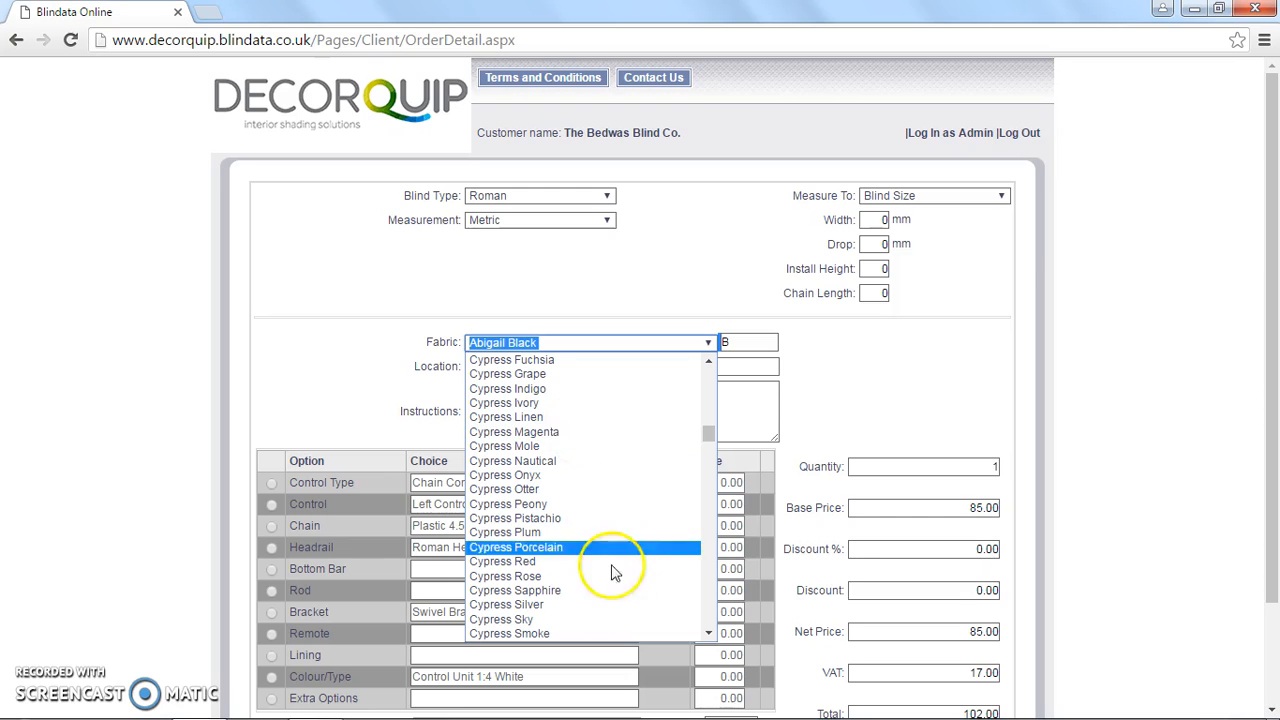
pyautogui.scroll(-3)
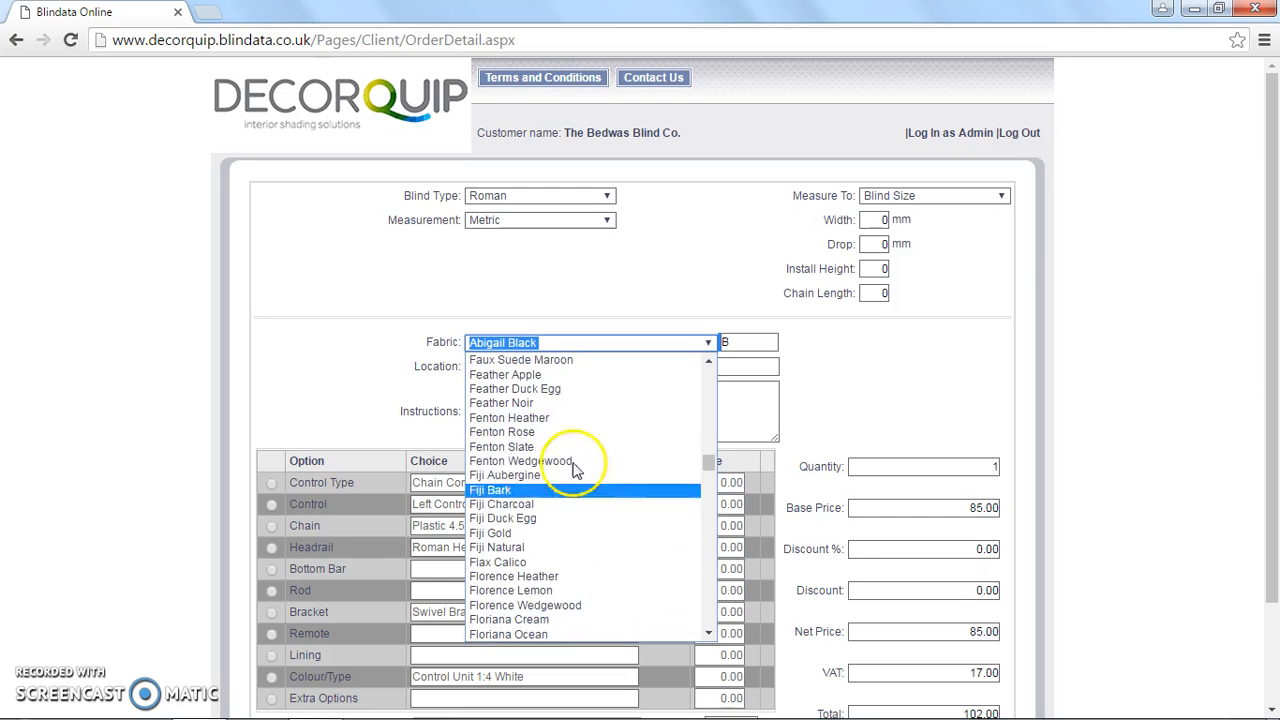
pyautogui.scroll(-3)
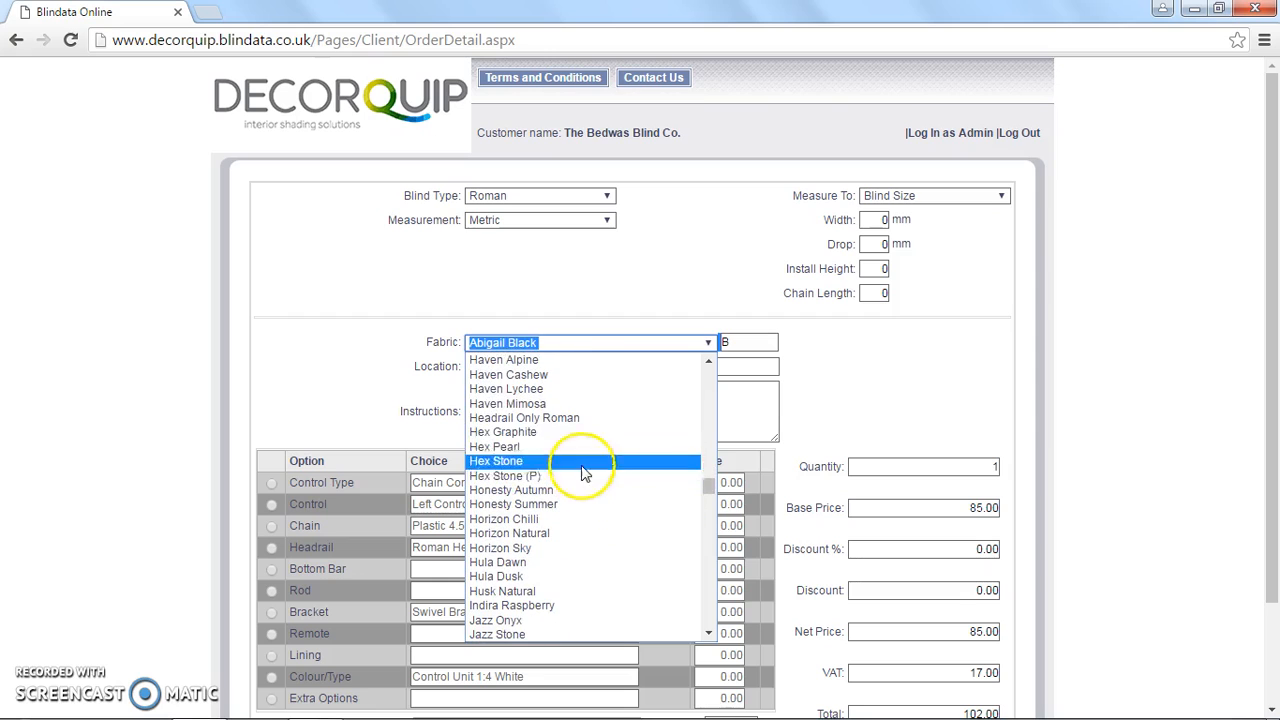
pyautogui.click(524, 417)
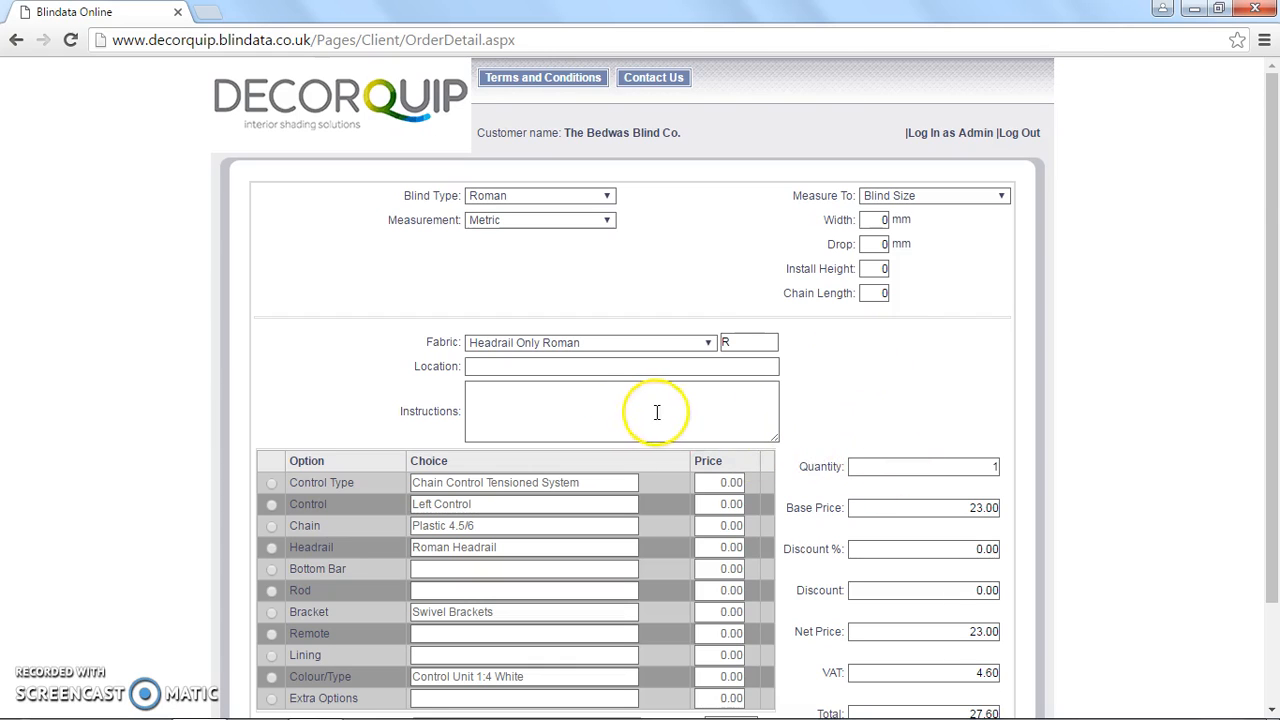
pyautogui.moveTo(720, 503)
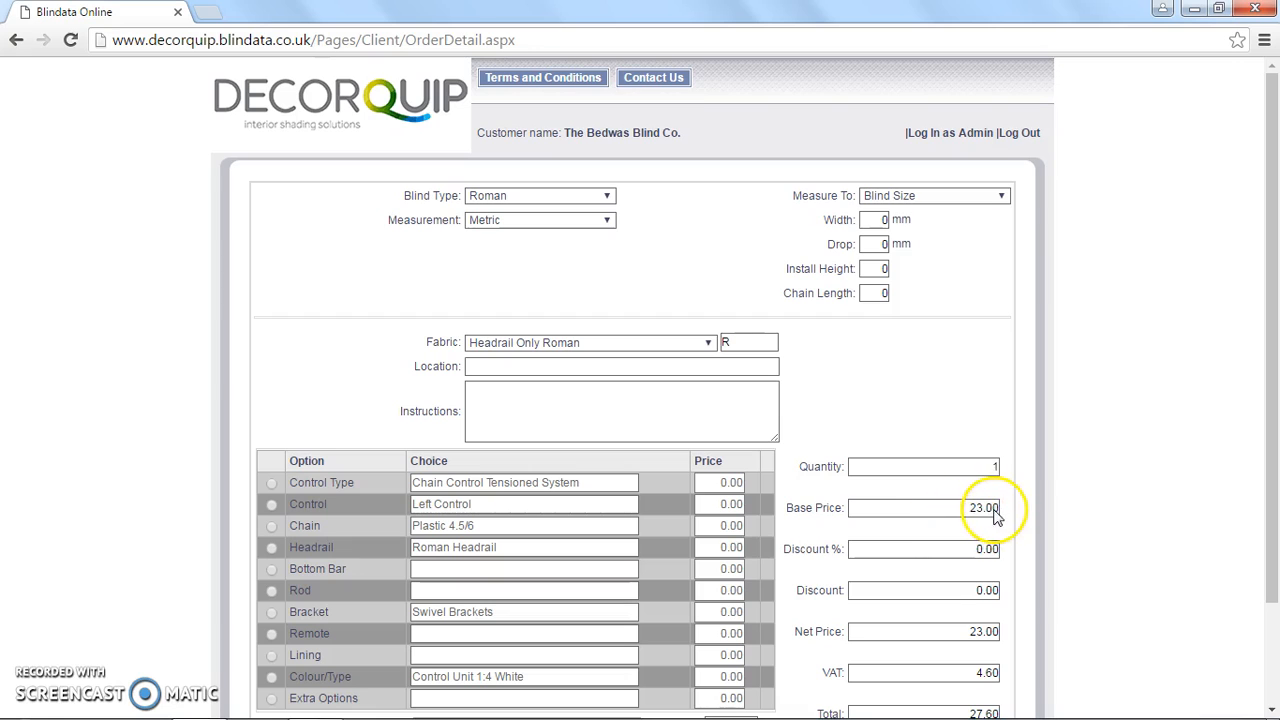
pyautogui.moveTo(905, 205)
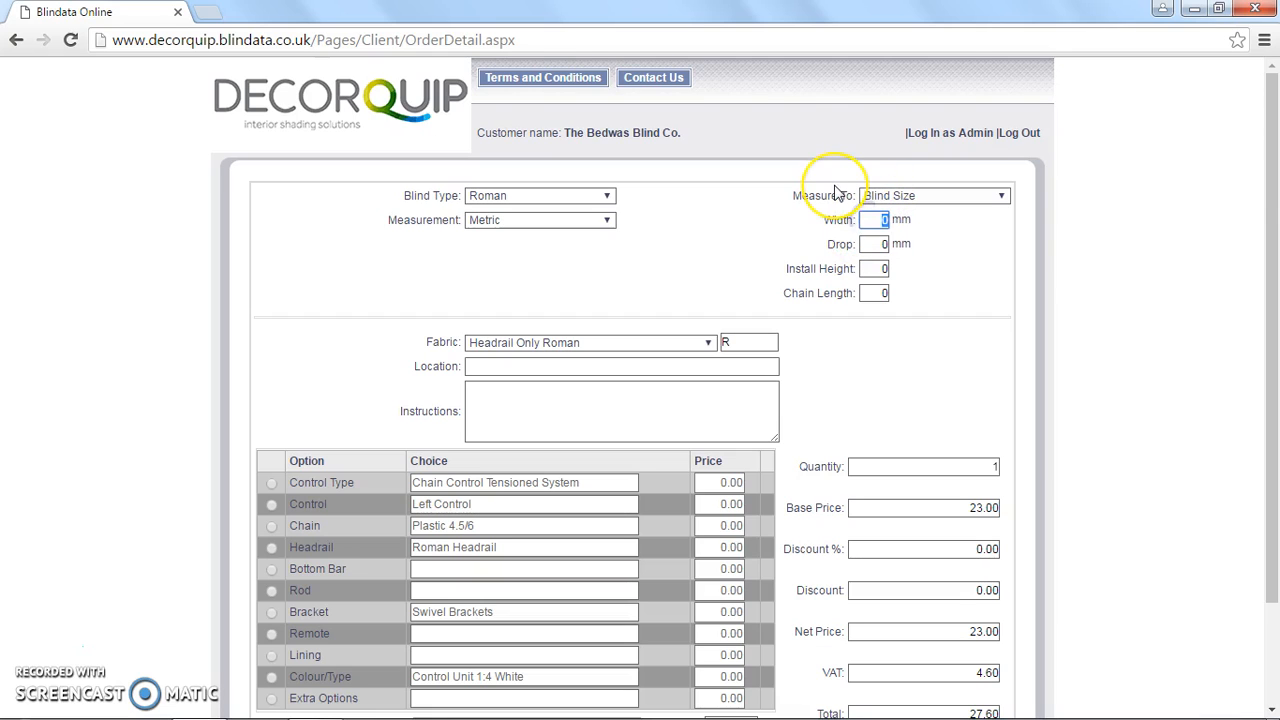
# Enter 1000 for the blind's width, drop and chain length.
pyautogui.write('1000')
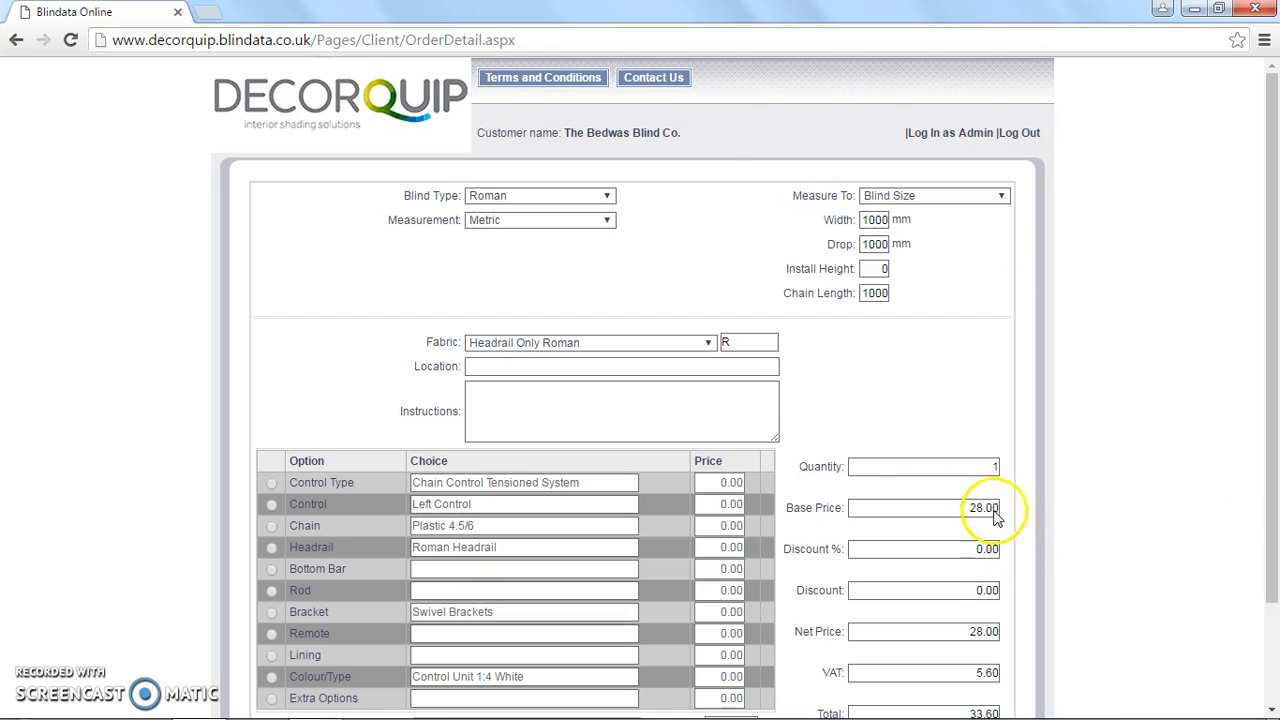
pyautogui.moveTo(950, 512)
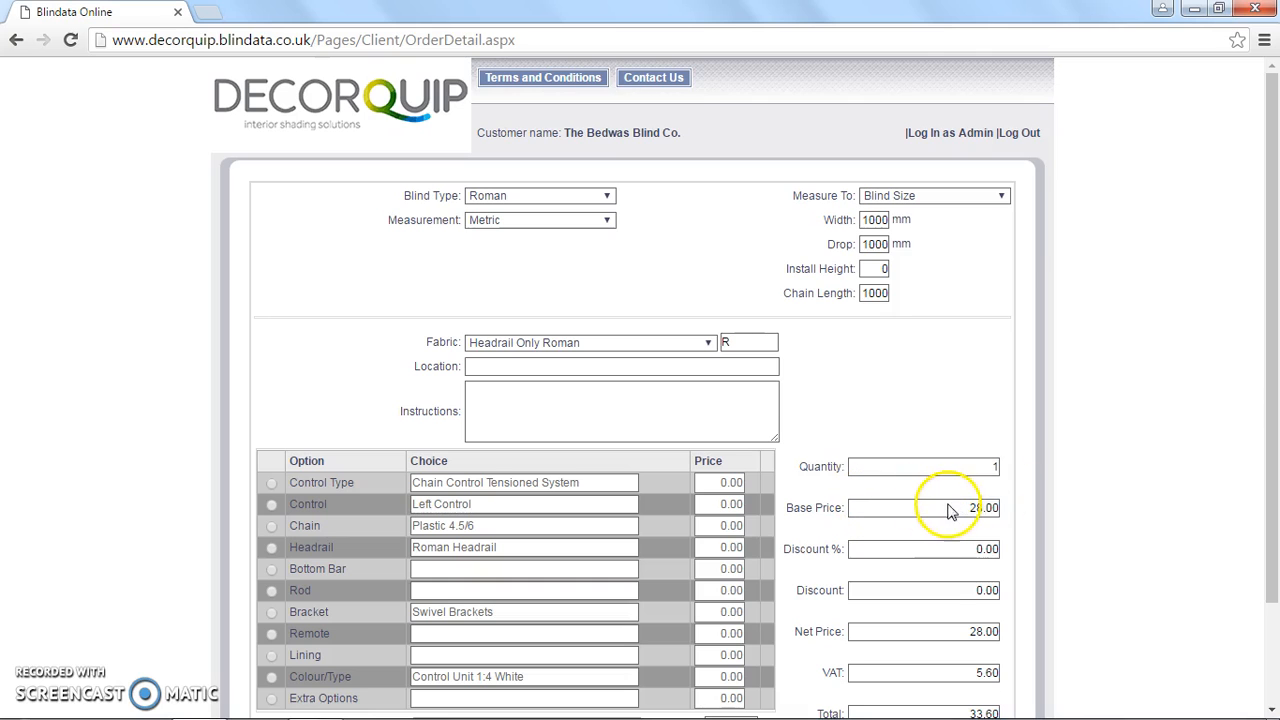
pyautogui.scroll(-3)
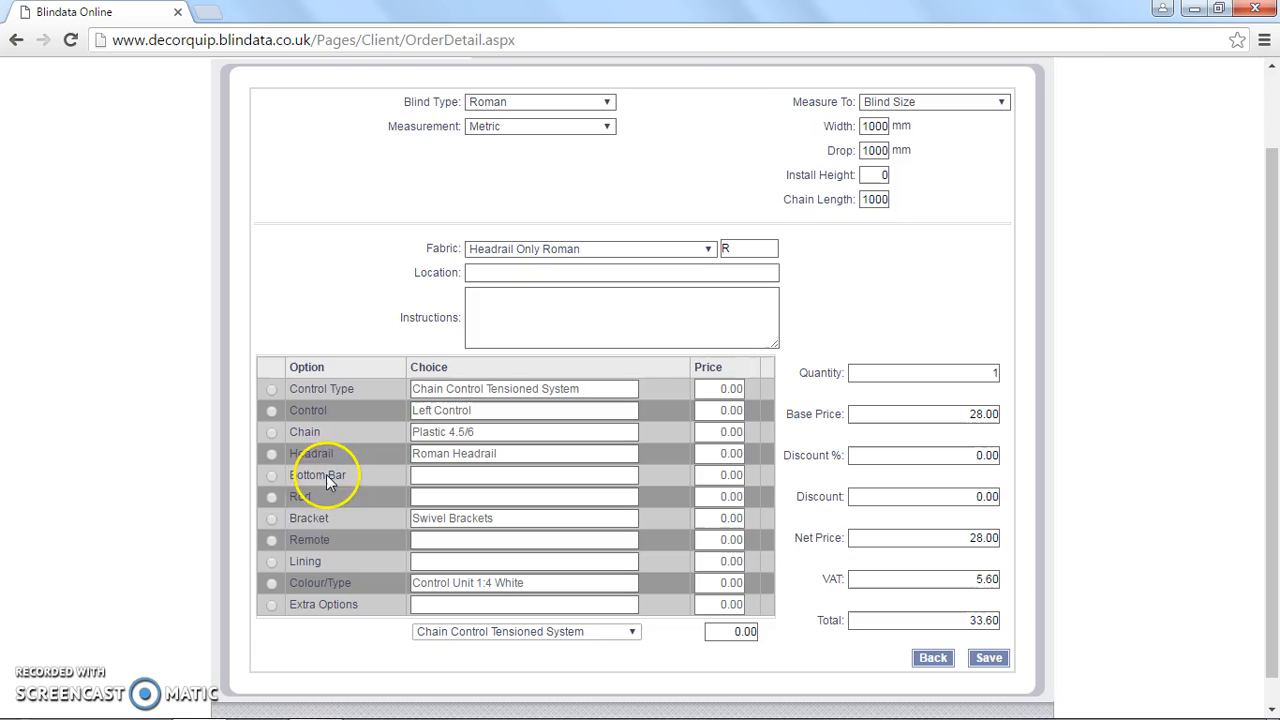
pyautogui.moveTo(372, 447)
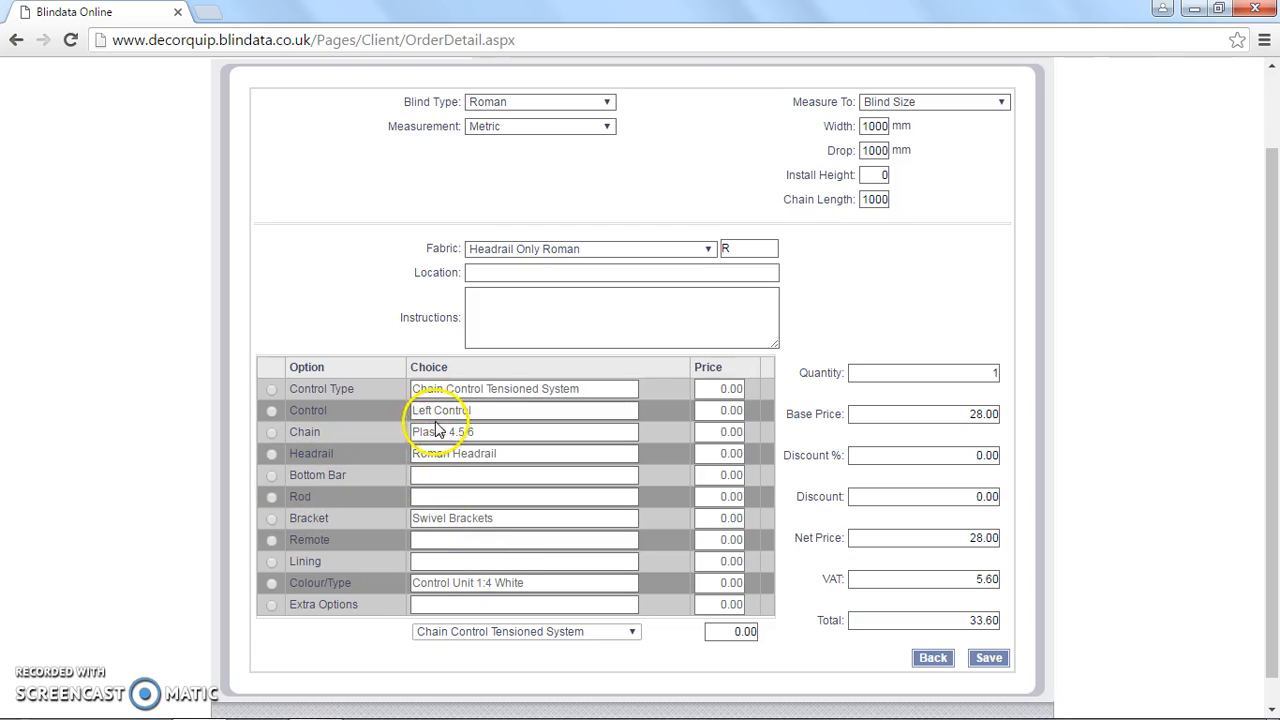
pyautogui.moveTo(310, 408)
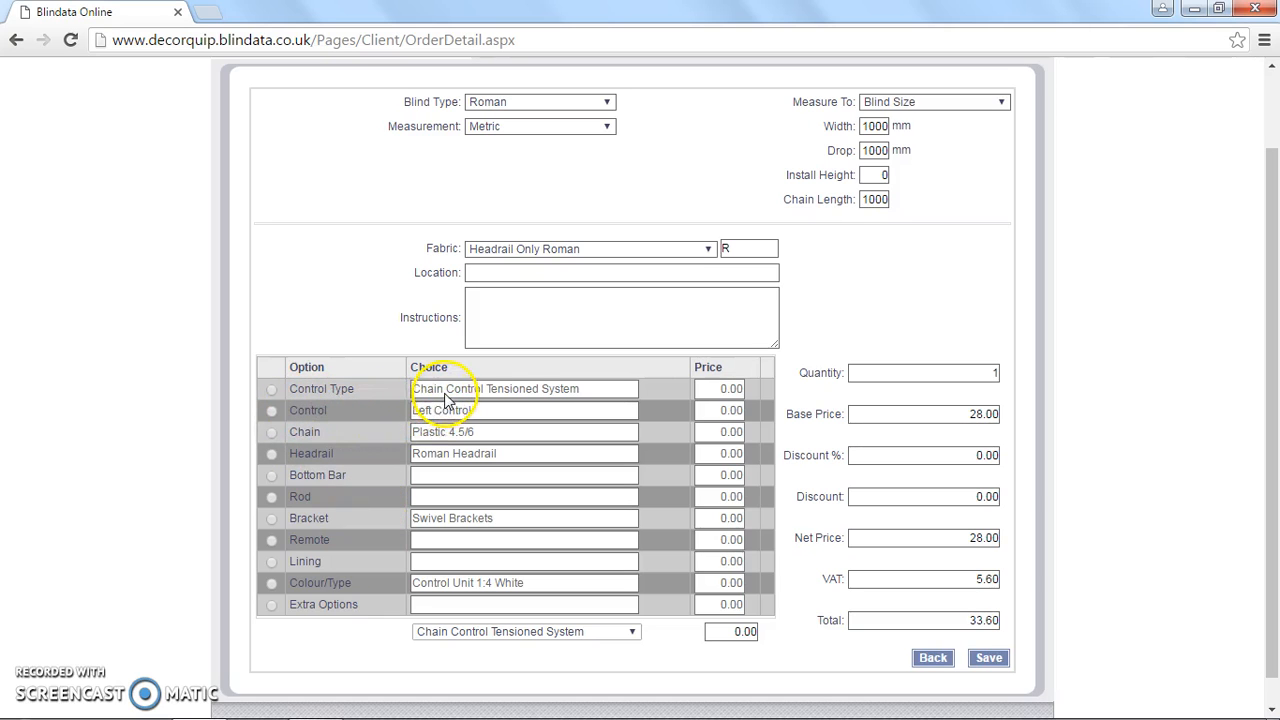
pyautogui.click(271, 389)
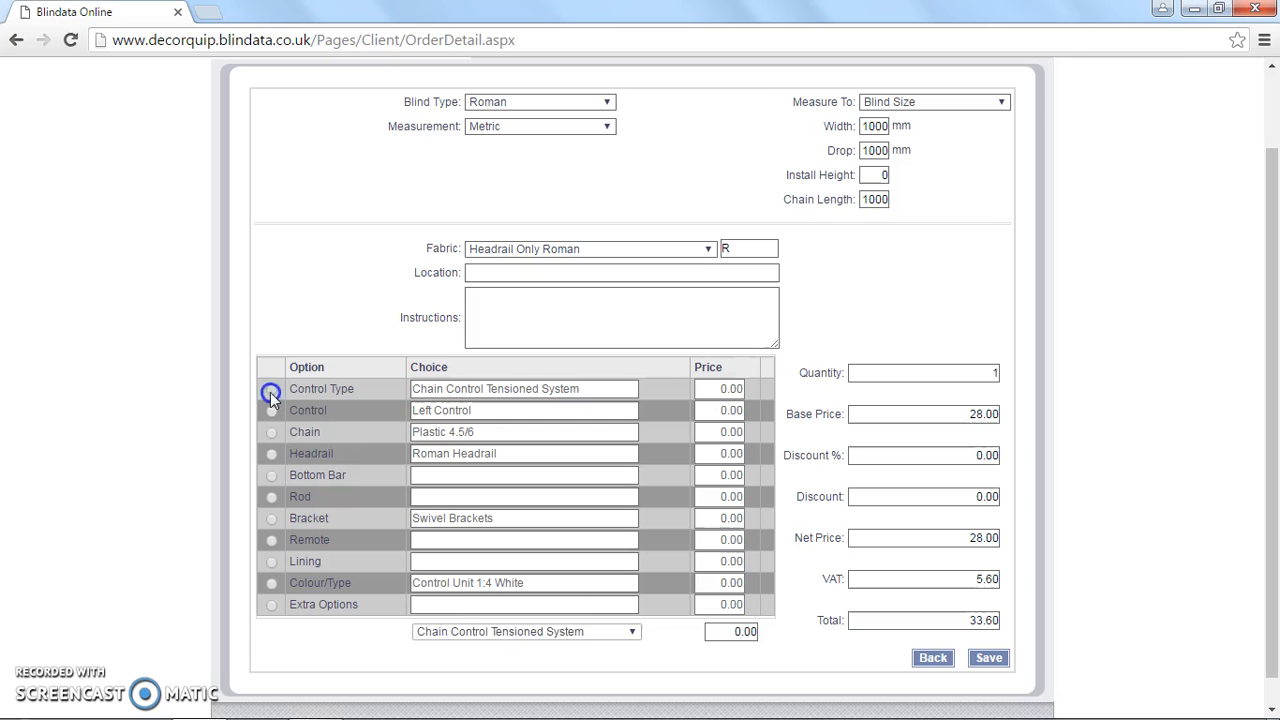
pyautogui.click(631, 631)
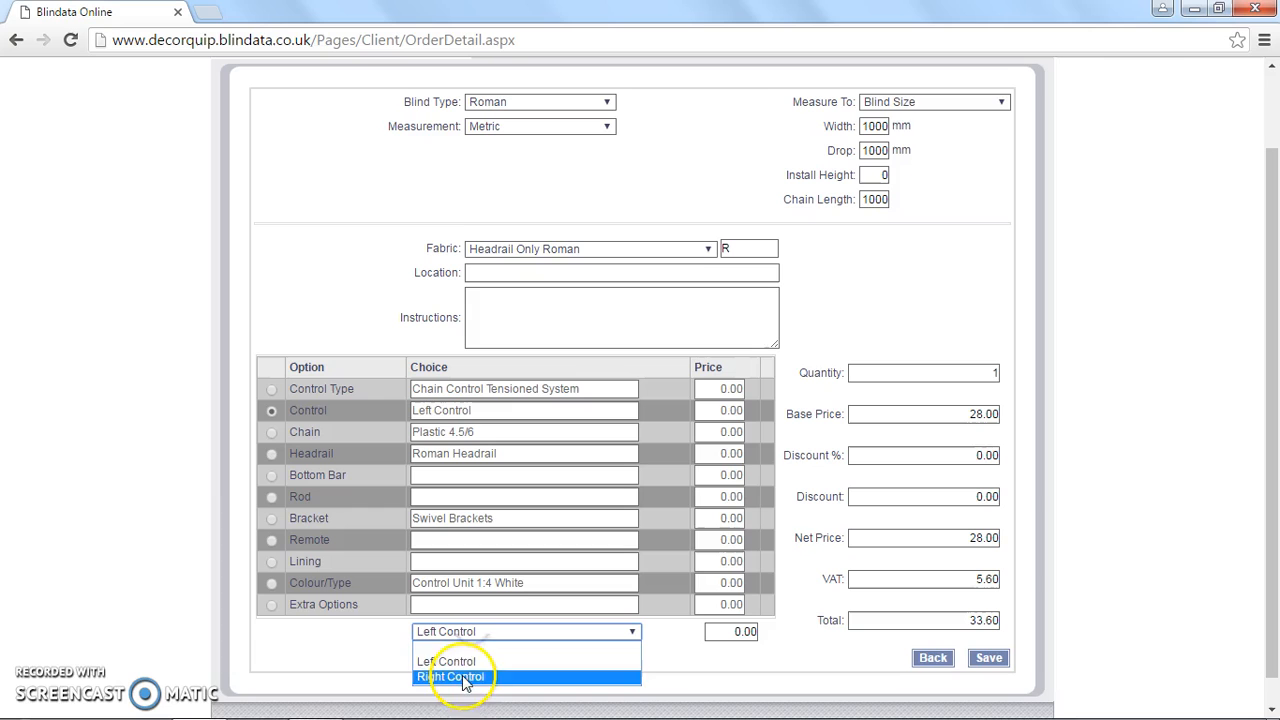
pyautogui.click(449, 677)
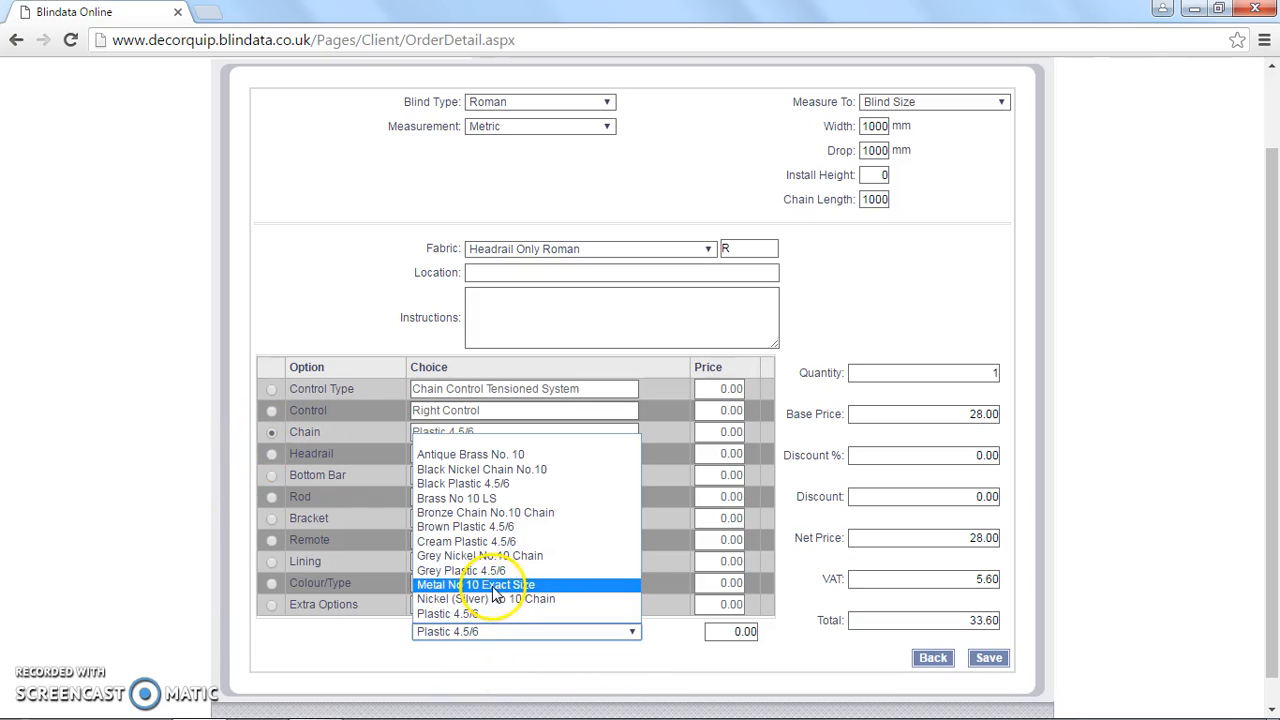
pyautogui.click(485, 598)
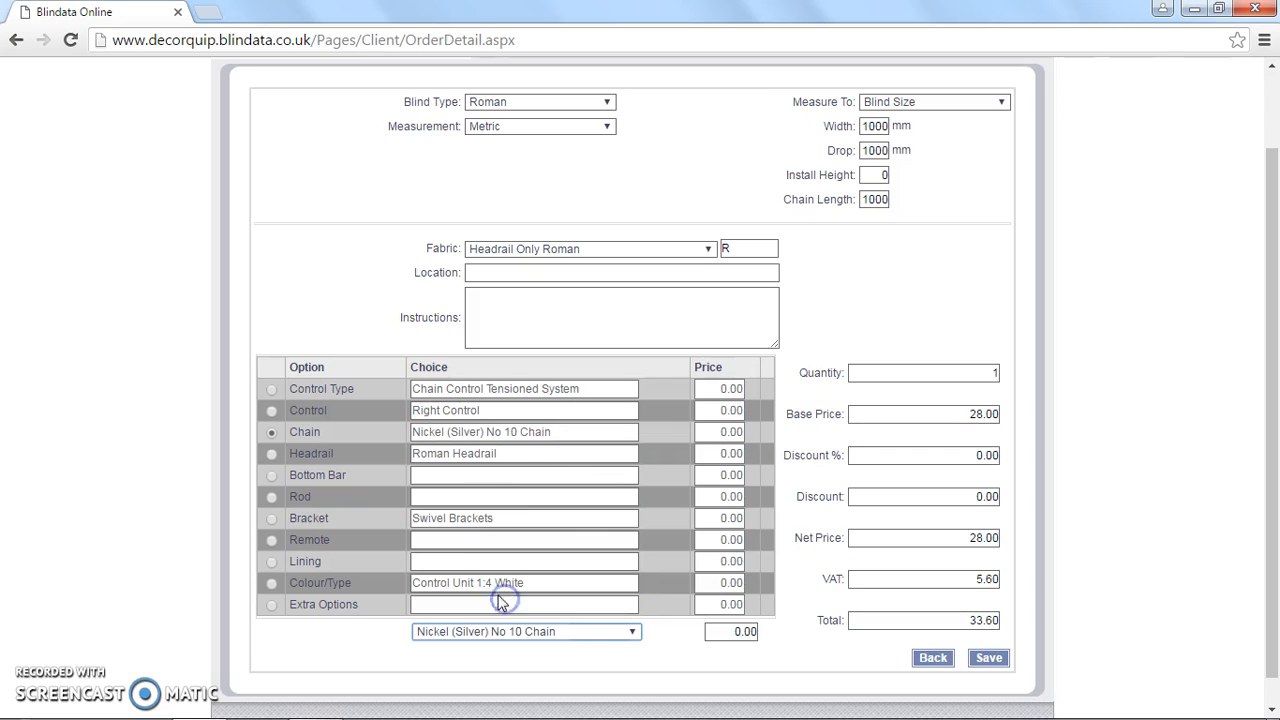
pyautogui.click(271, 453)
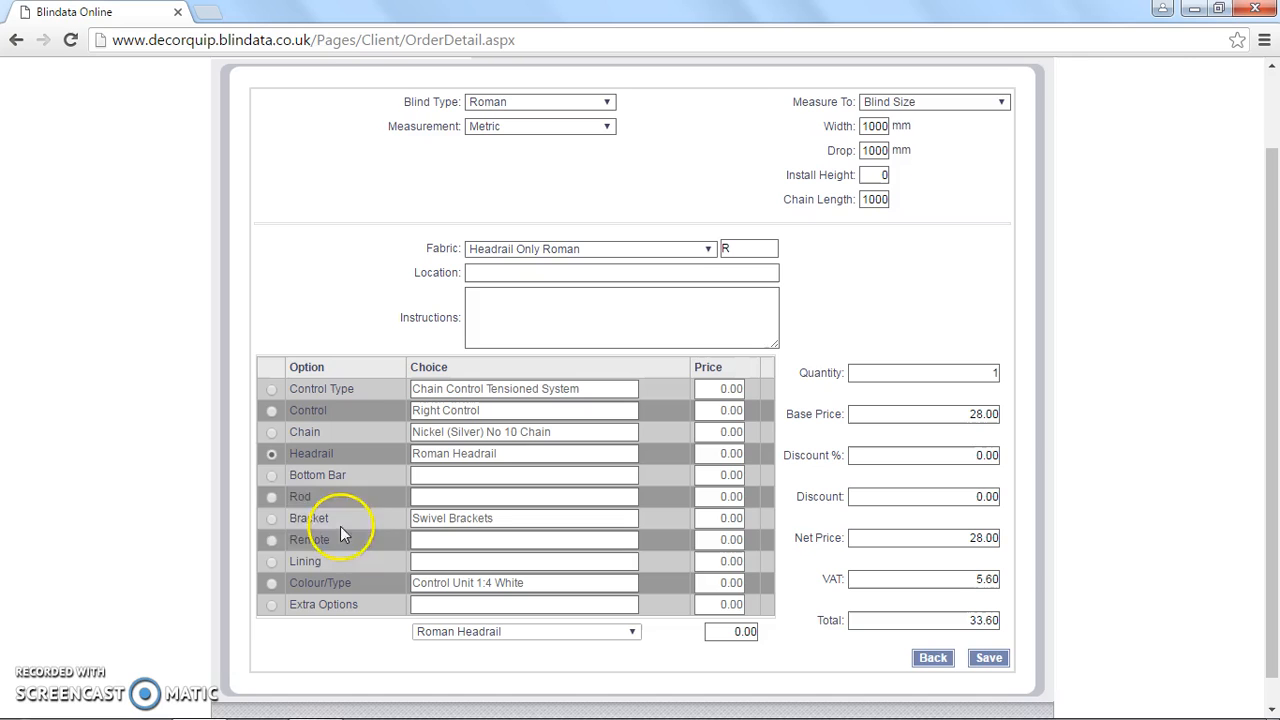
pyautogui.moveTo(280, 498)
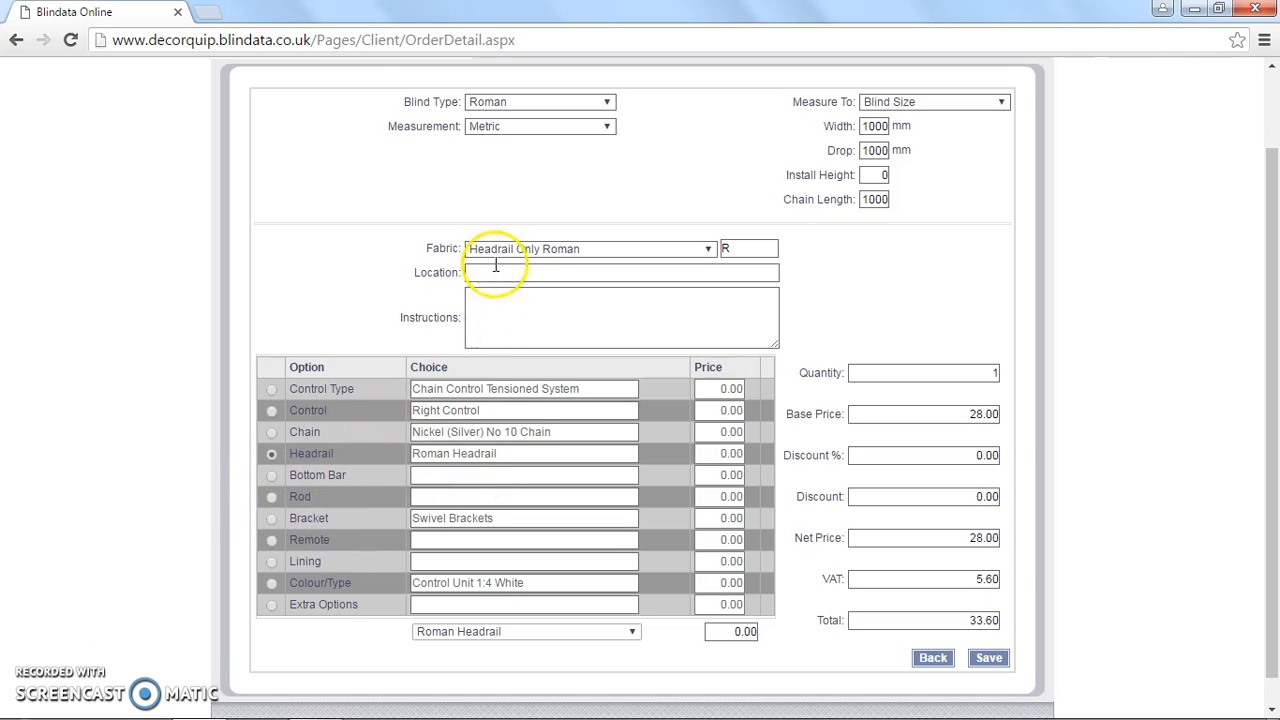
pyautogui.moveTo(458, 490)
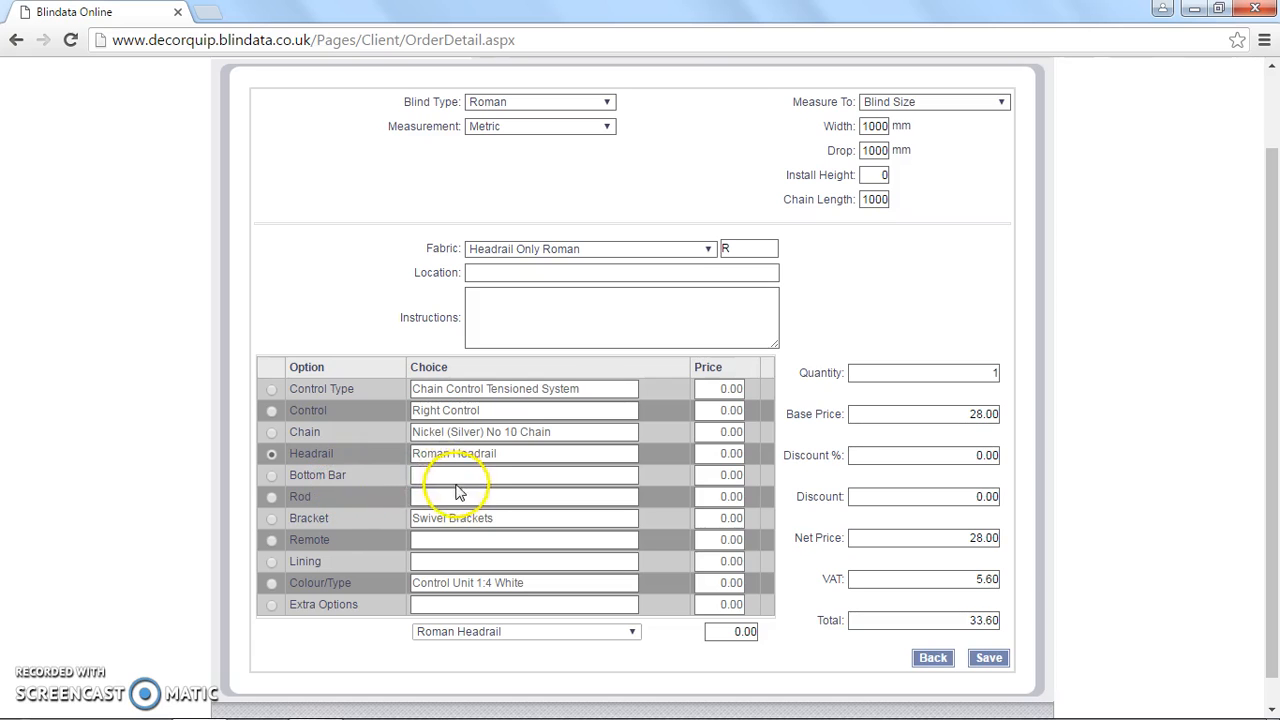
pyautogui.moveTo(388, 487)
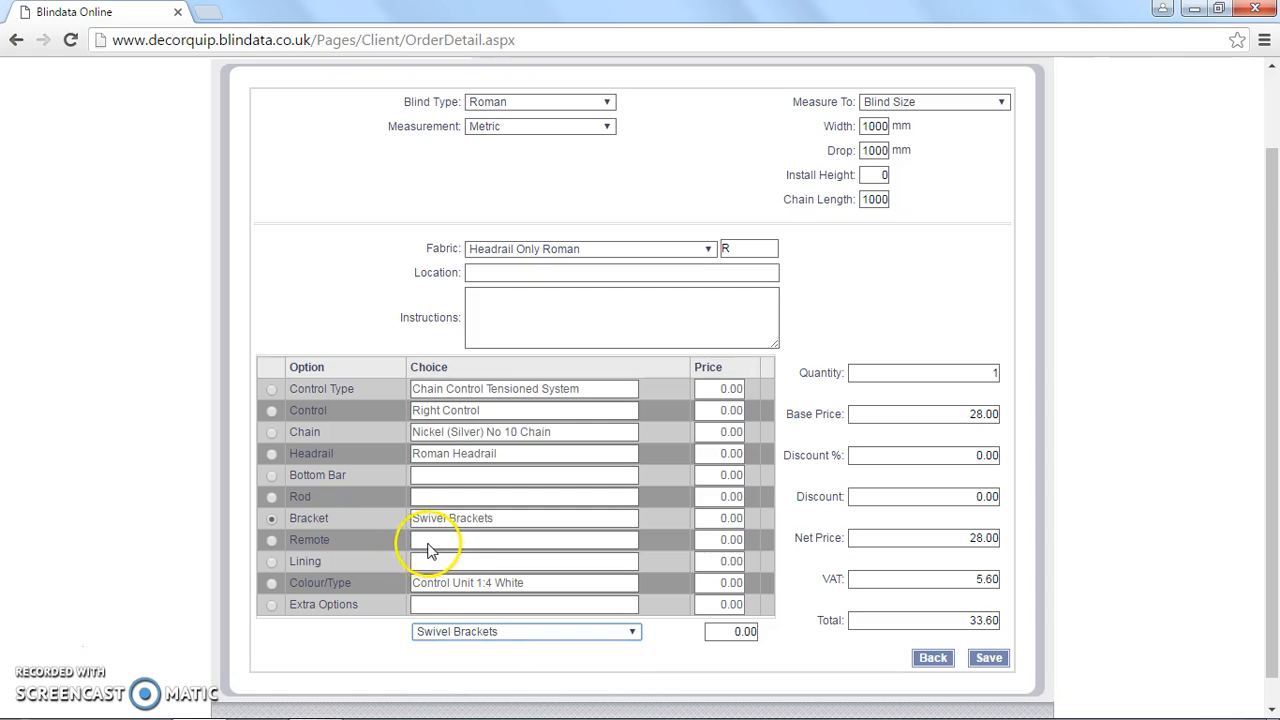
pyautogui.moveTo(490, 615)
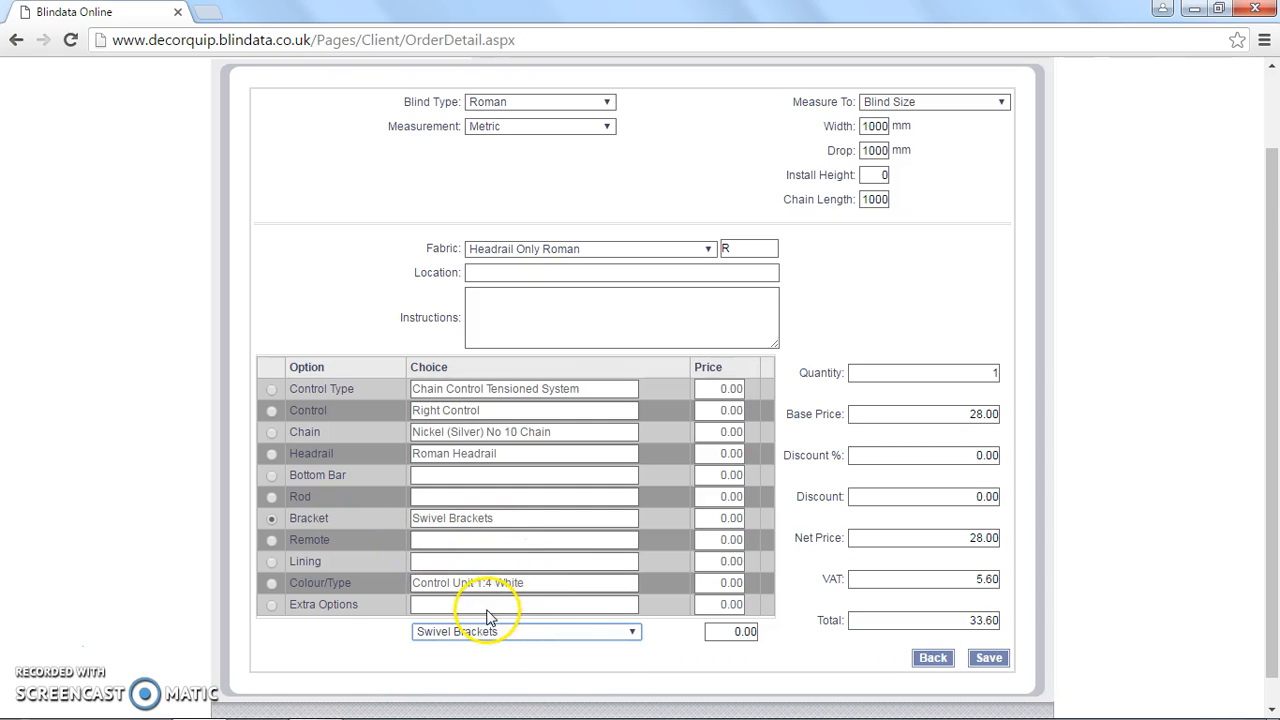
pyautogui.moveTo(265, 557)
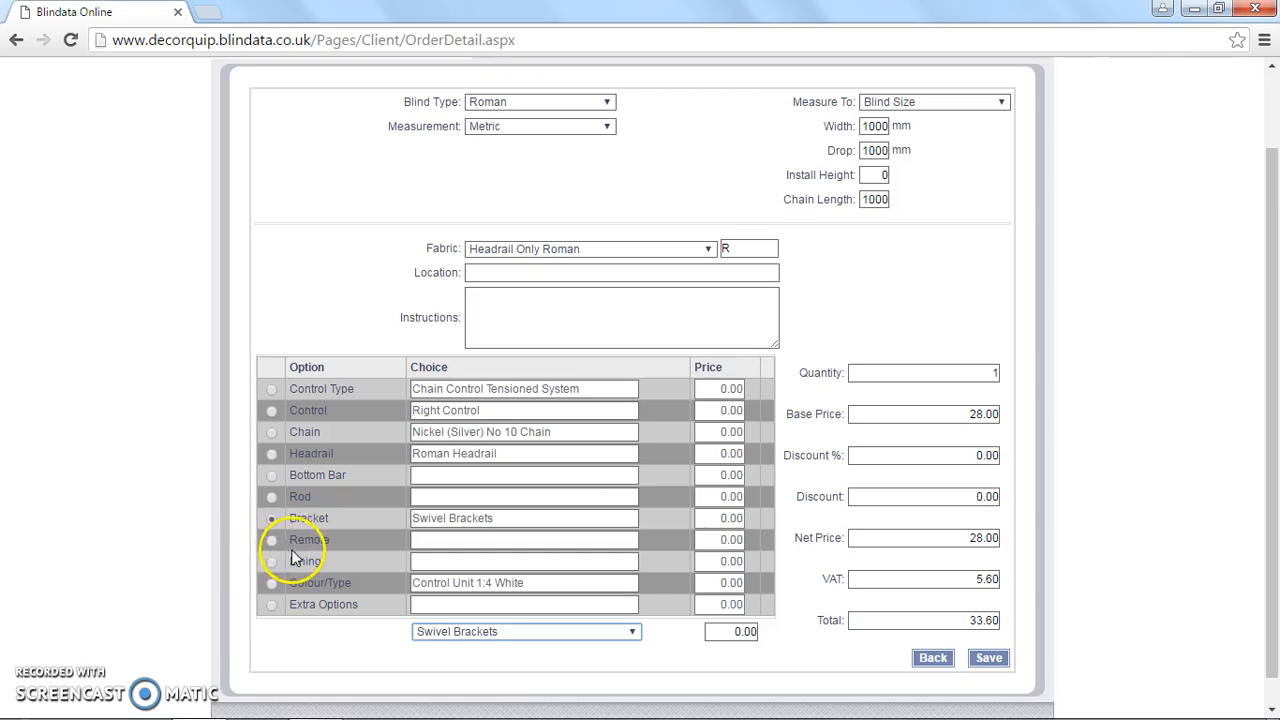
pyautogui.click(272, 561)
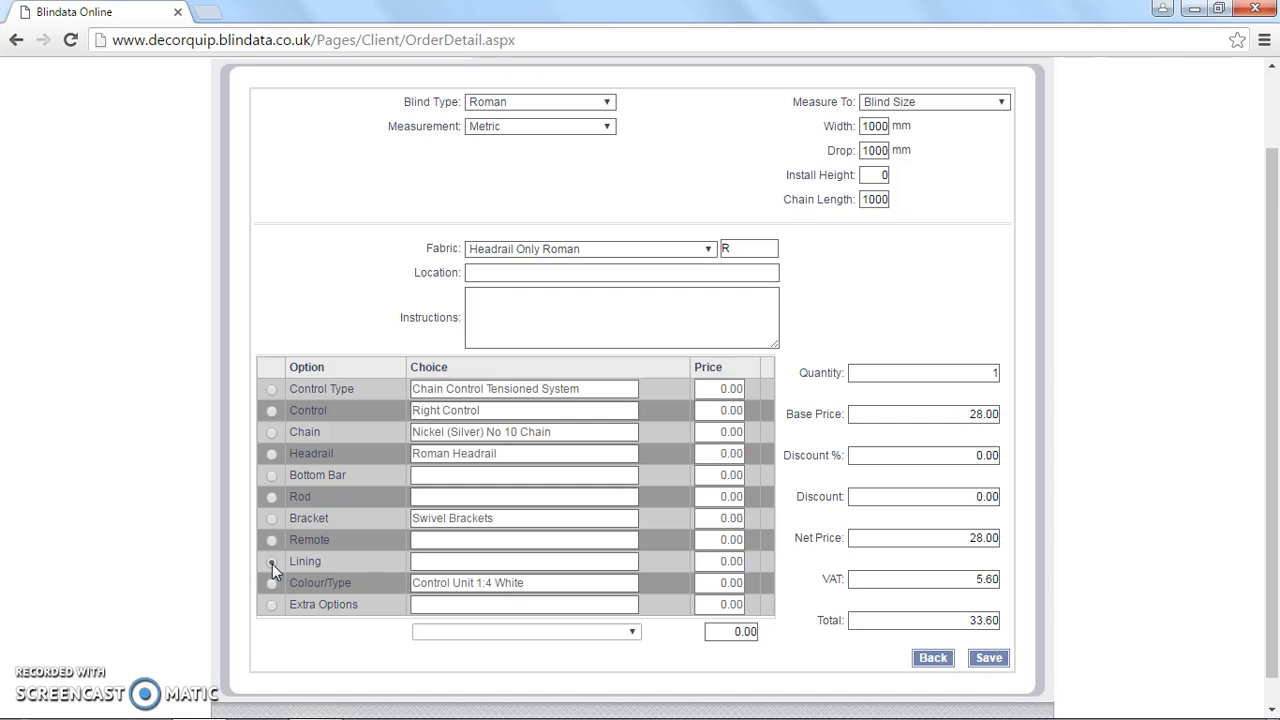
pyautogui.click(271, 583)
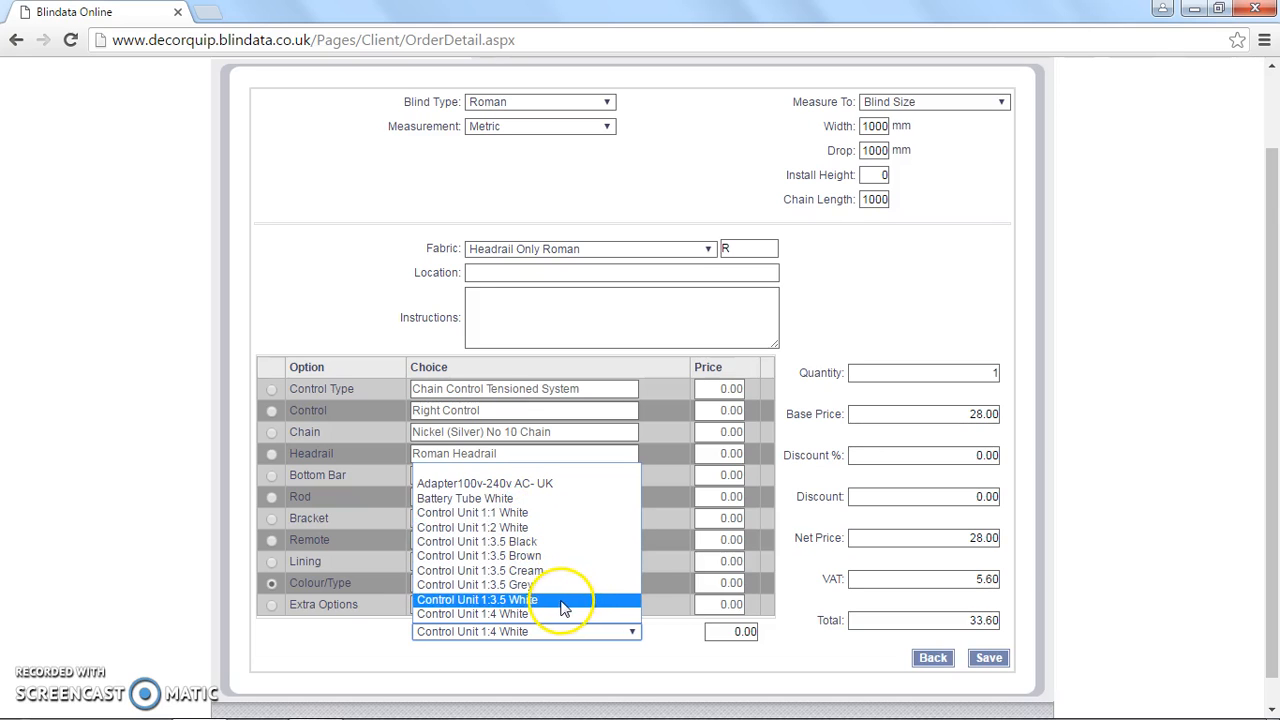
pyautogui.moveTo(520, 541)
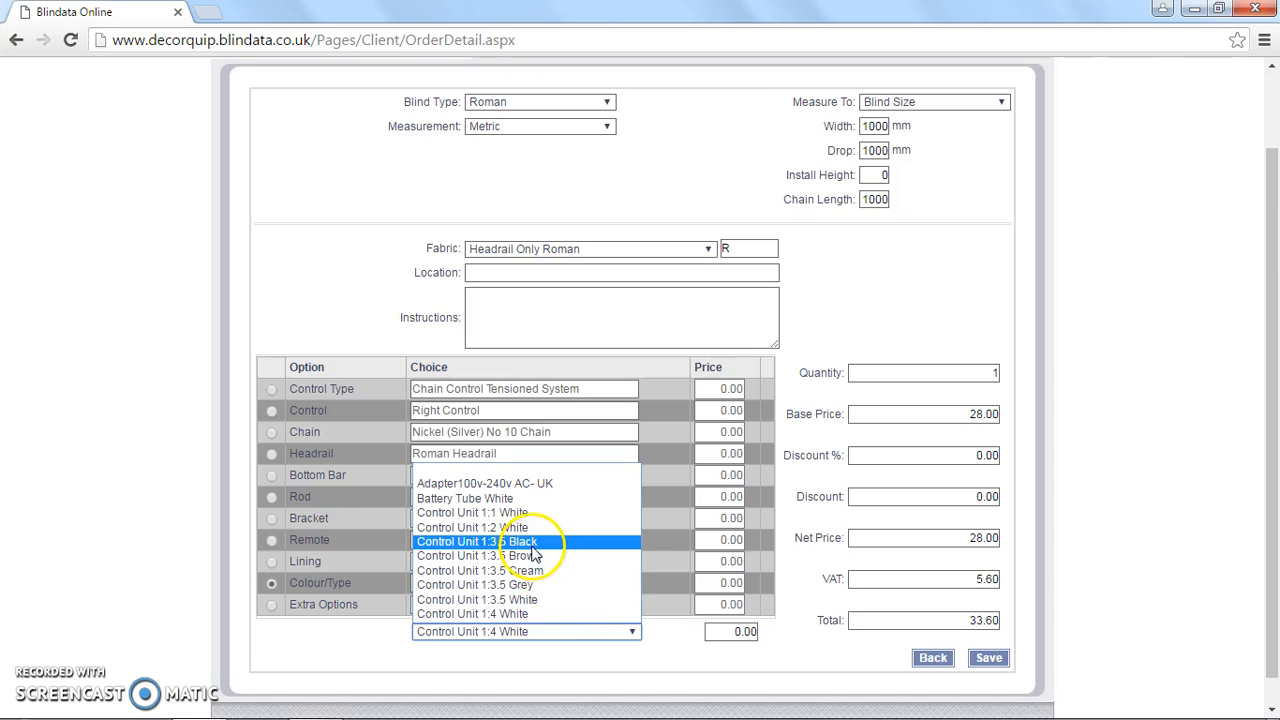
pyautogui.moveTo(535, 527)
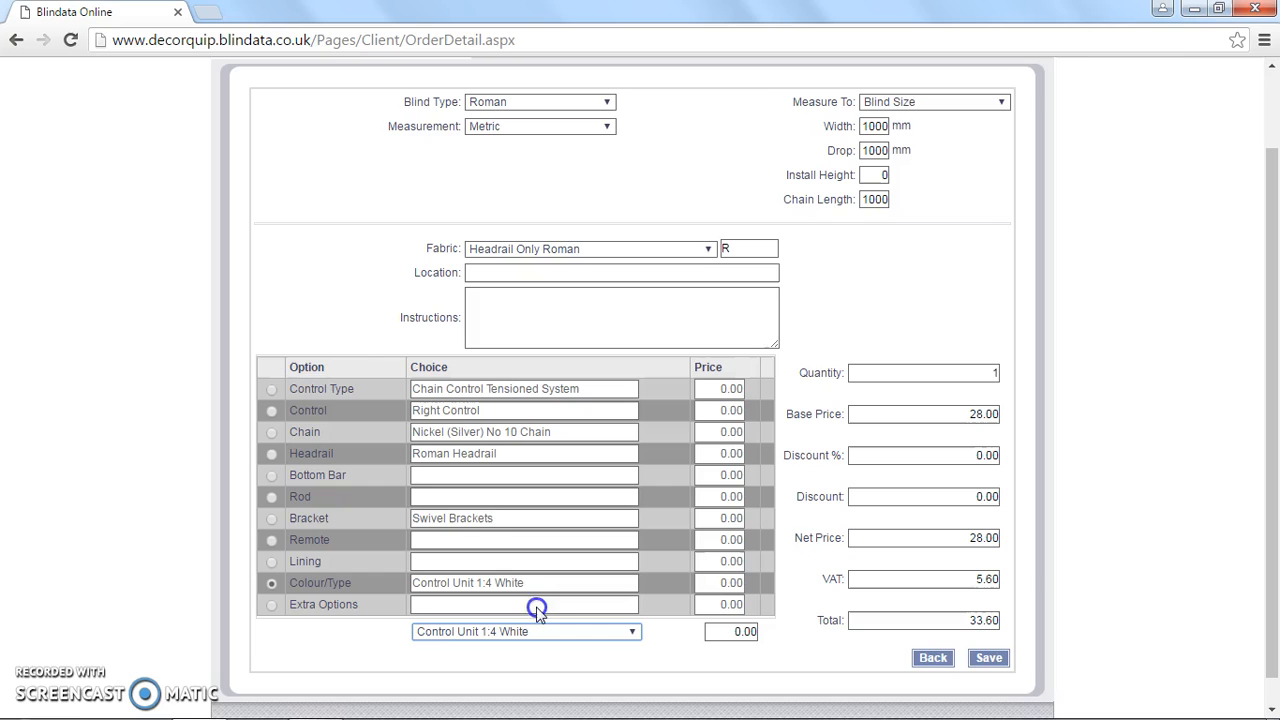
pyautogui.moveTo(380, 390)
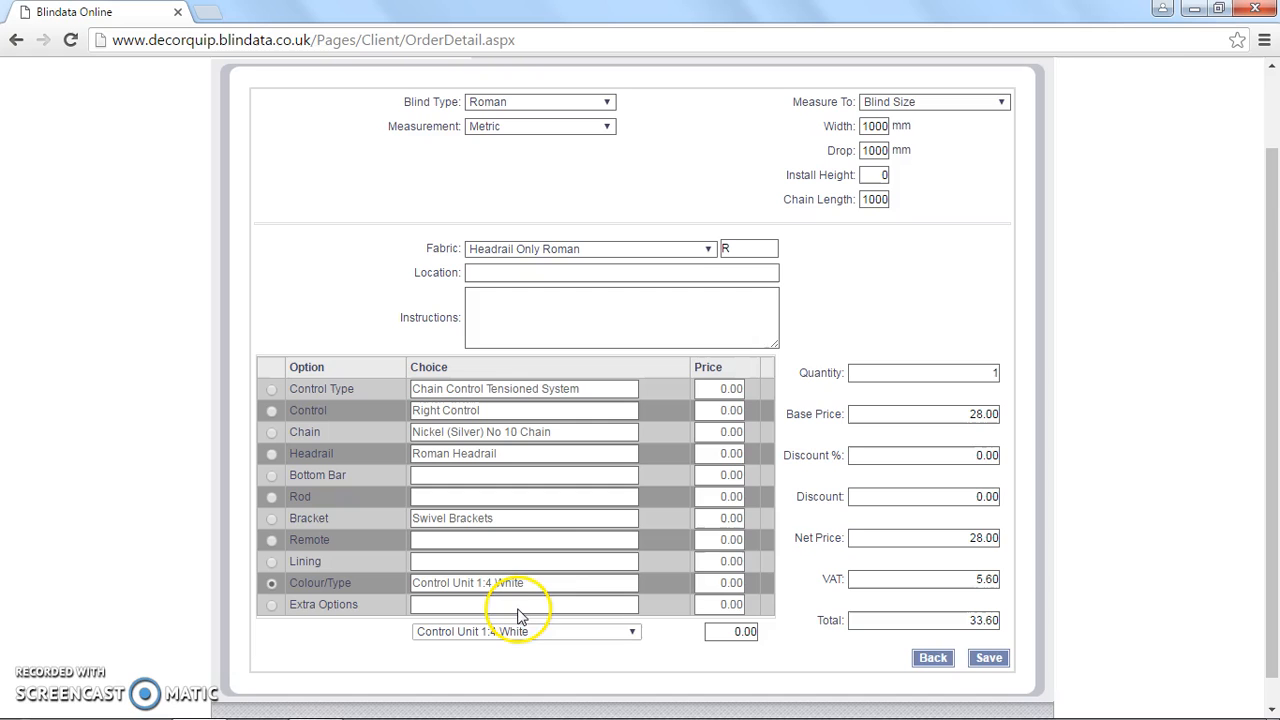
pyautogui.moveTo(519, 522)
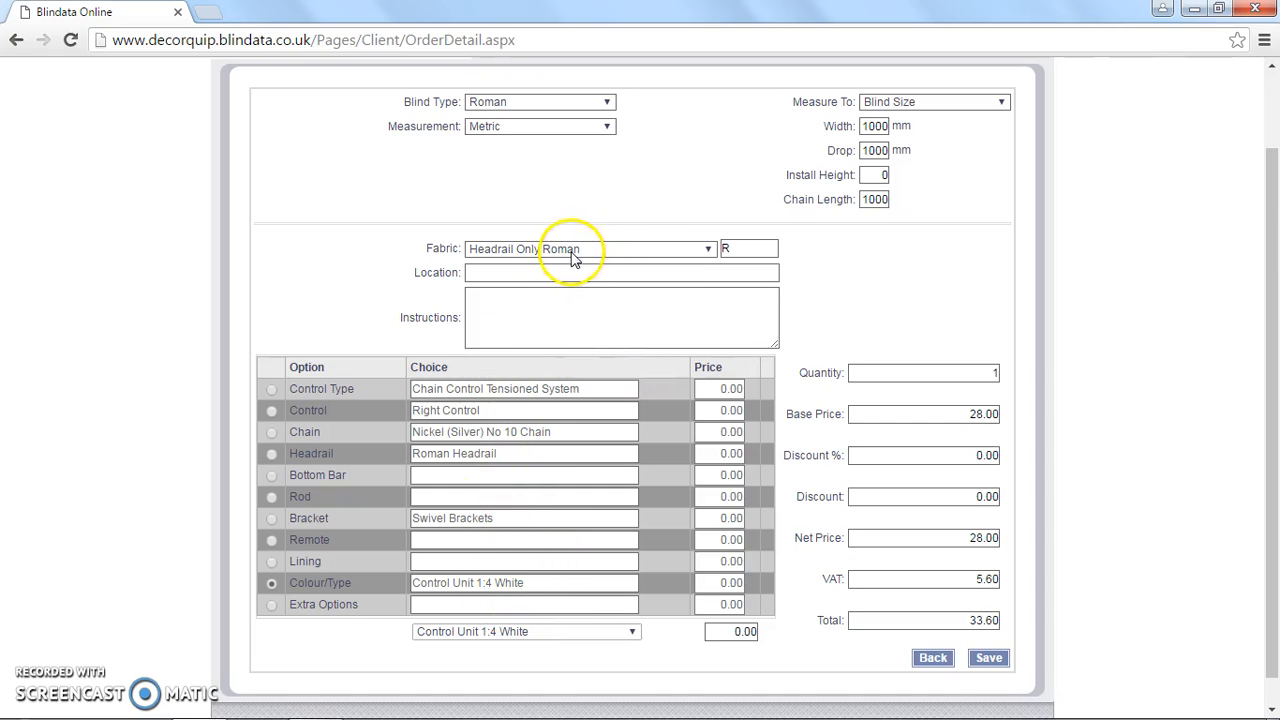
# Record the blind's location as 'Front right'.
pyautogui.click(620, 272)
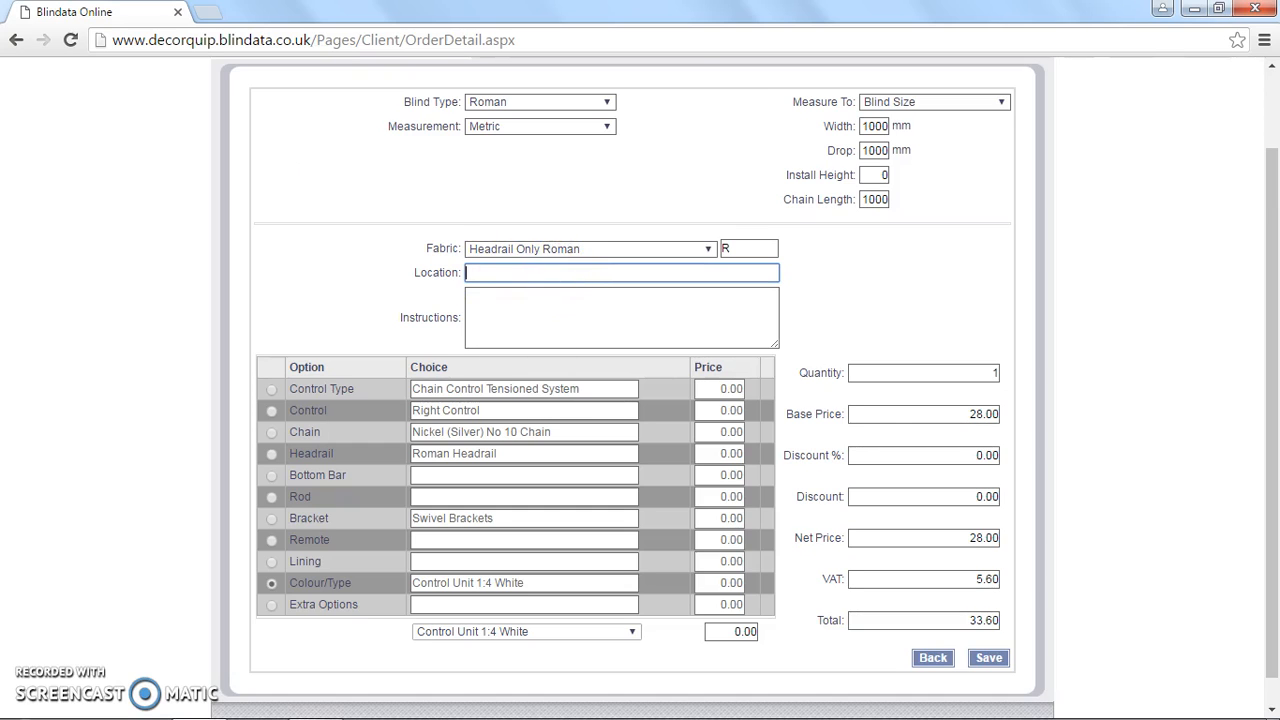
pyautogui.write('F')
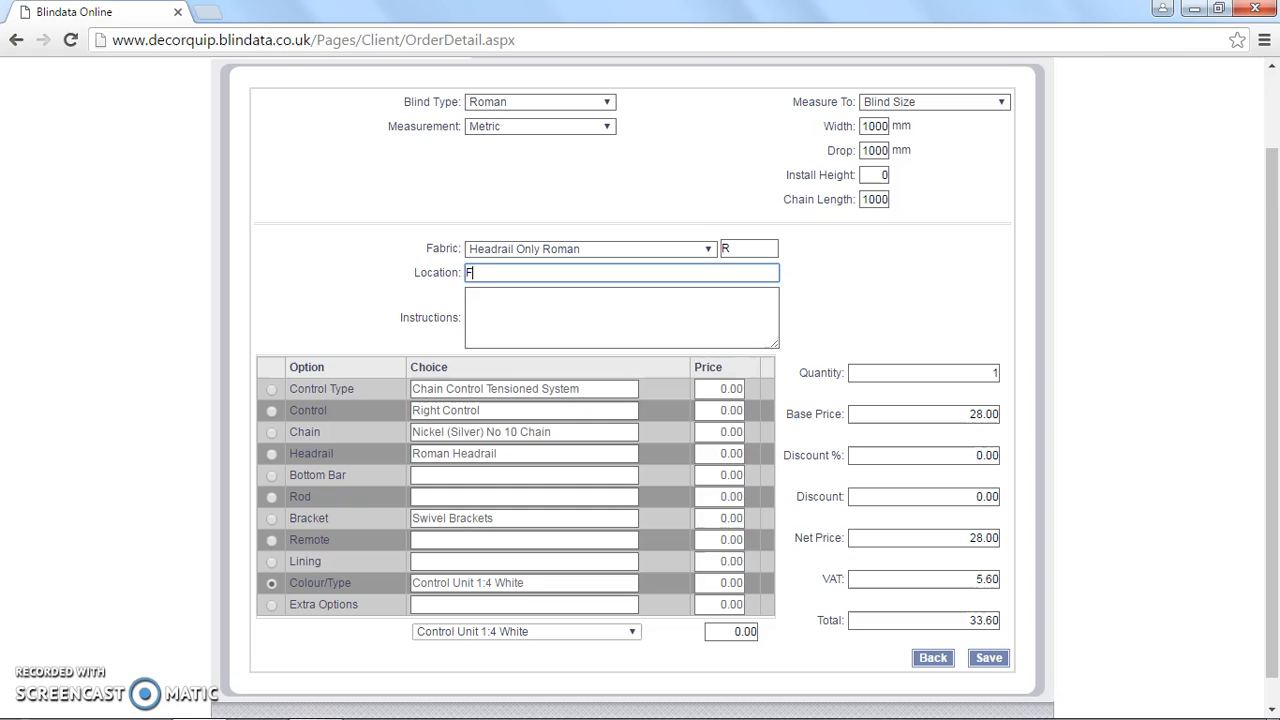
pyautogui.write('ront right')
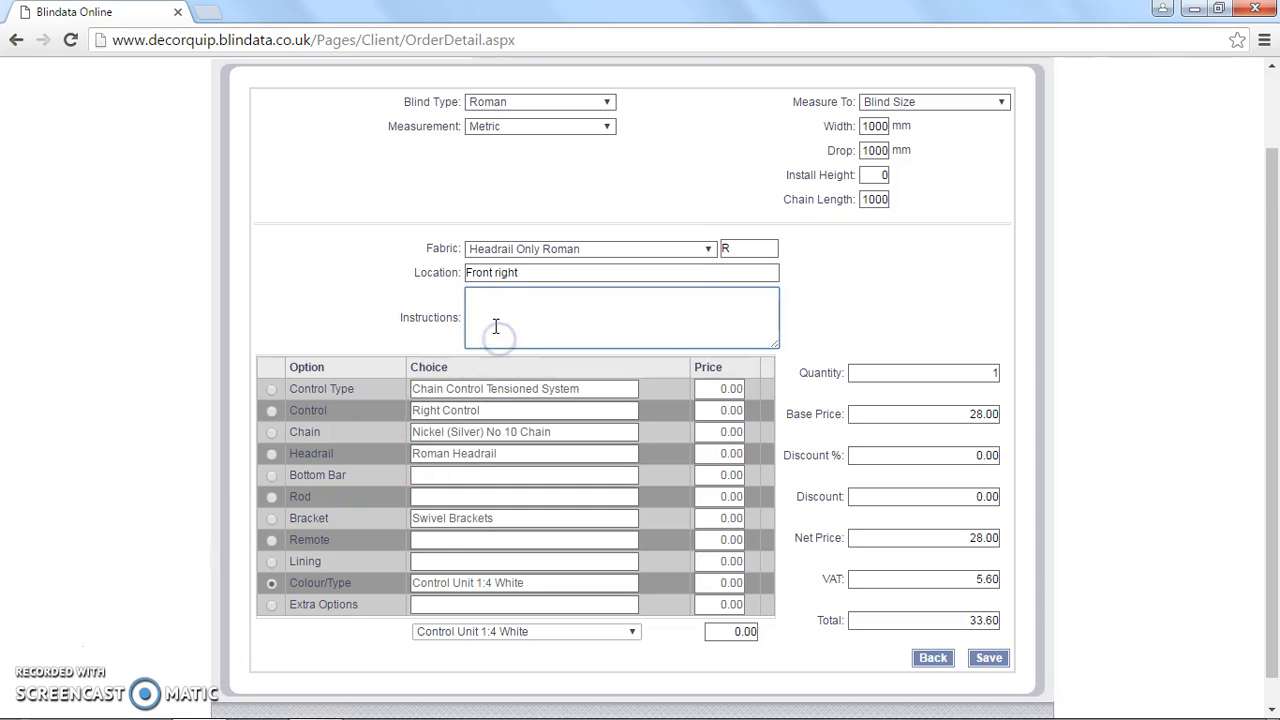
pyautogui.click(620, 300)
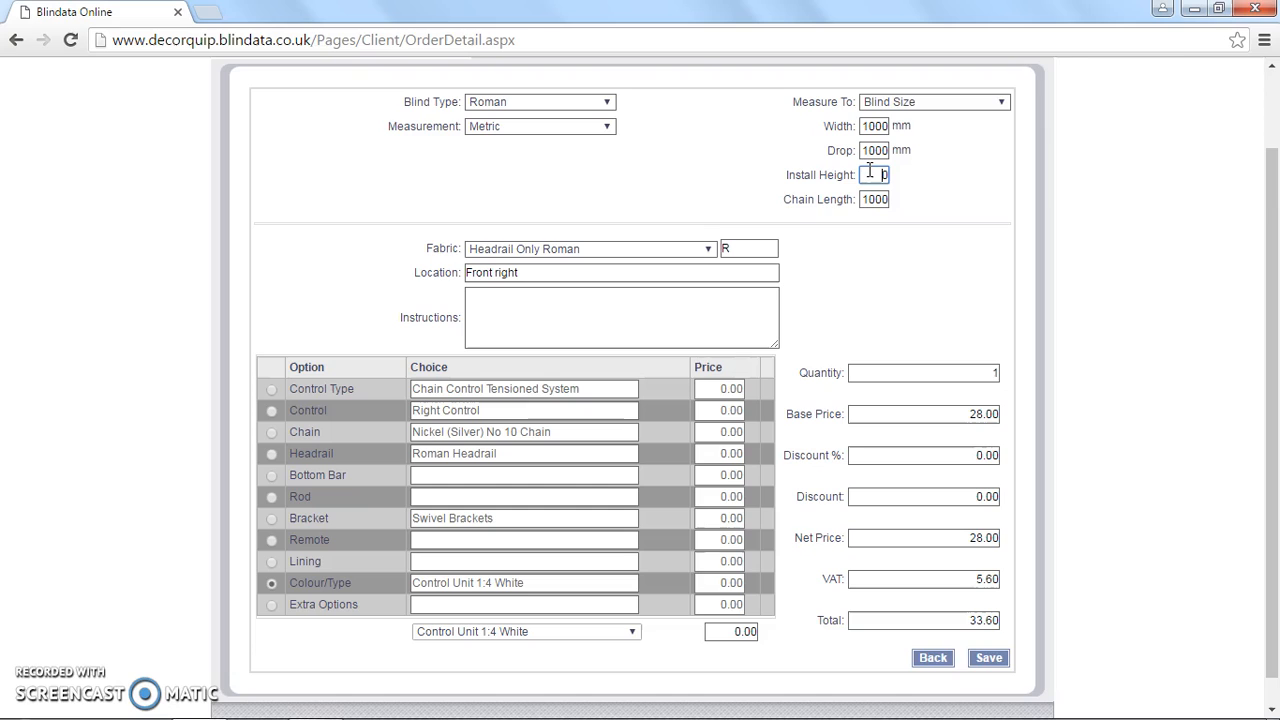
# Set install height to 2300 and chain length to 800.
pyautogui.write('0')
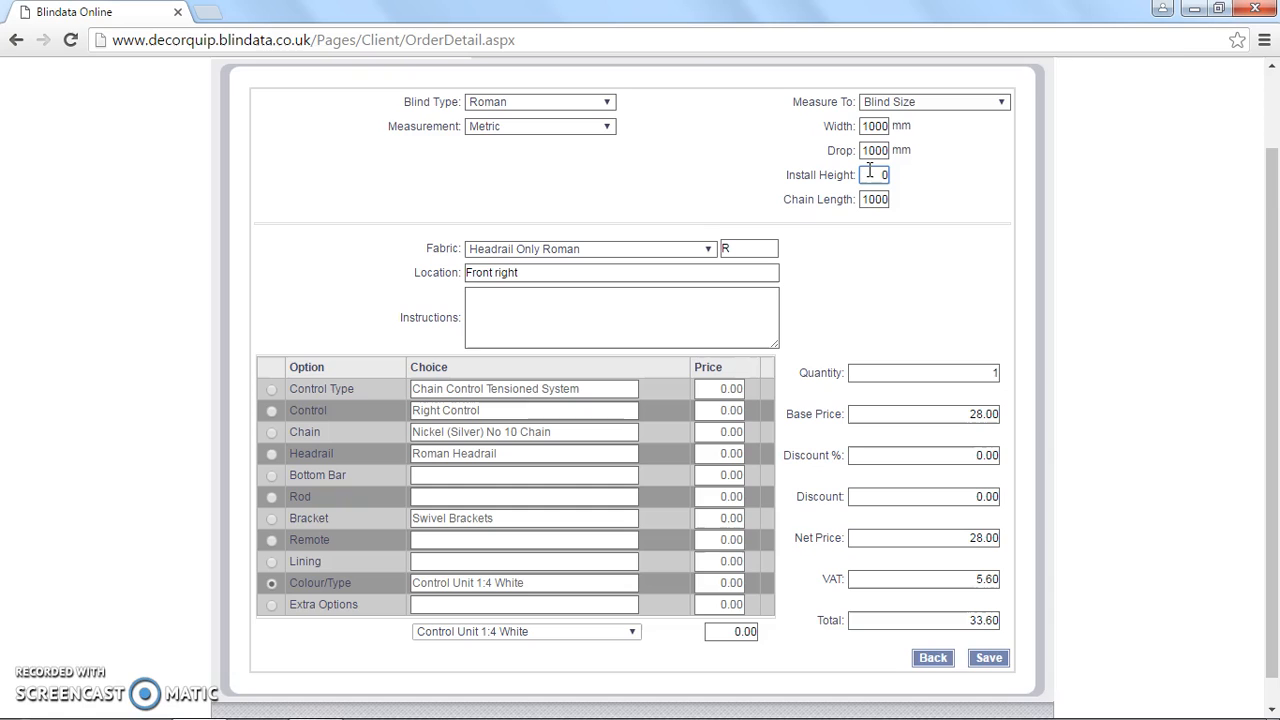
pyautogui.write('2300')
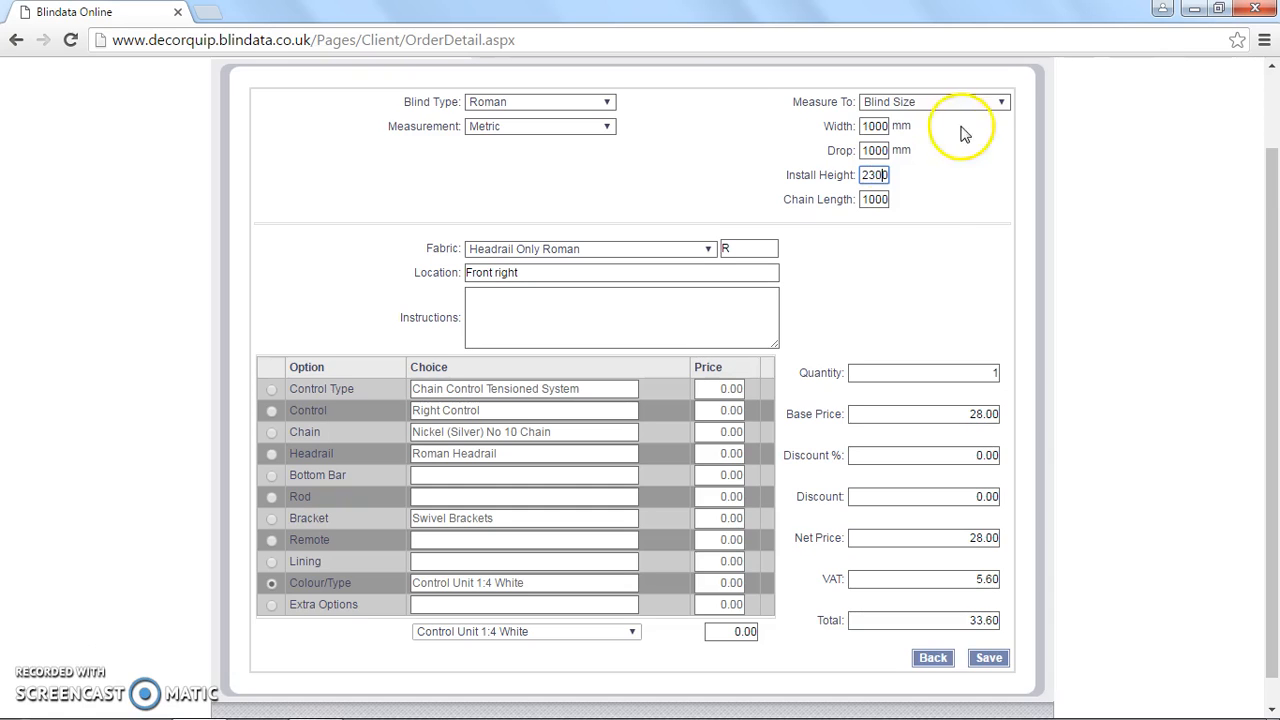
pyautogui.click(874, 199)
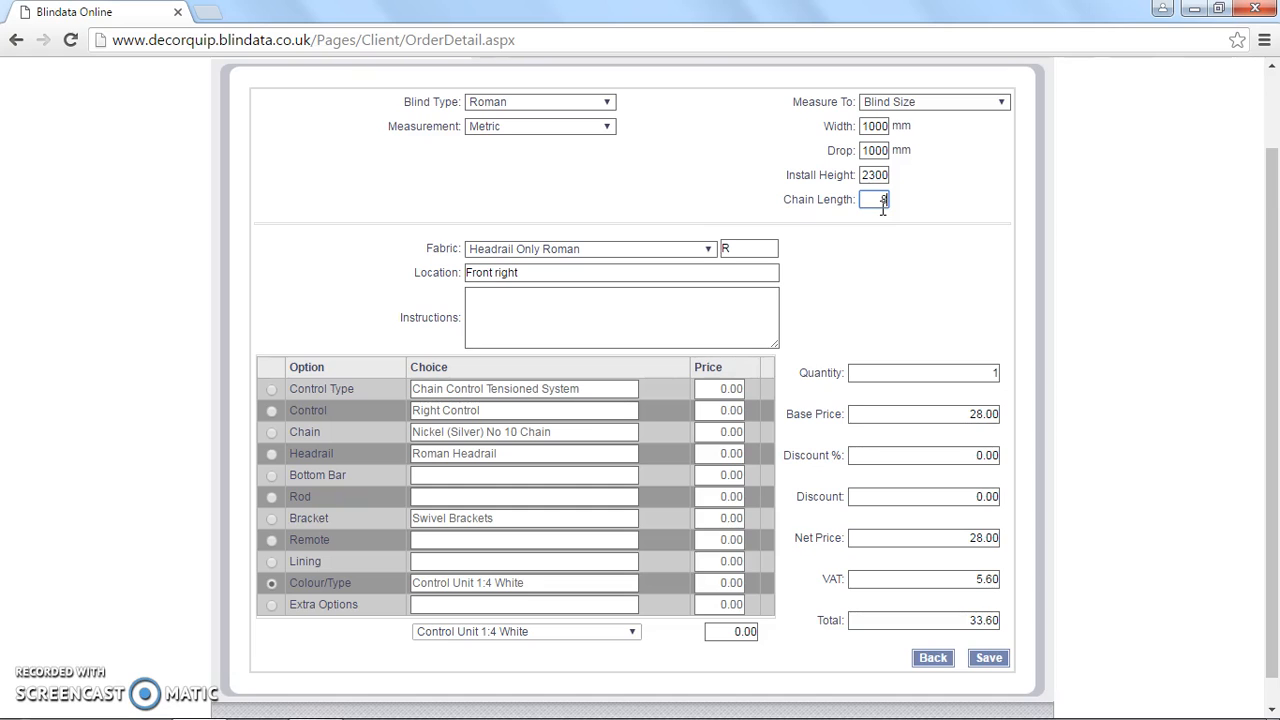
pyautogui.write('800')
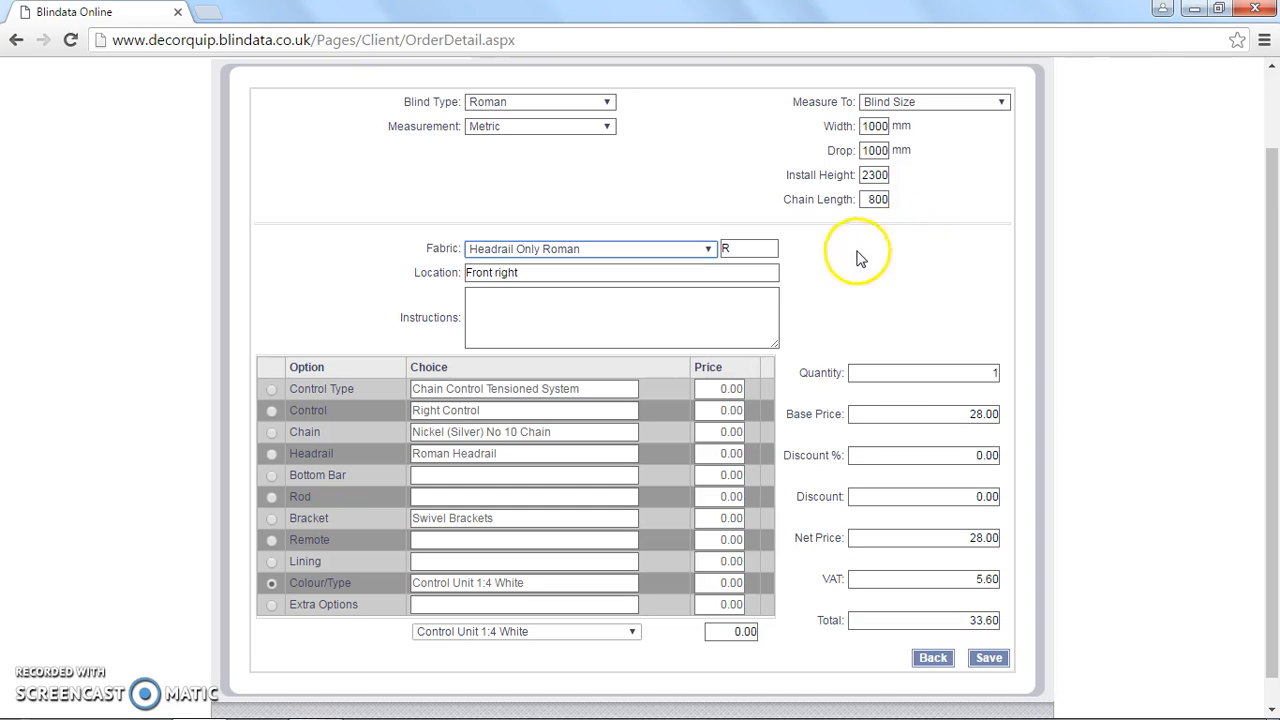
pyautogui.moveTo(810, 328)
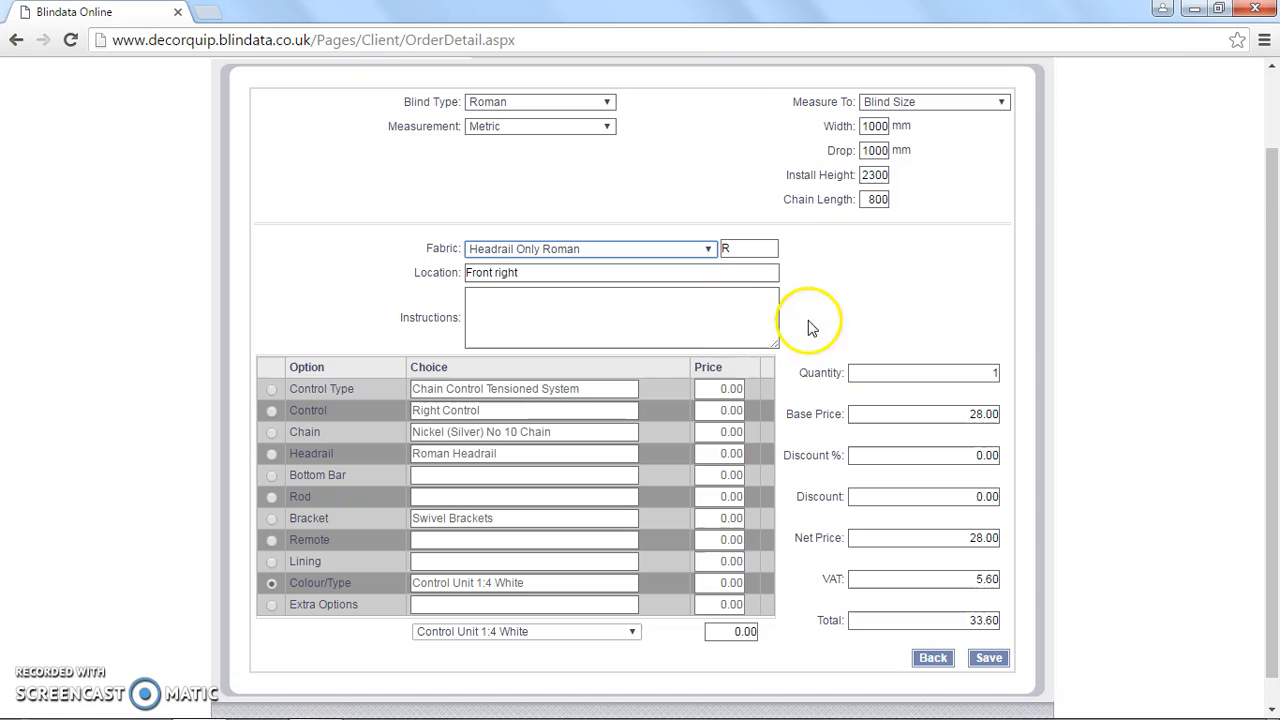
pyautogui.moveTo(1033, 513)
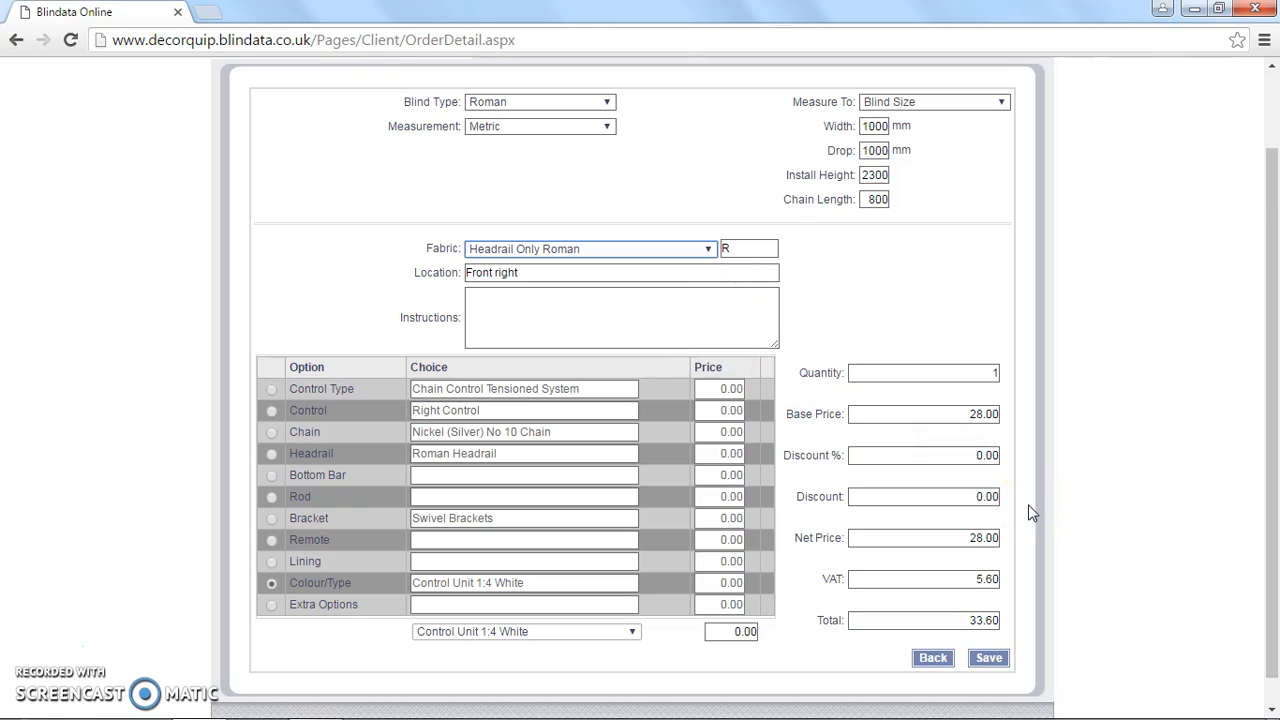
pyautogui.moveTo(818, 390)
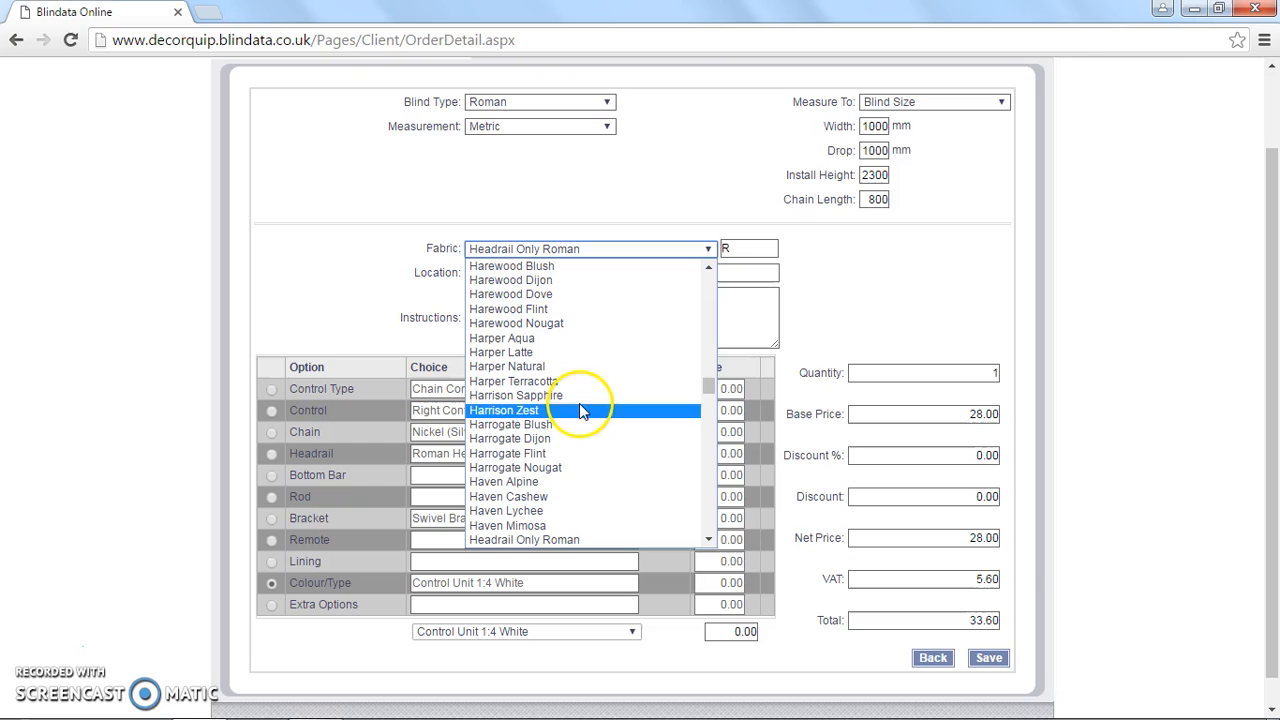
# Change the fabric to Roman HR Complete, giving Left Control and Plastic 4.5/6 chain.
pyautogui.scroll(-3)
pyautogui.write('Front right')
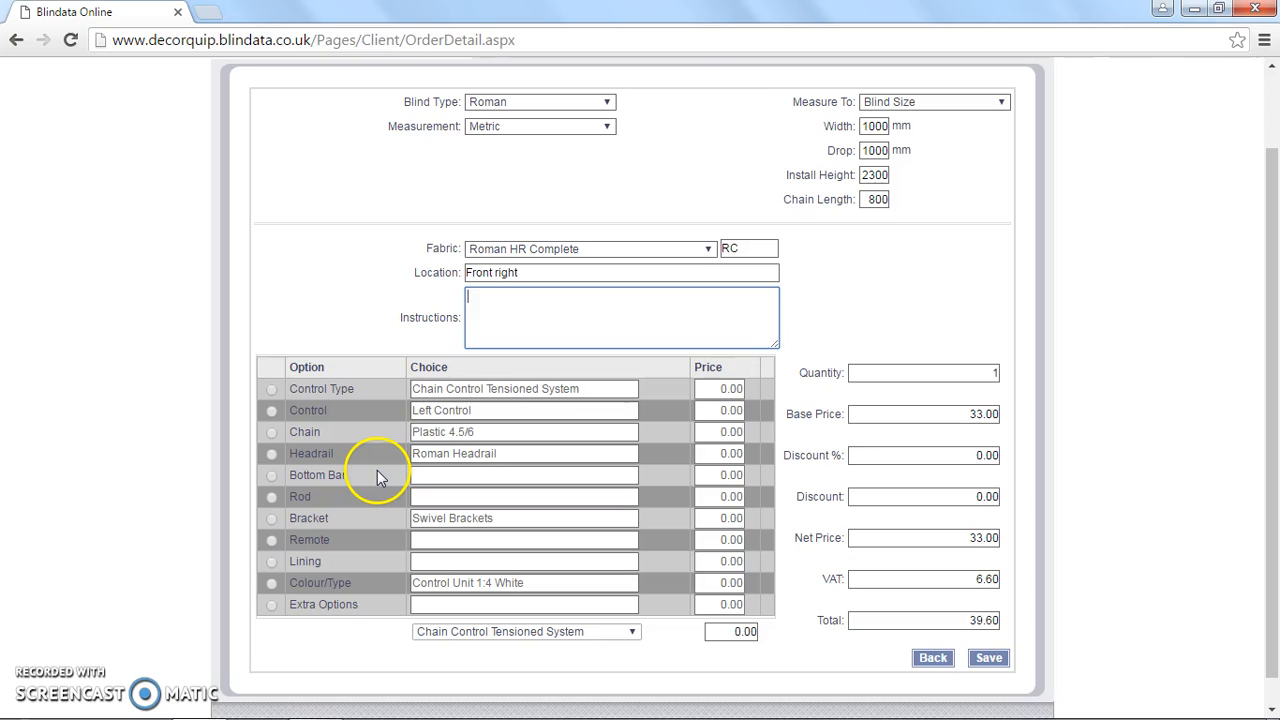
pyautogui.moveTo(275, 488)
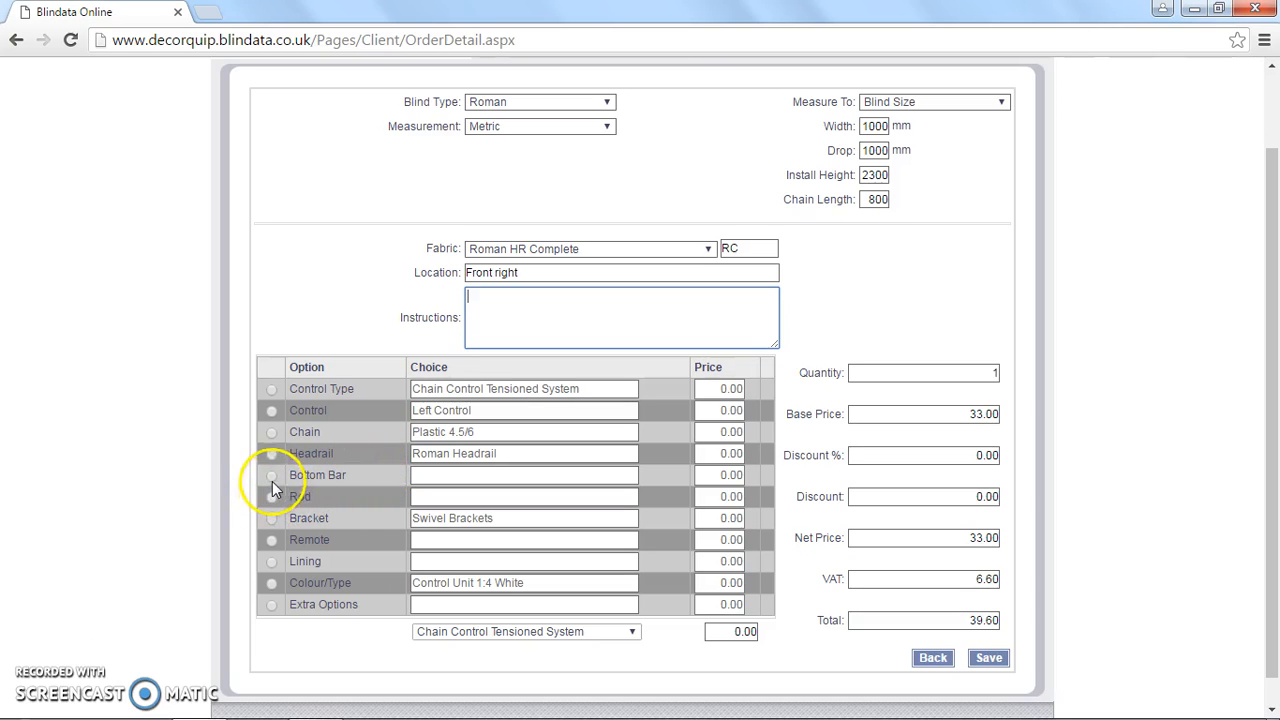
pyautogui.moveTo(335, 487)
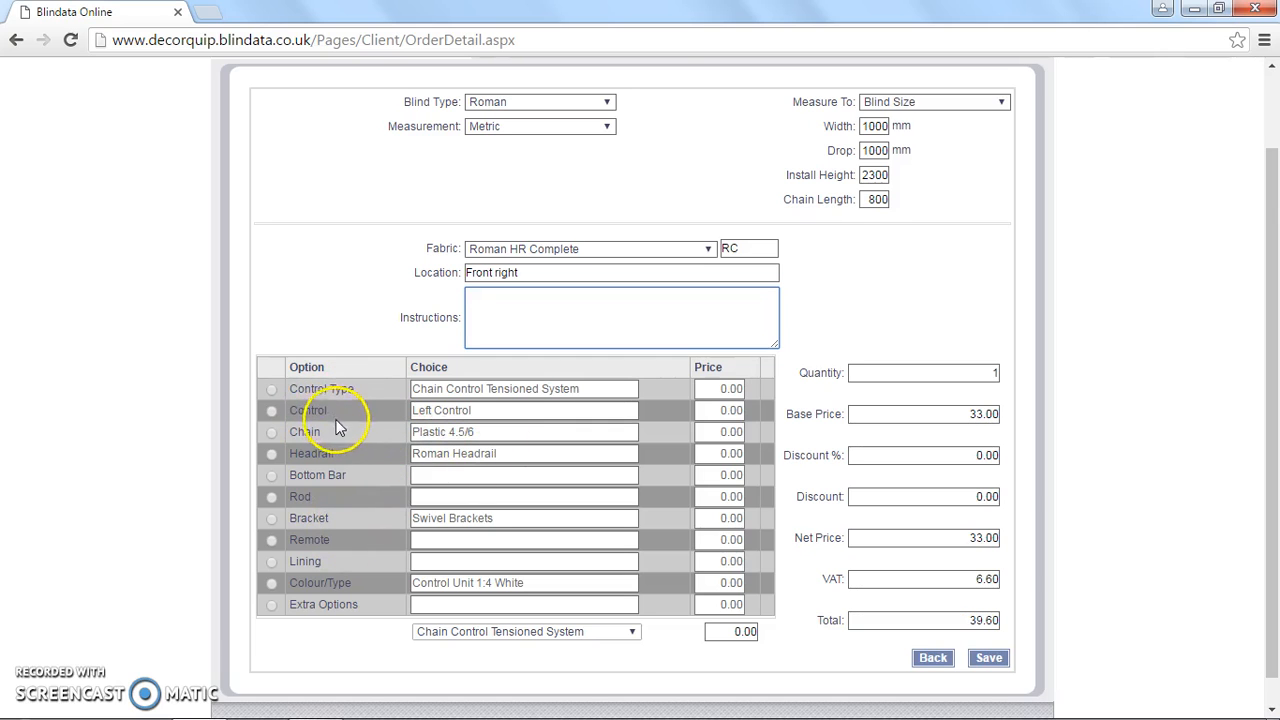
pyautogui.moveTo(372, 585)
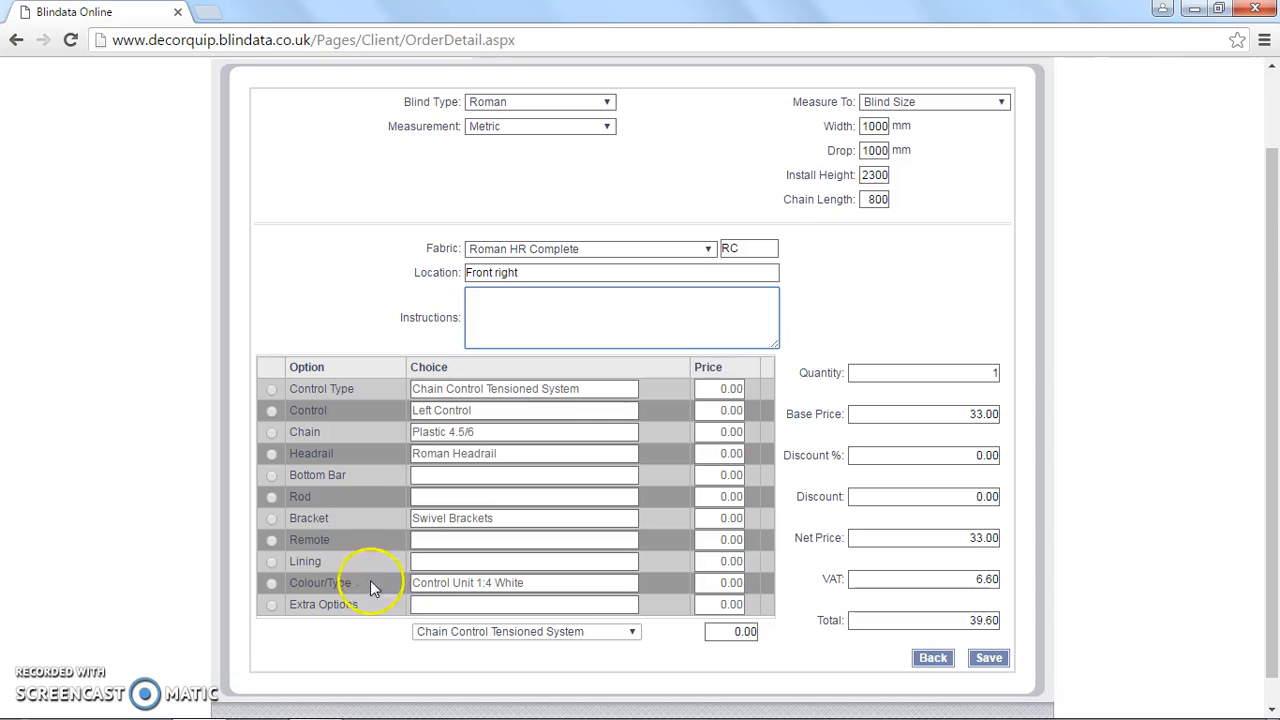
pyautogui.moveTo(480, 491)
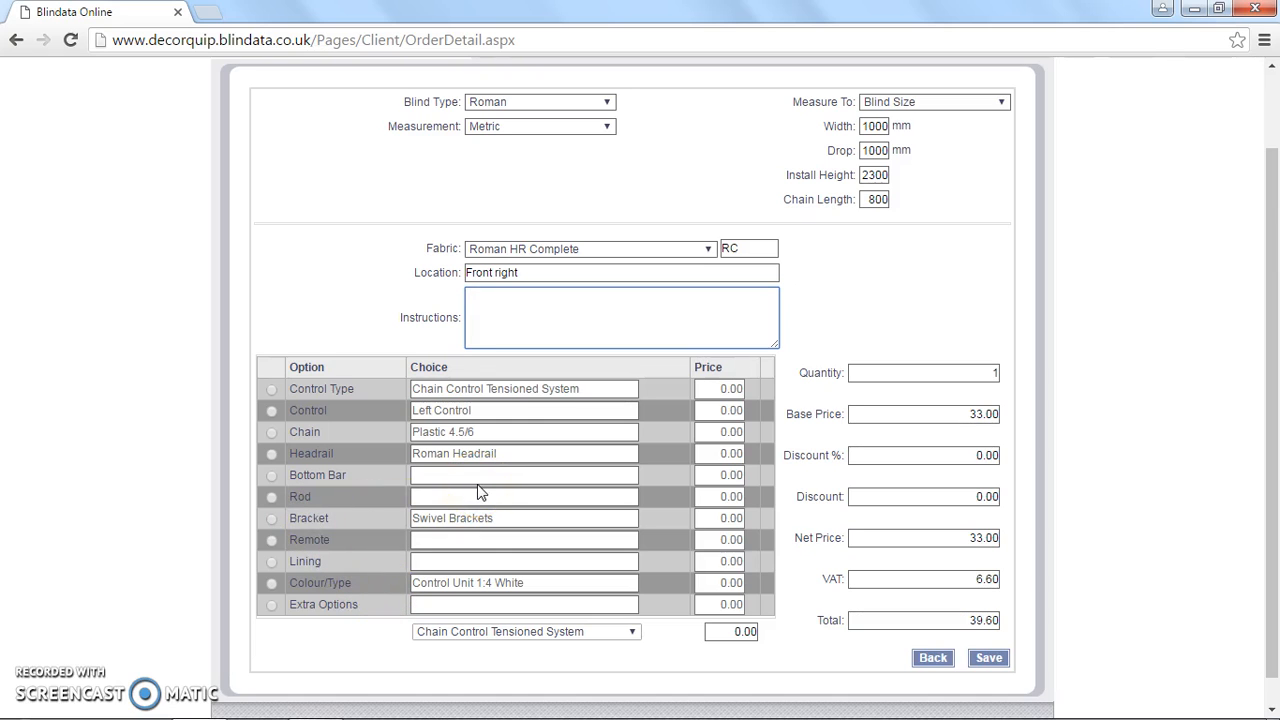
pyautogui.moveTo(271, 477)
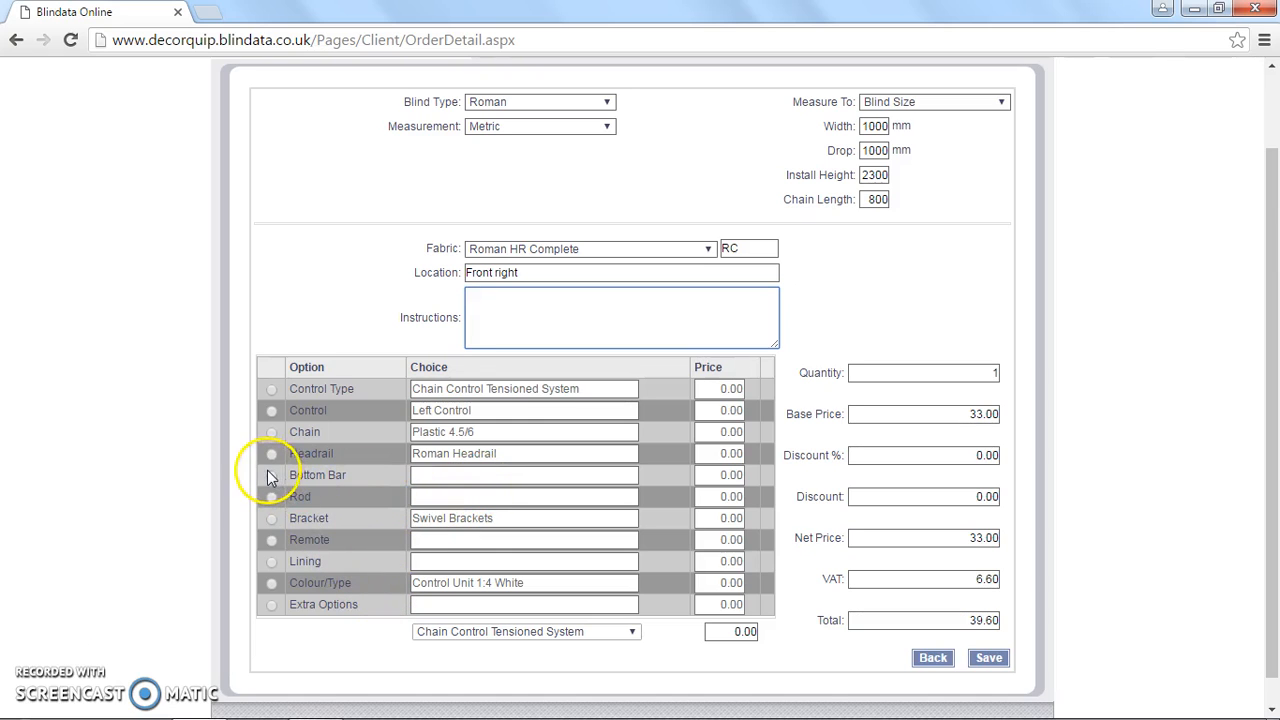
# Choose Bottom Bar 26mm x 4mm White and Fibreglass Rod 4mm.
pyautogui.click(271, 475)
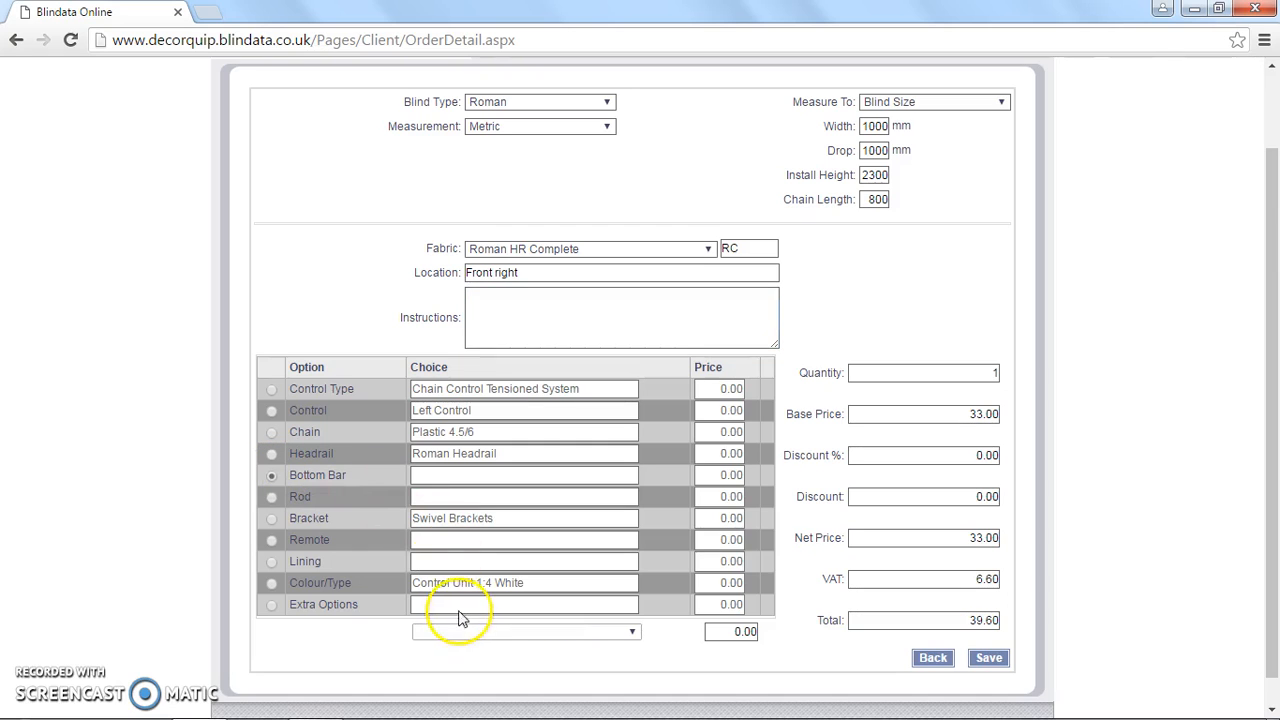
pyautogui.click(525, 631)
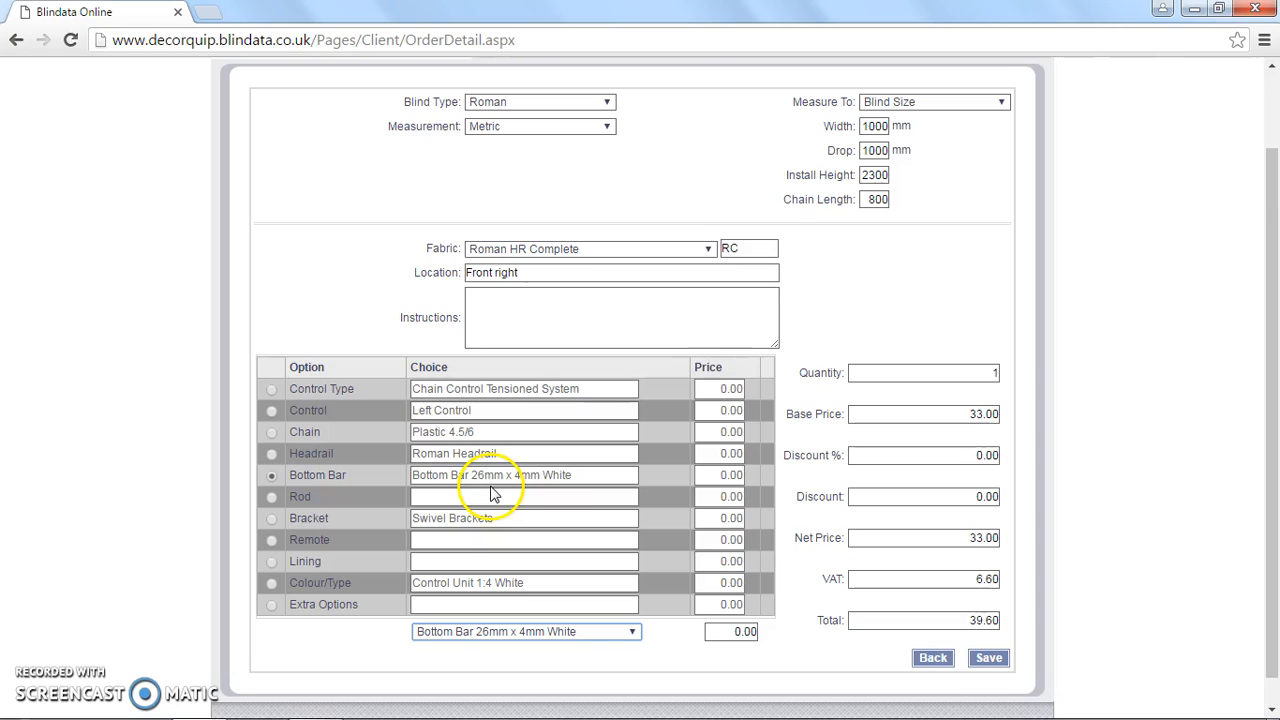
pyautogui.moveTo(540, 478)
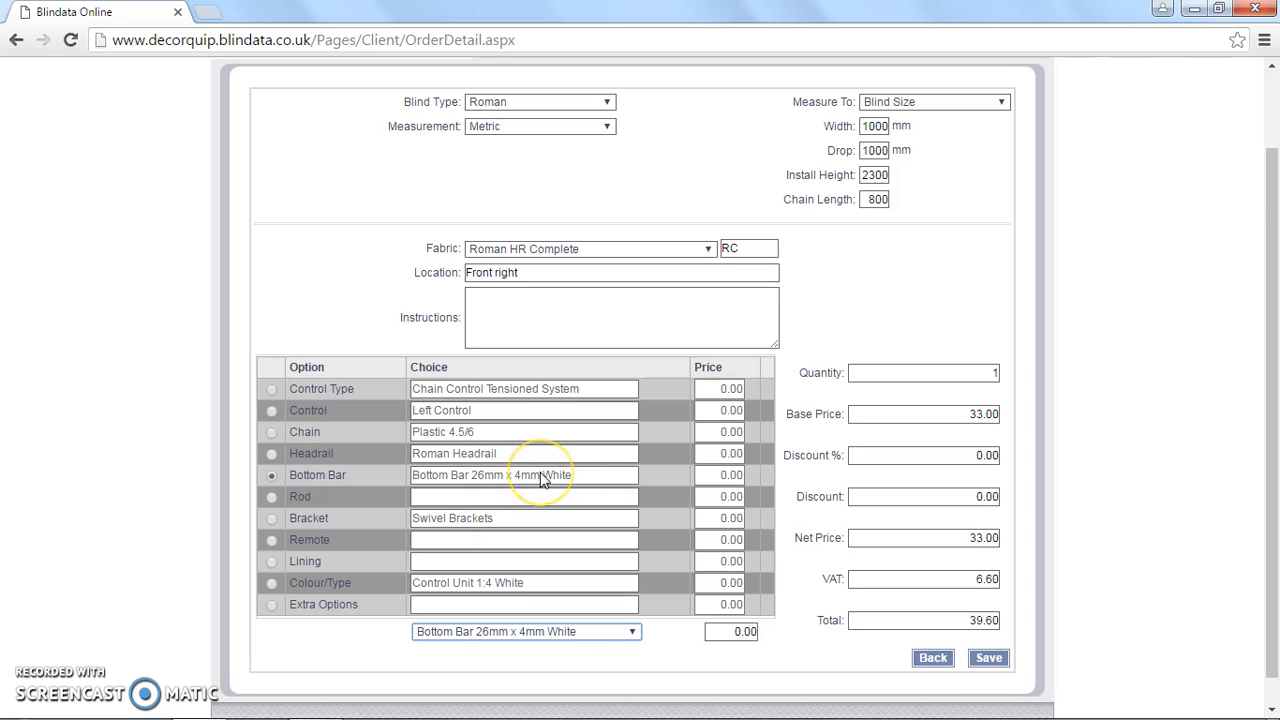
pyautogui.moveTo(550, 474)
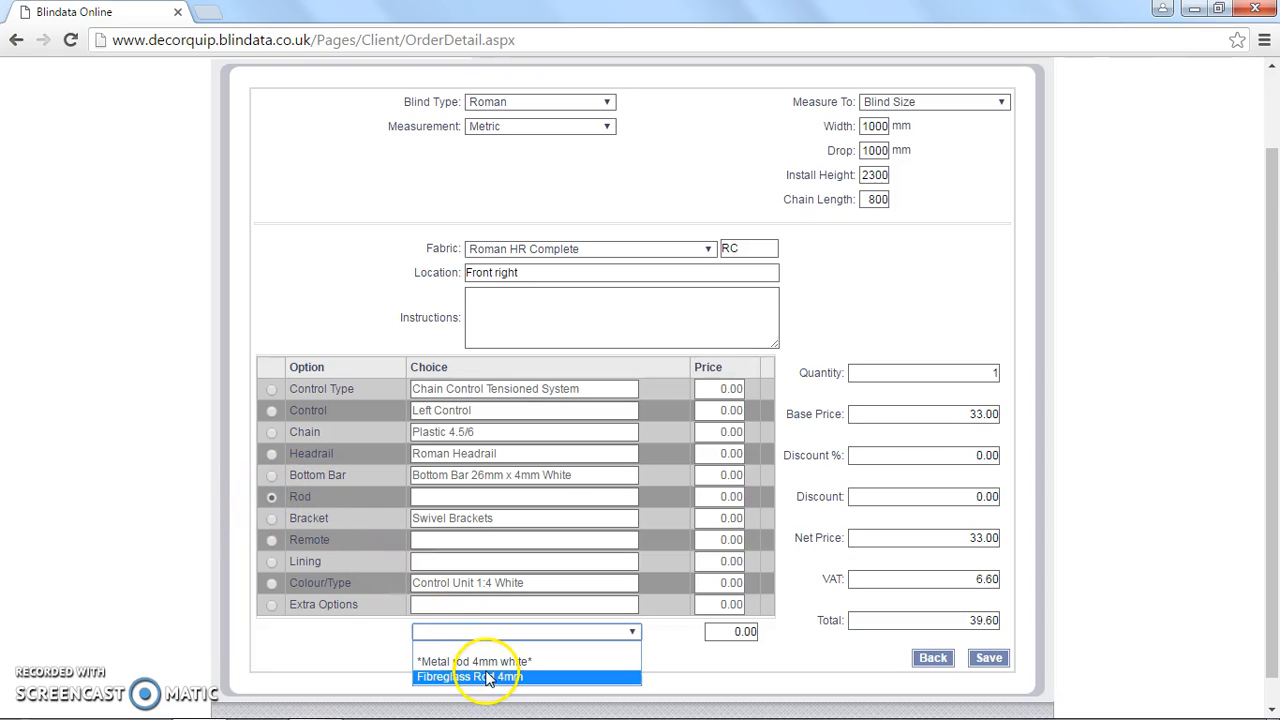
pyautogui.moveTo(474, 661)
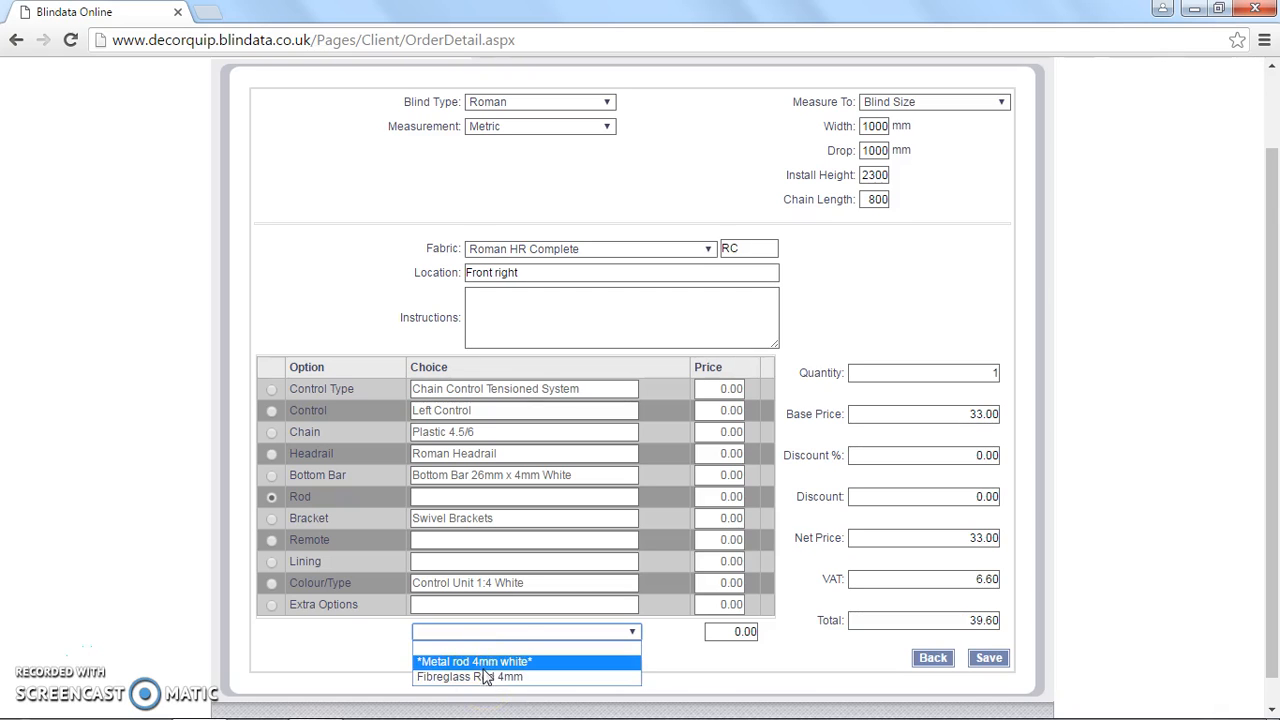
pyautogui.click(474, 661)
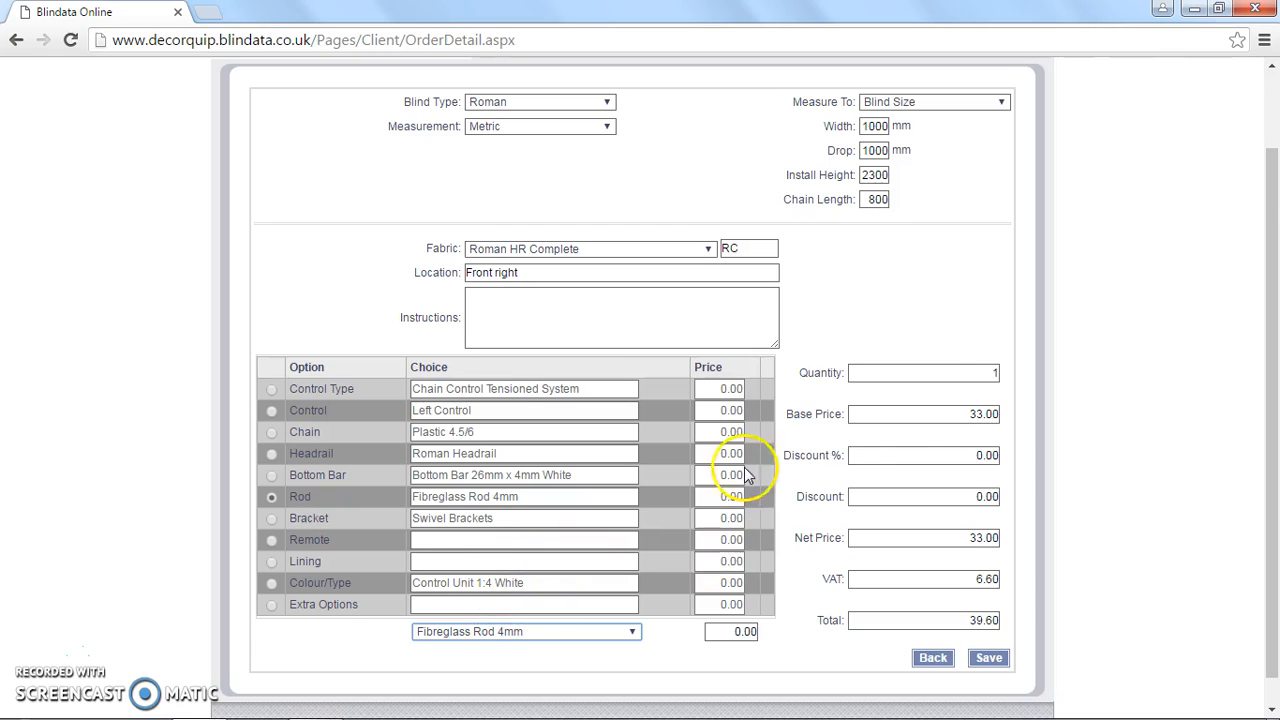
pyautogui.click(920, 372)
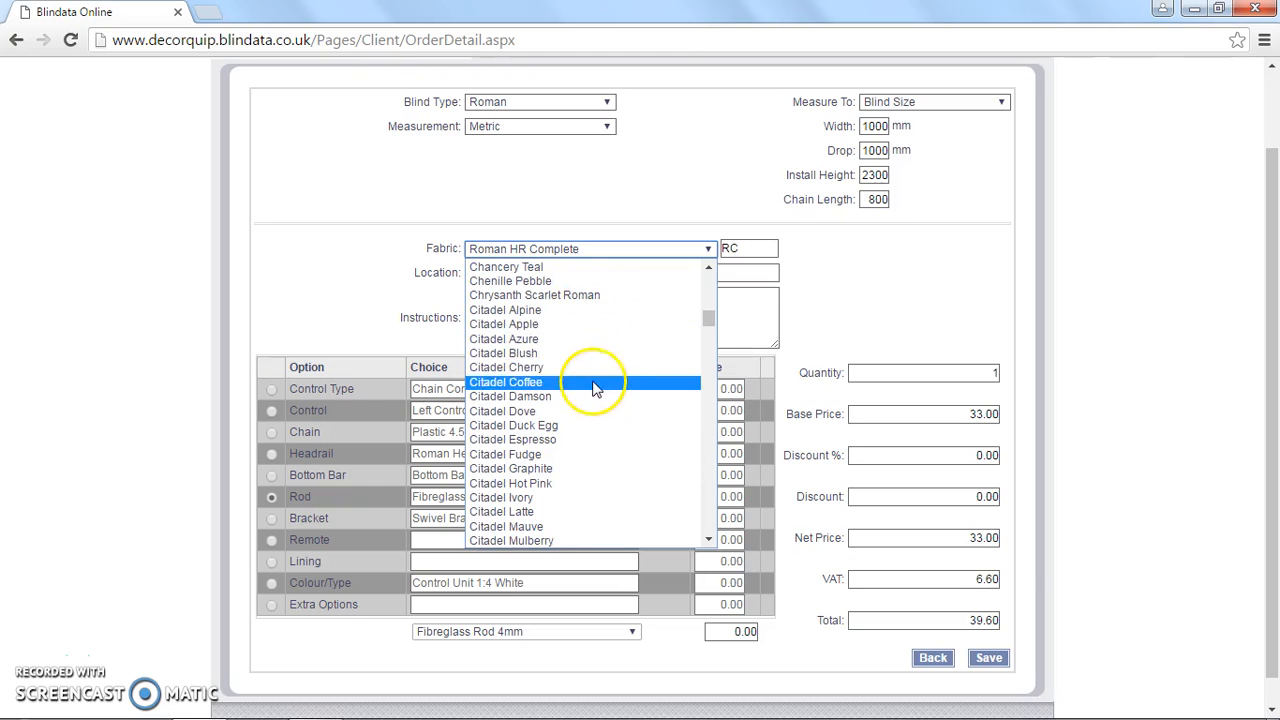
# Change the fabric to Fenton Slate, raising the base price to 89.00.
pyautogui.scroll(-3)
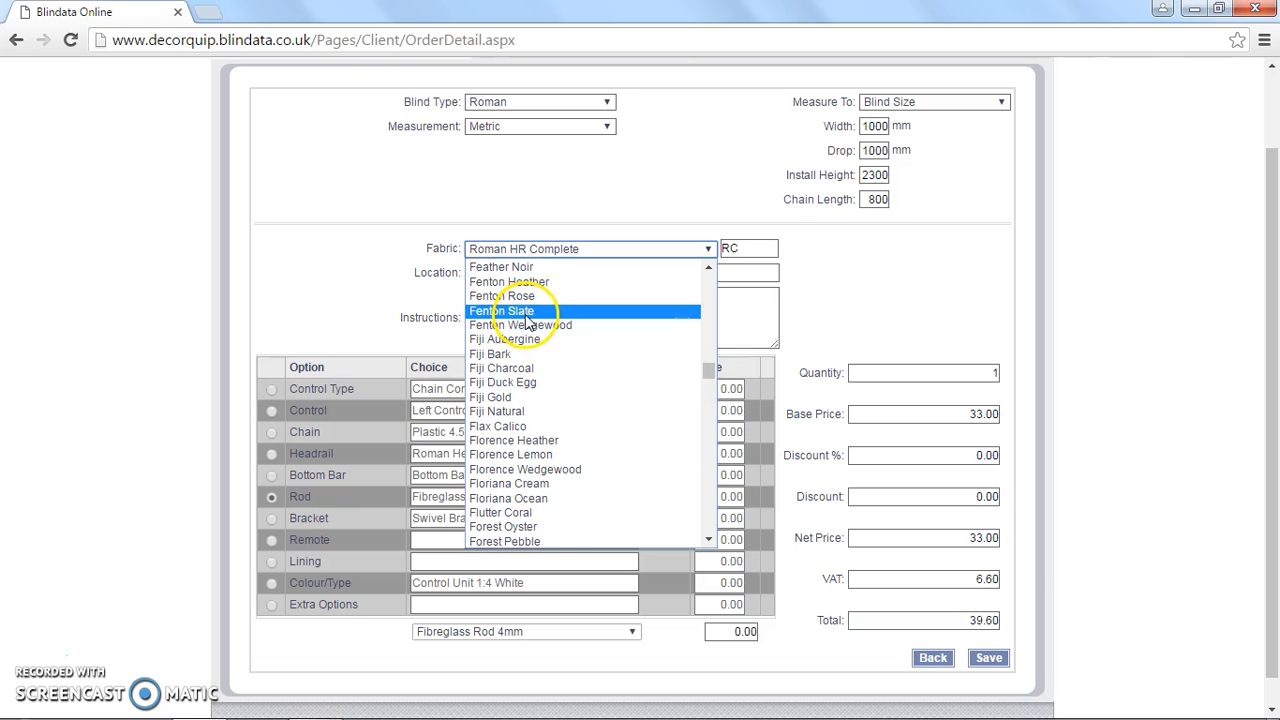
pyautogui.click(501, 310)
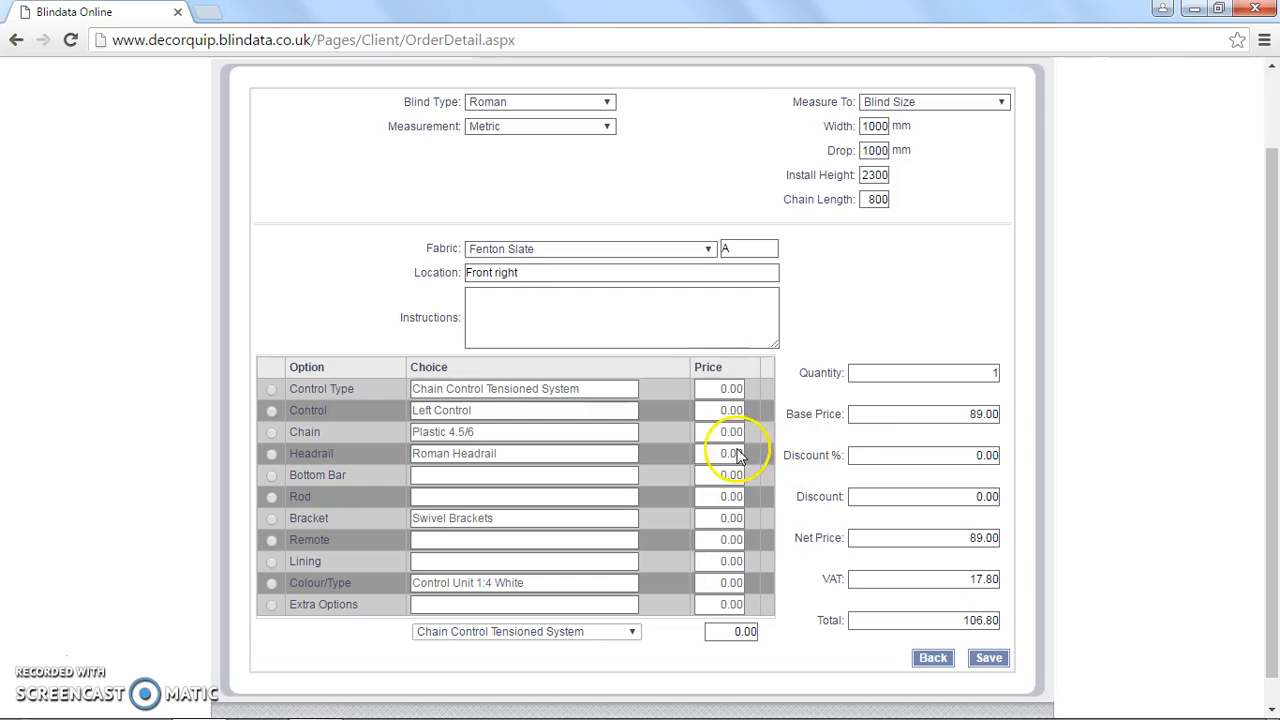
pyautogui.moveTo(573, 457)
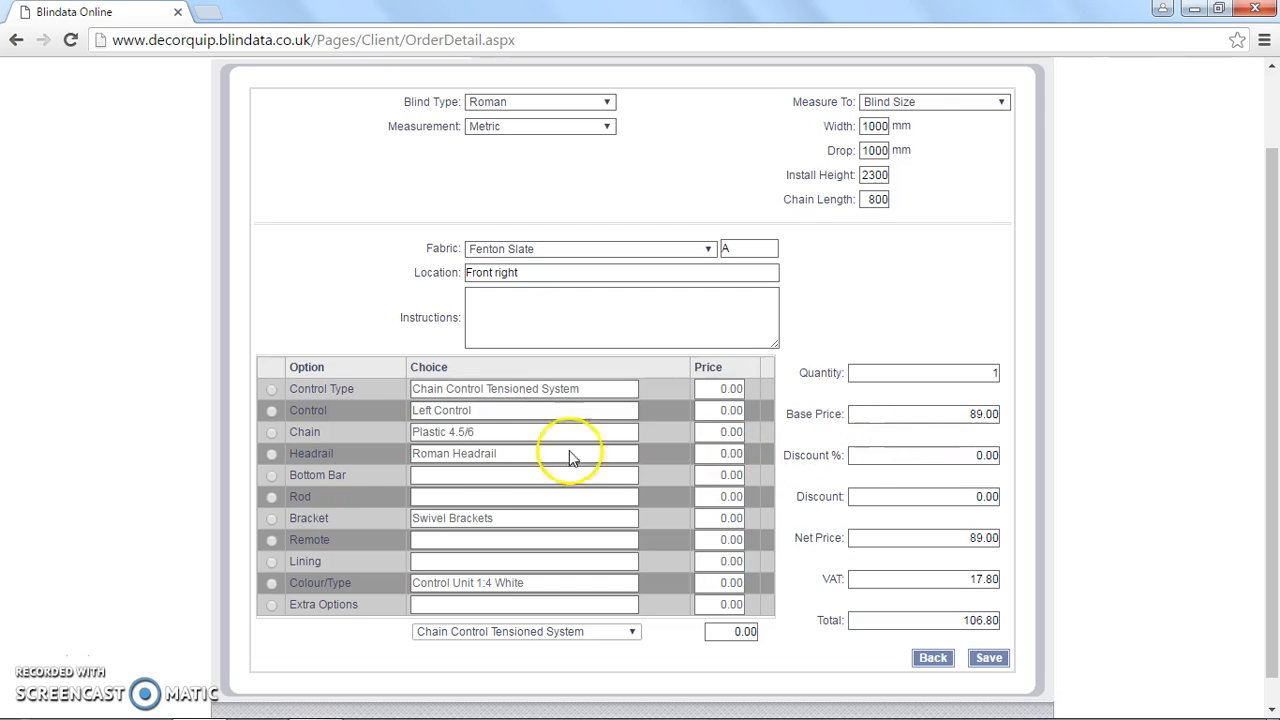
pyautogui.moveTo(405, 431)
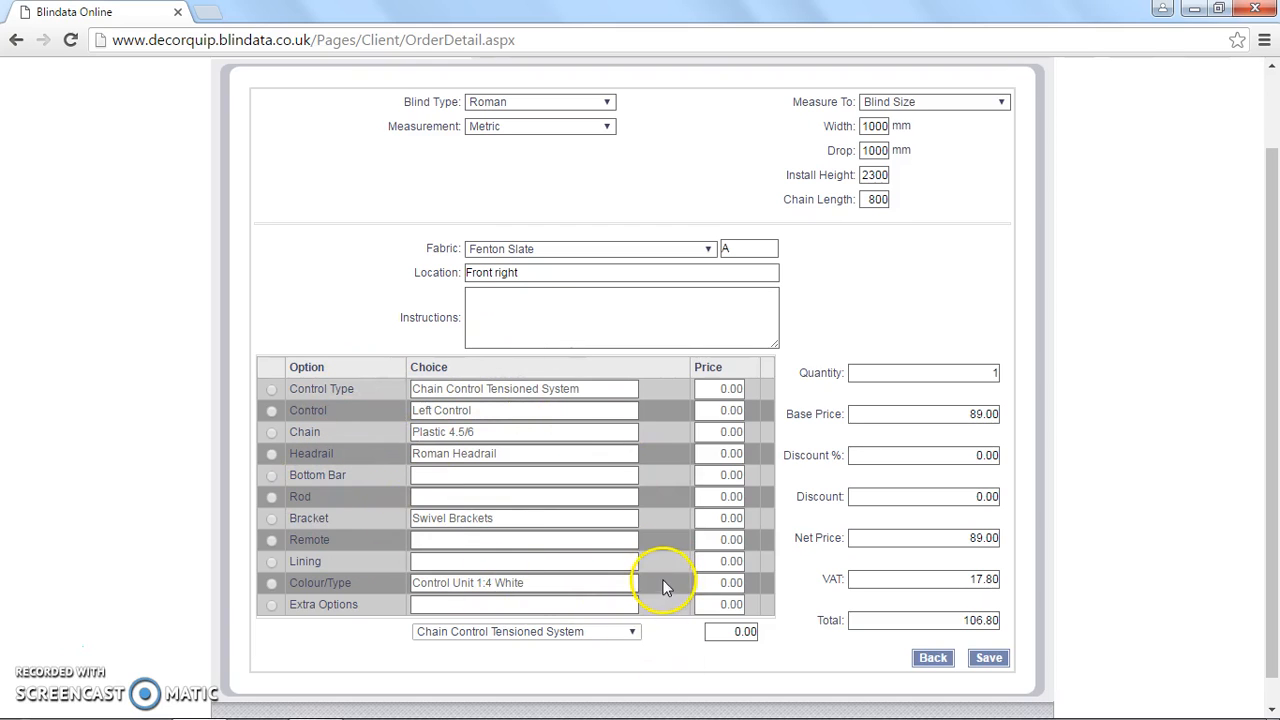
pyautogui.moveTo(835, 555)
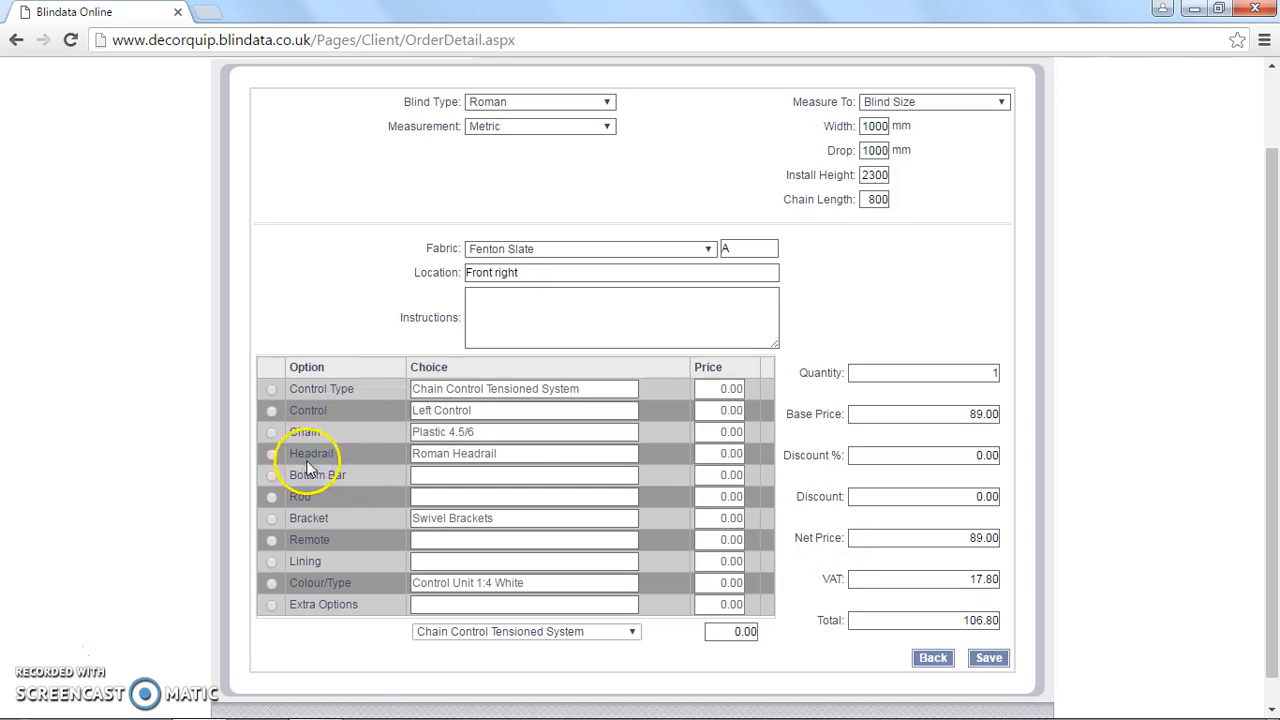
# Choose Bottom Bar 26mm x 4mm White, Fibreglass Rod 4mm and Black Nickel Chain No.10.
pyautogui.click(271, 475)
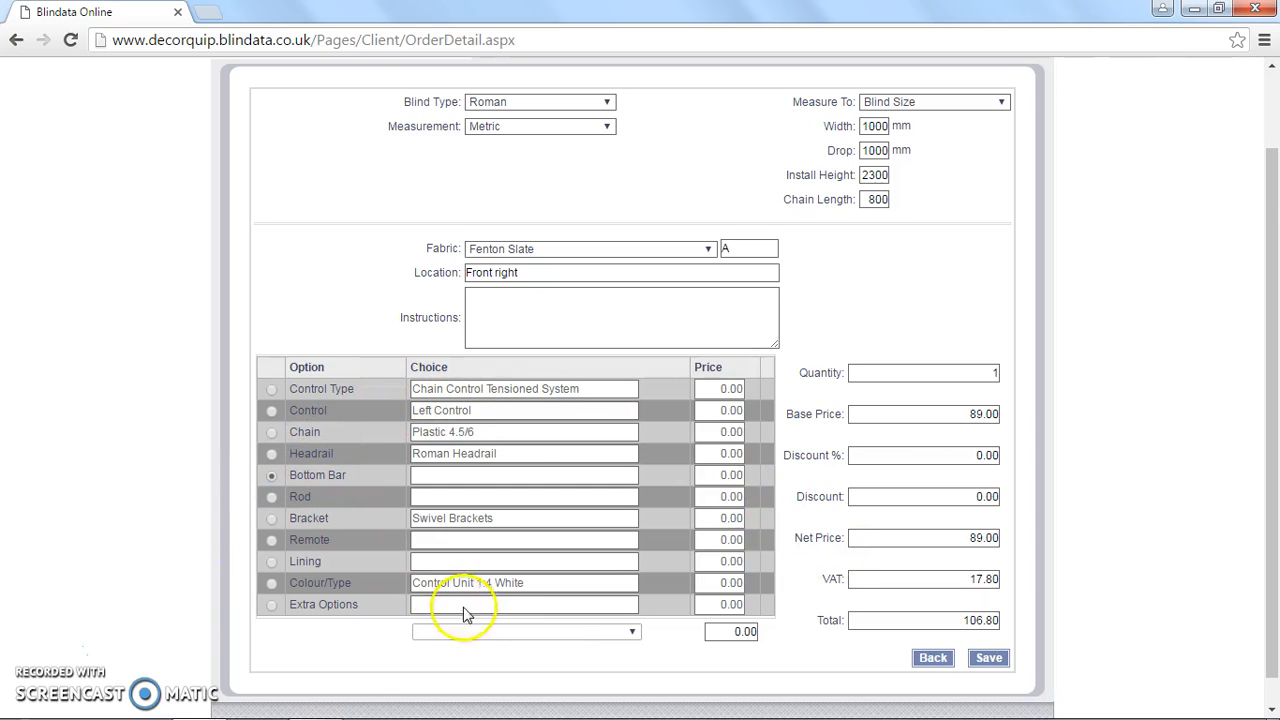
pyautogui.click(525, 631)
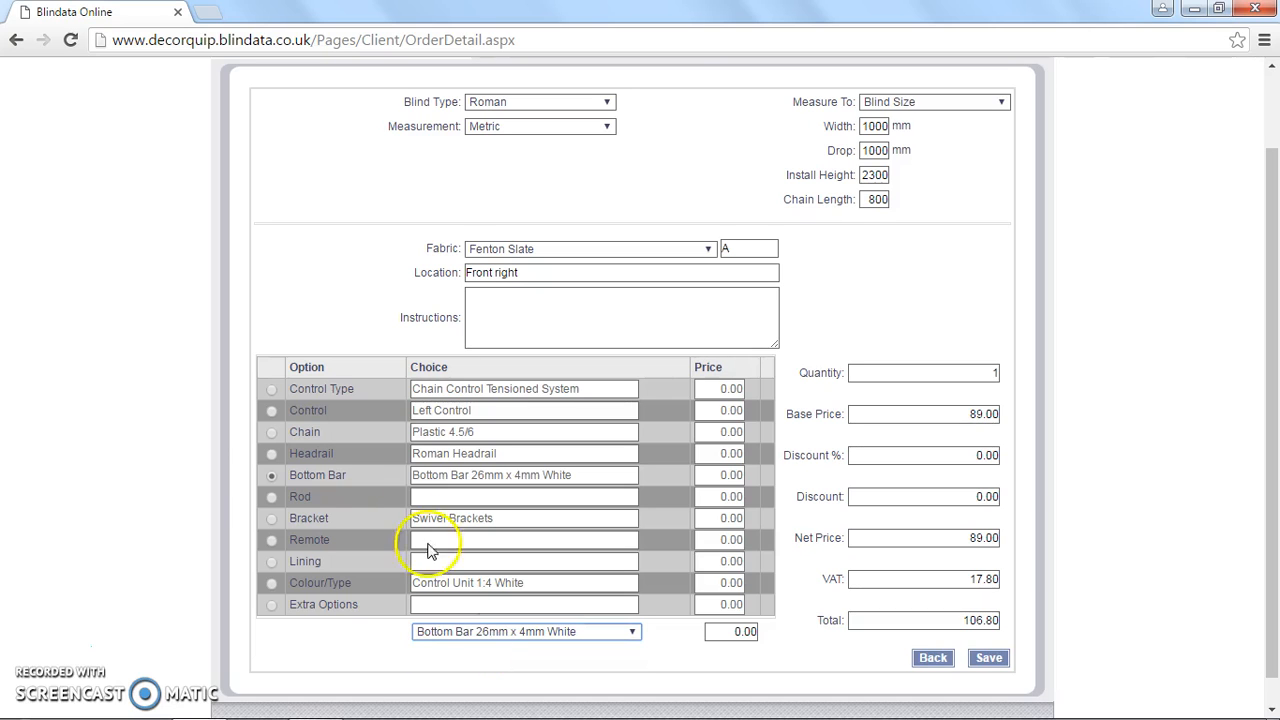
pyautogui.click(271, 496)
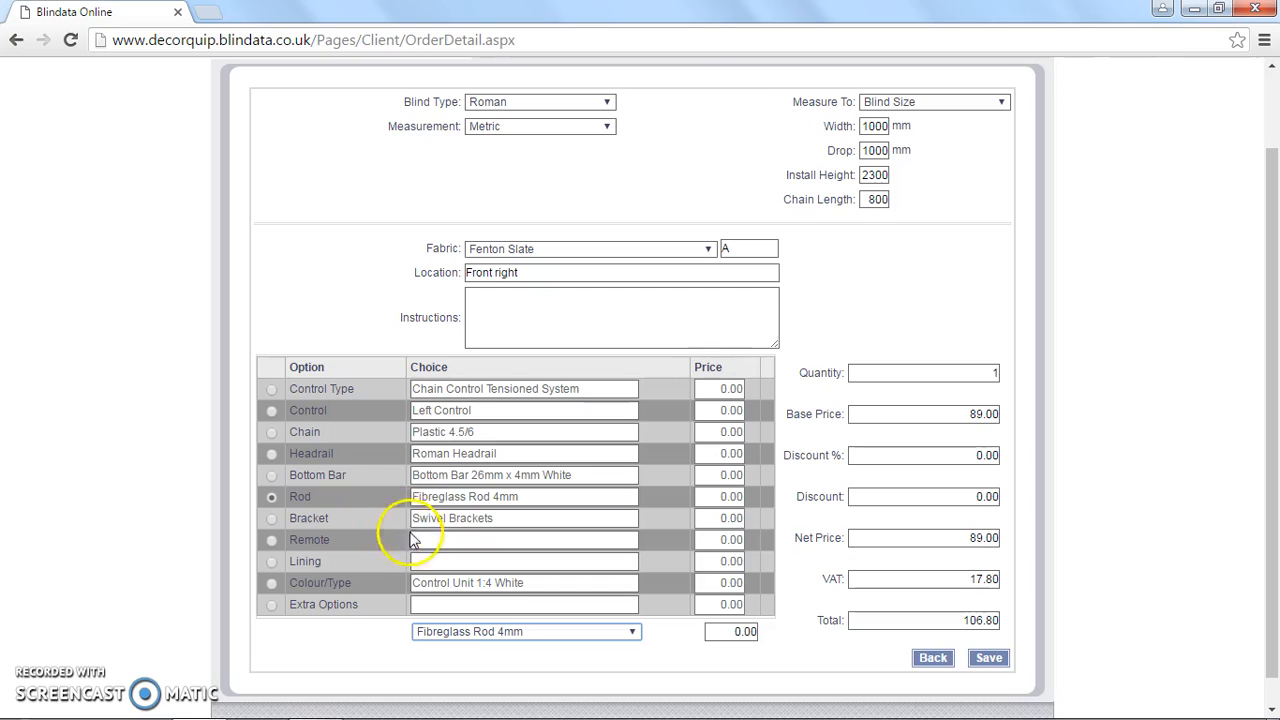
pyautogui.click(271, 410)
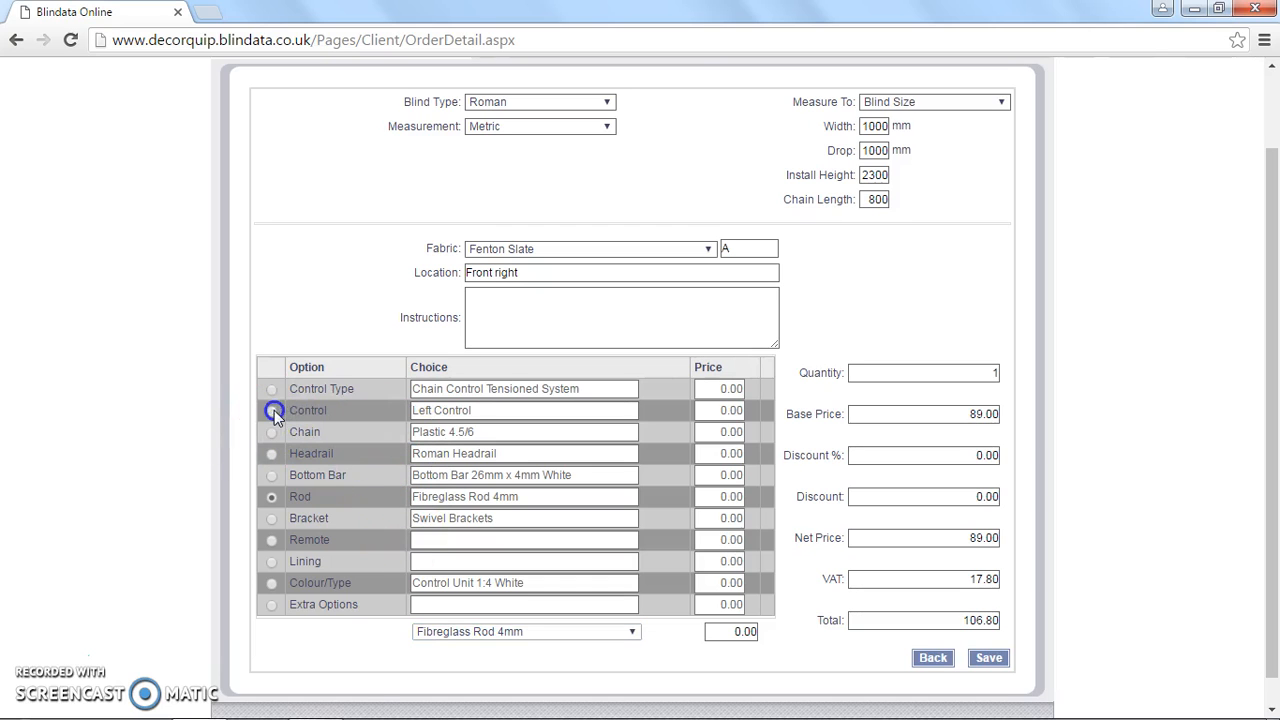
pyautogui.click(271, 431)
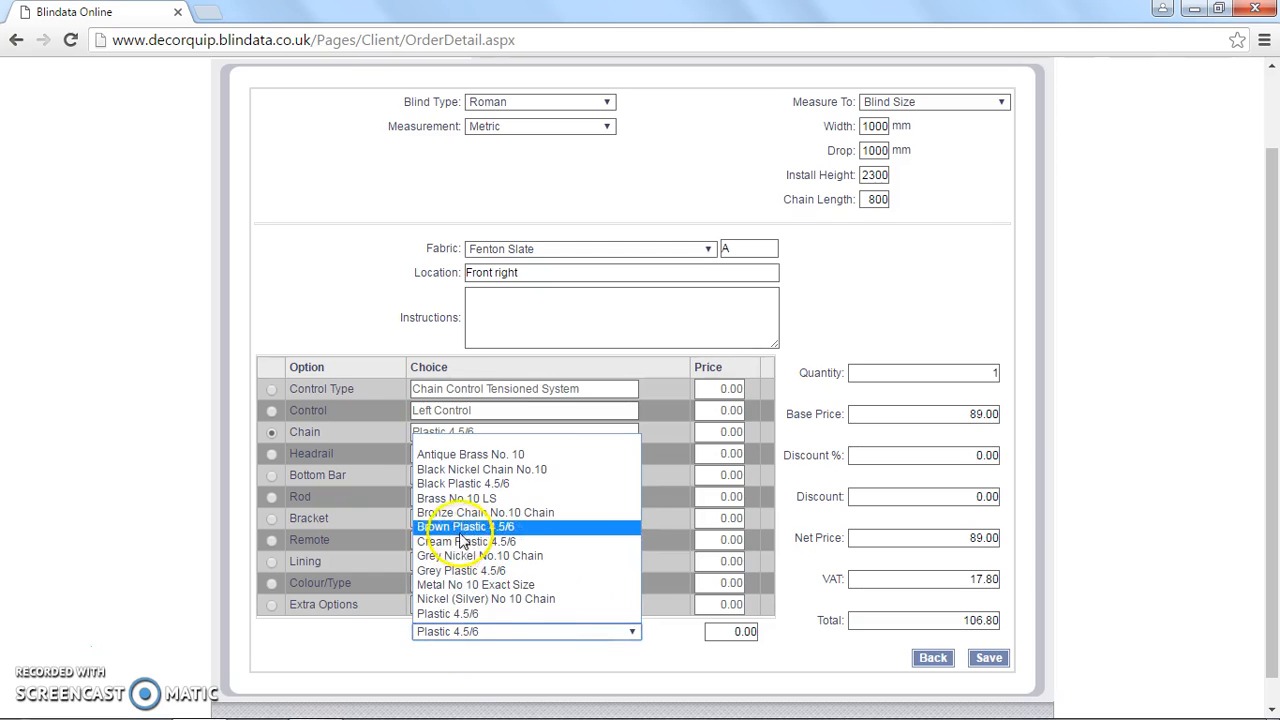
pyautogui.moveTo(525, 470)
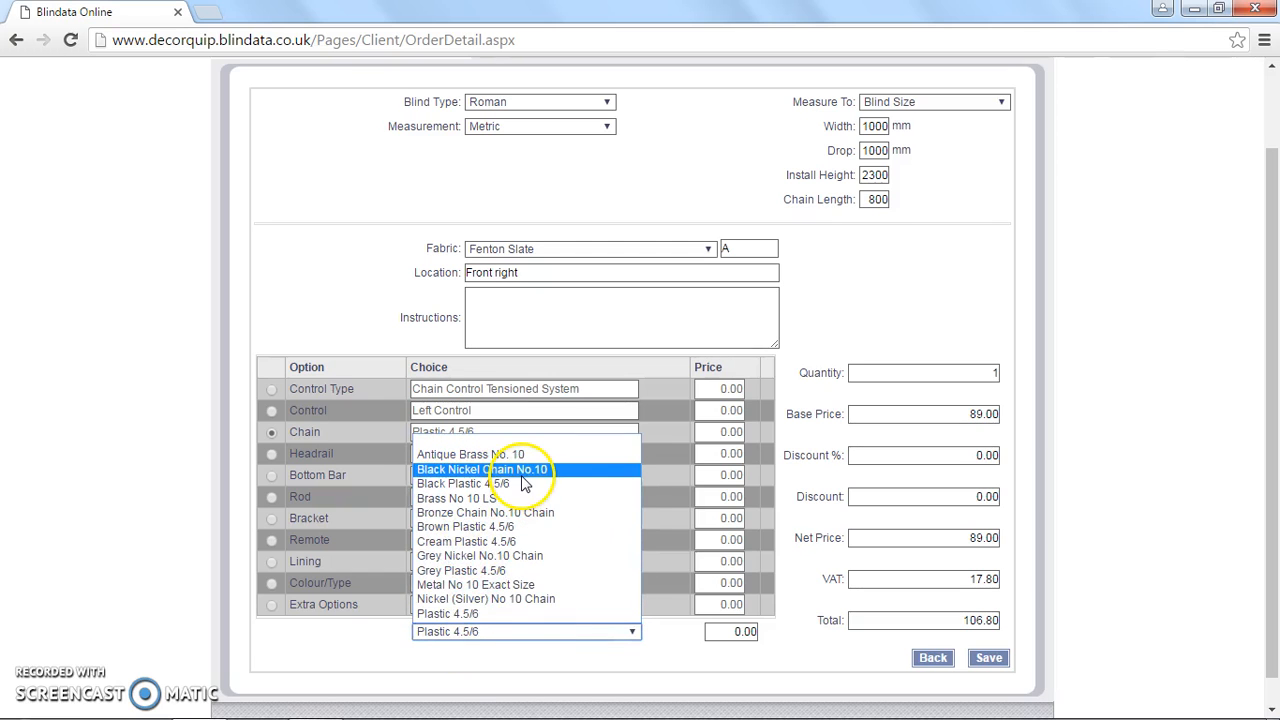
pyautogui.click(483, 470)
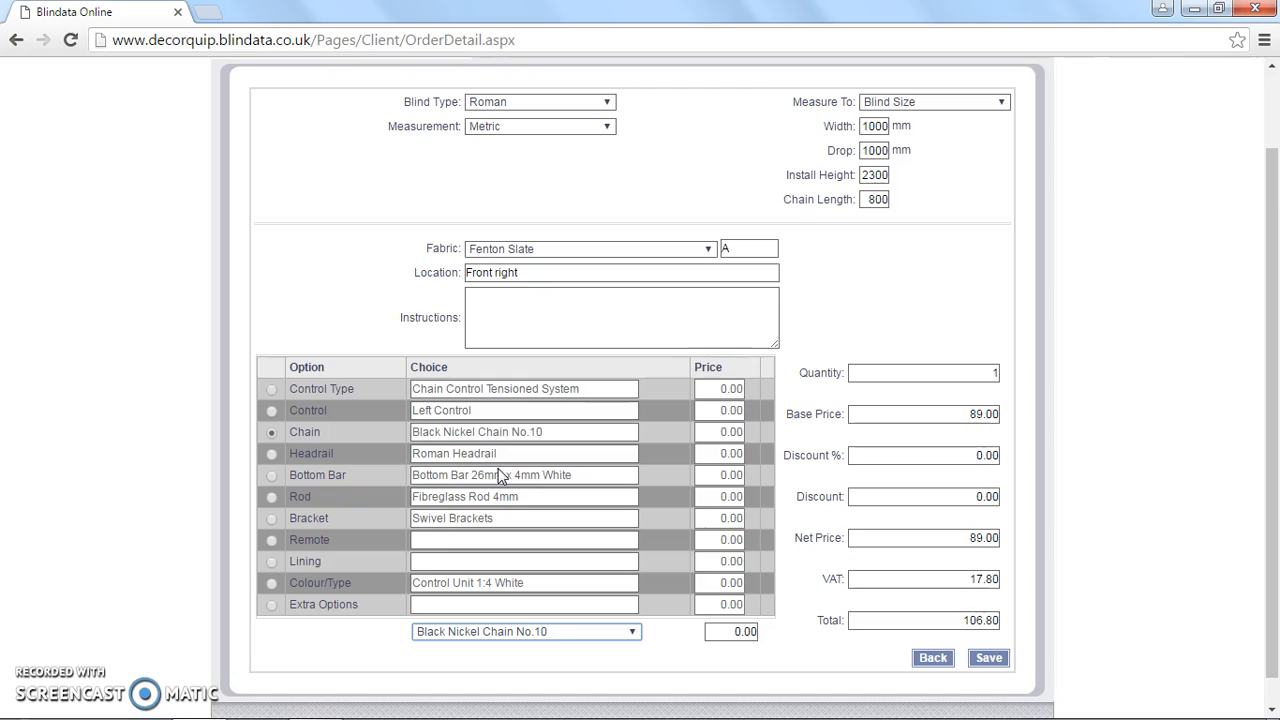
pyautogui.moveTo(278, 548)
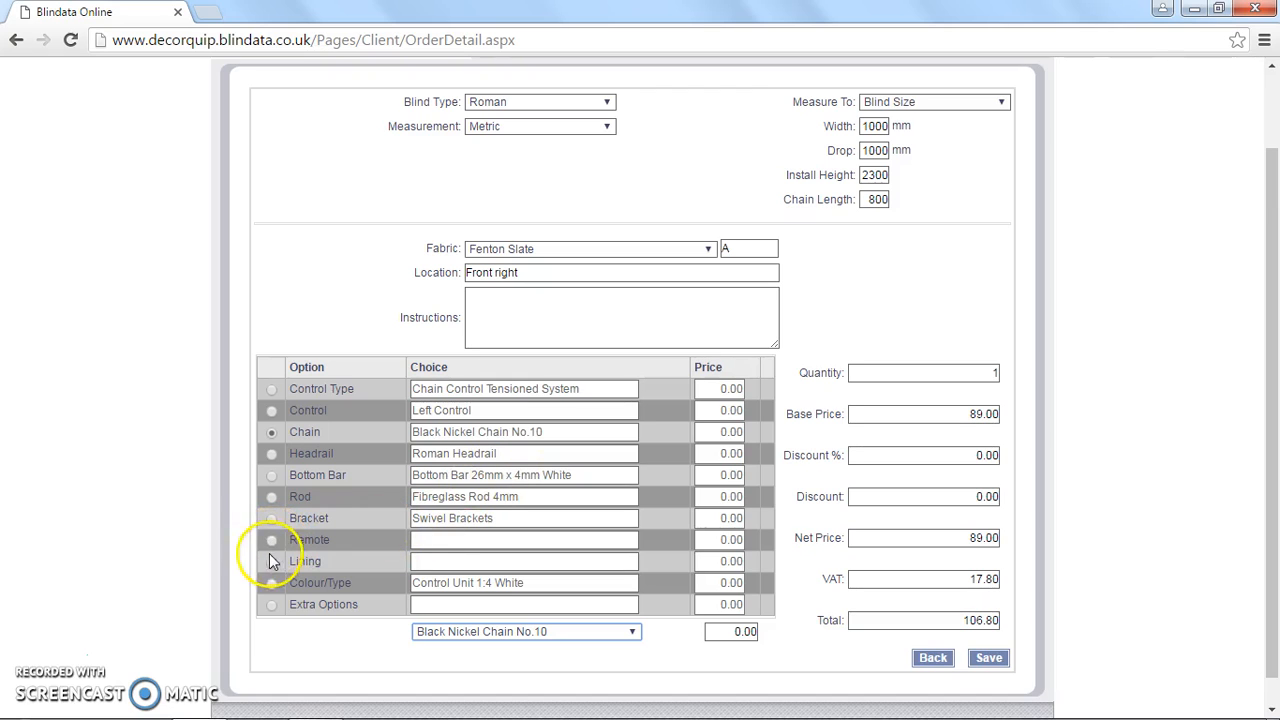
# Set the Roman blind's lining to Blackout Lining, keeping the total at 106.80.
pyautogui.click(271, 561)
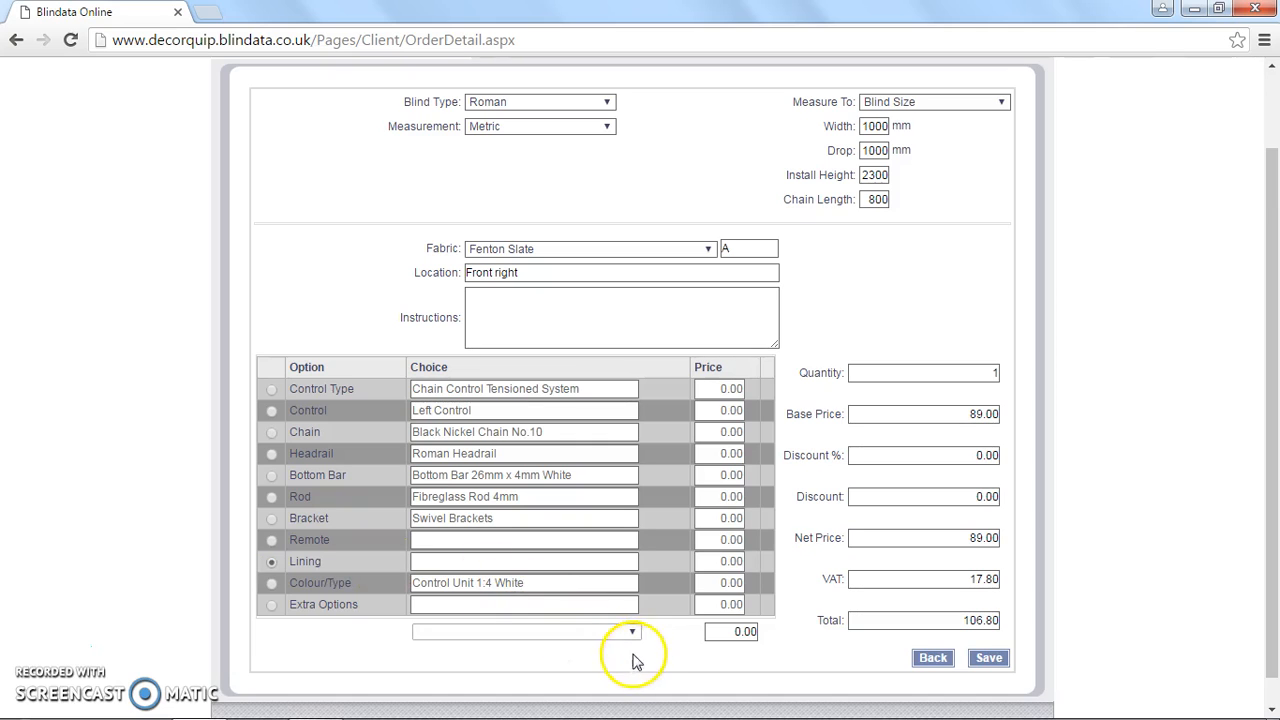
pyautogui.click(631, 631)
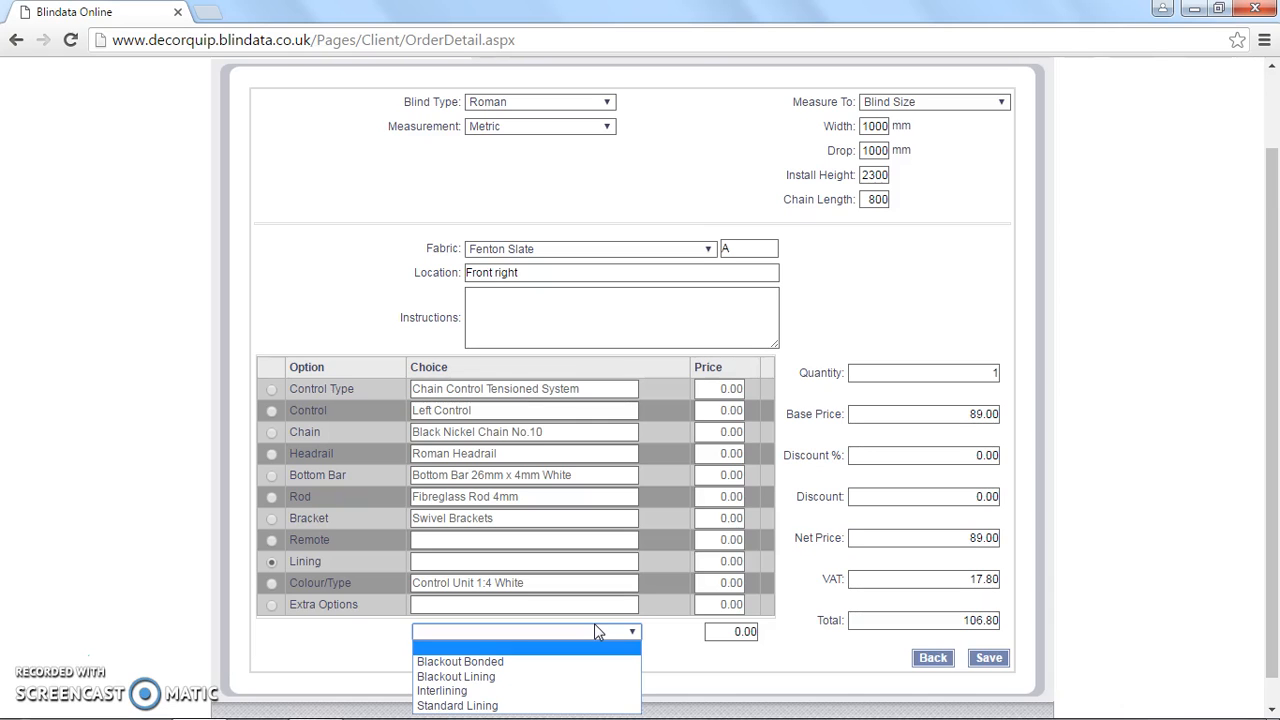
pyautogui.click(456, 676)
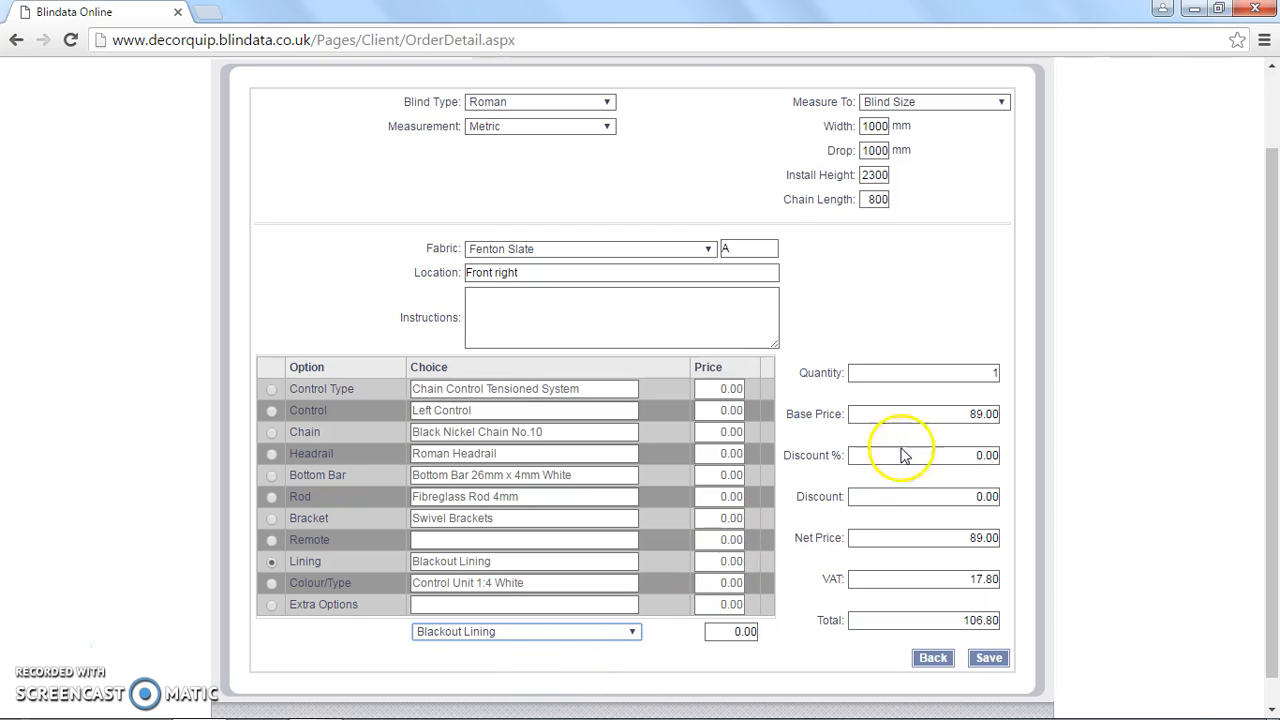
pyautogui.moveTo(838, 510)
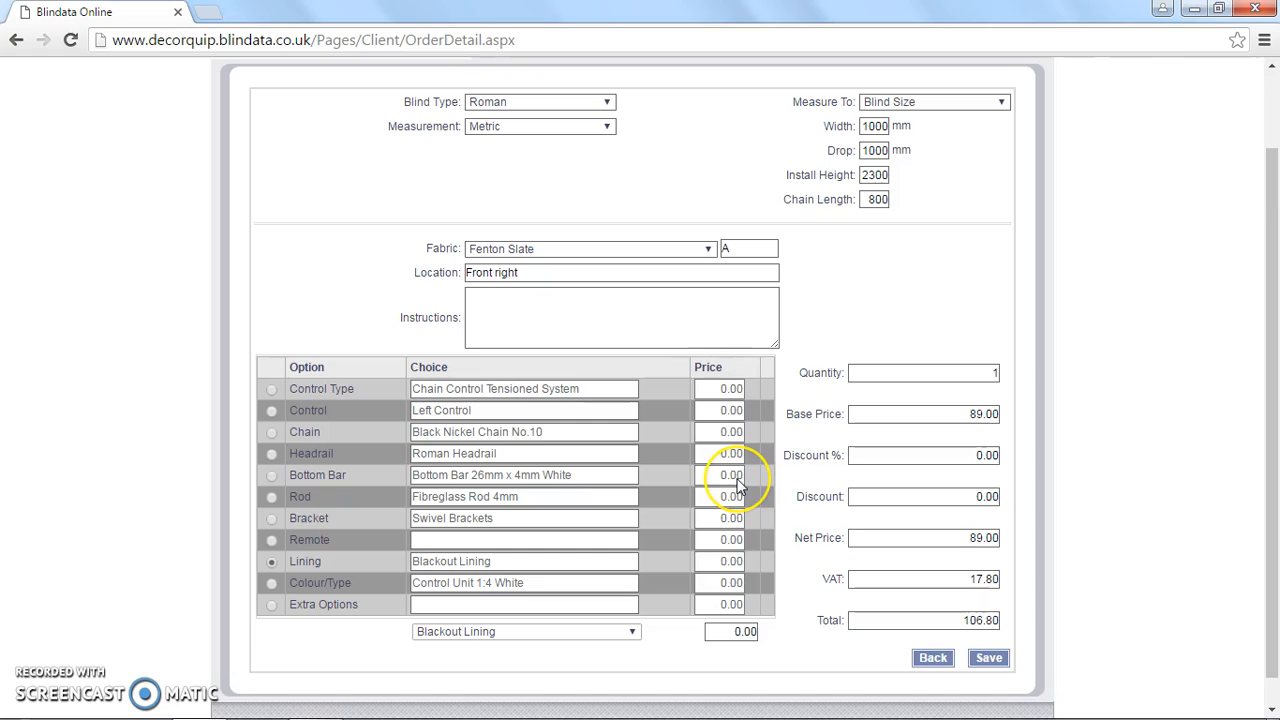
pyautogui.moveTo(710, 468)
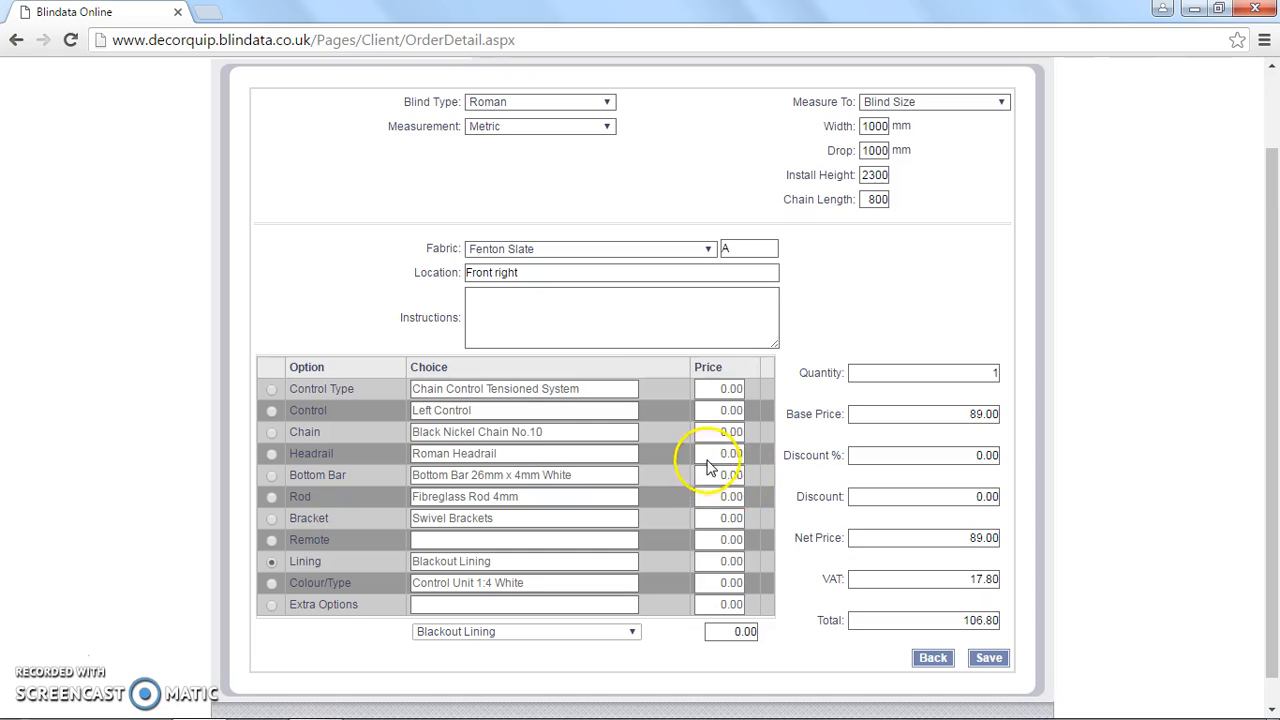
pyautogui.moveTo(573, 503)
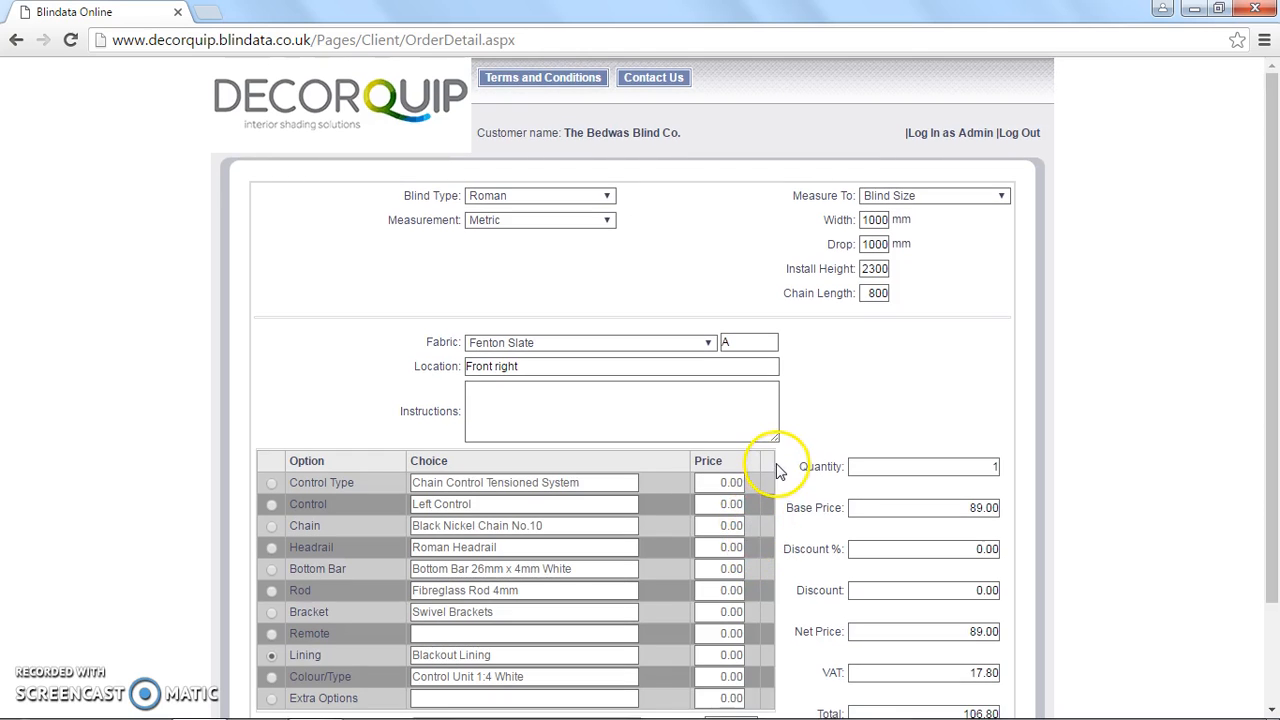
pyautogui.scroll(-3)
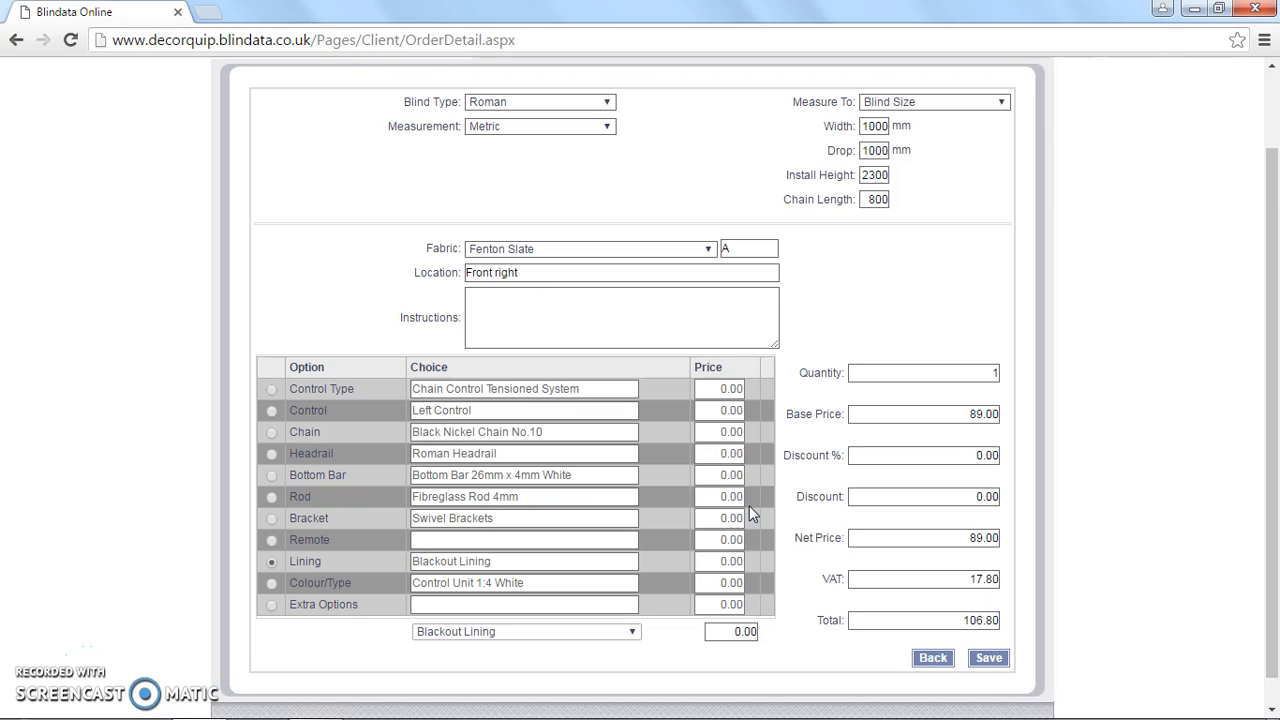
pyautogui.moveTo(785, 513)
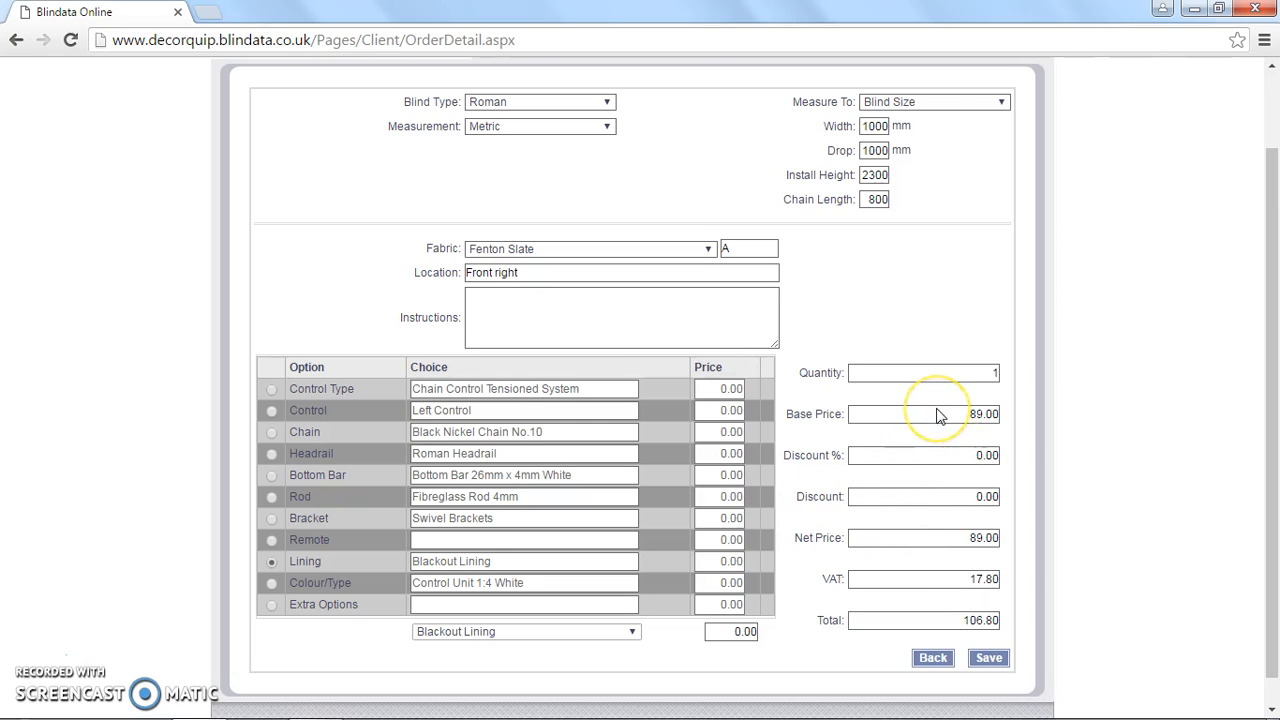
pyautogui.moveTo(975, 400)
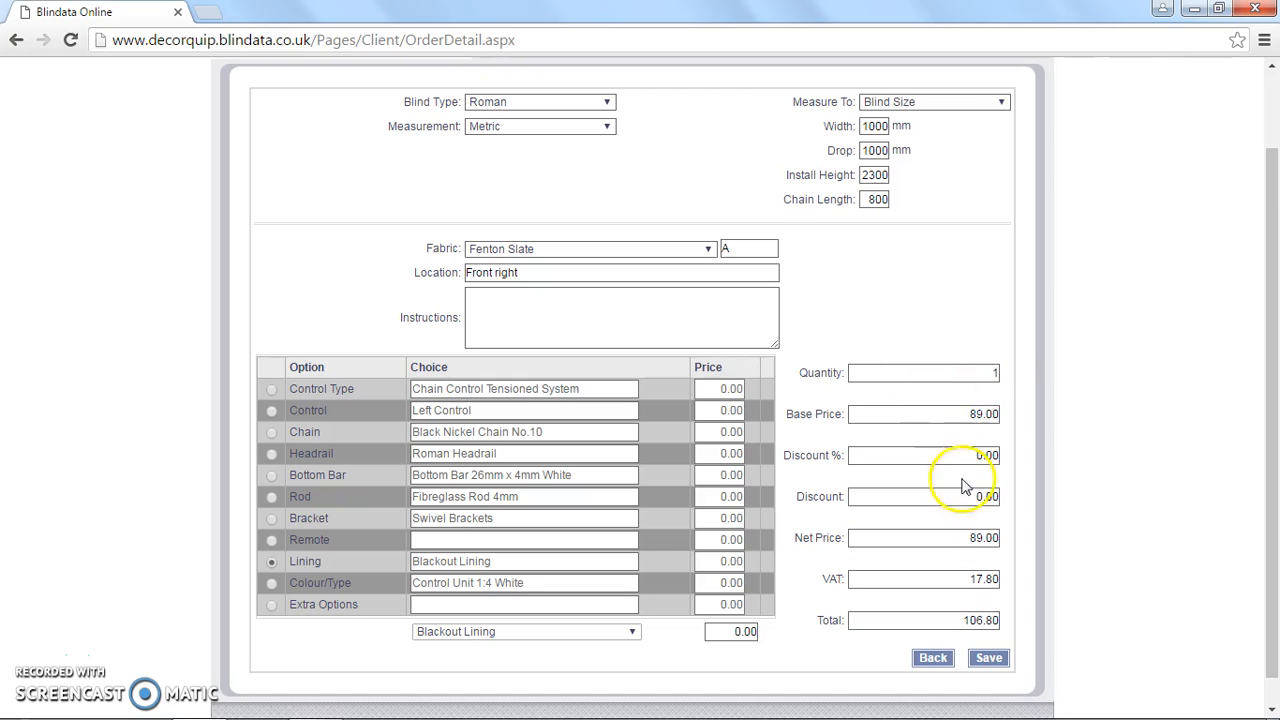
pyautogui.moveTo(620, 445)
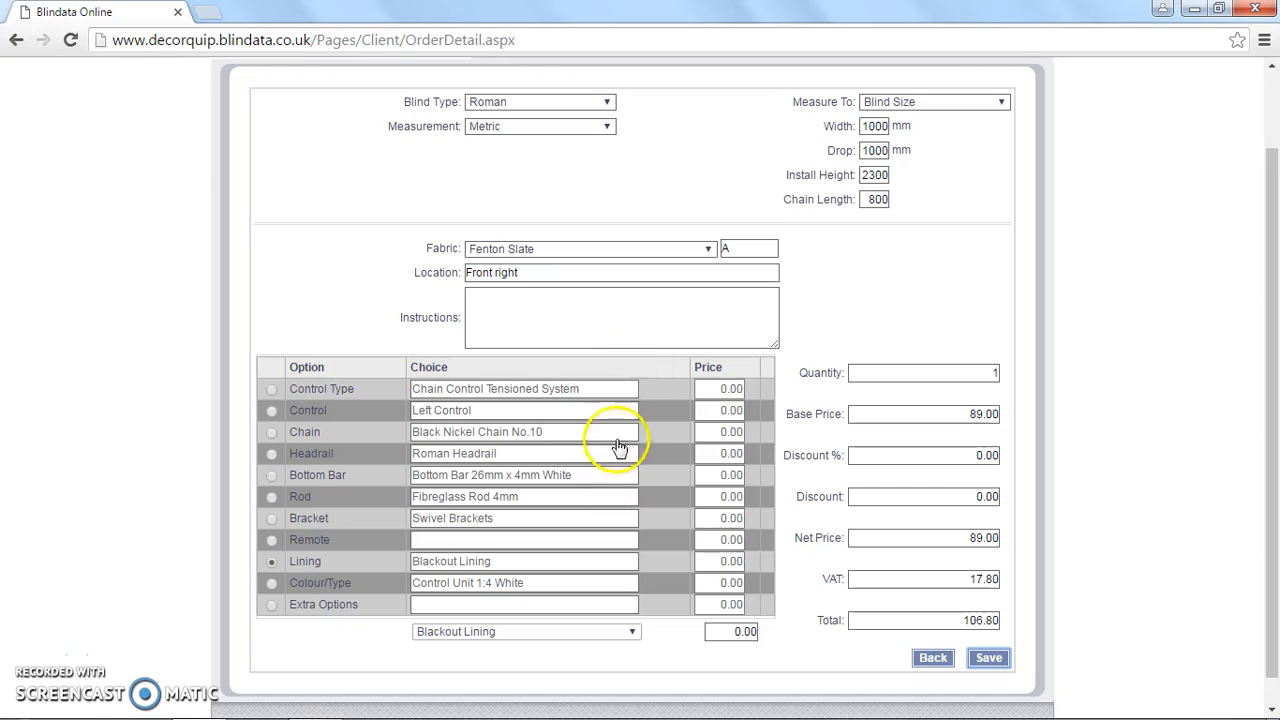
# Save the 1000 × 1000 Fenton Slate Roman blind to the order at 106.80.
pyautogui.click(988, 657)
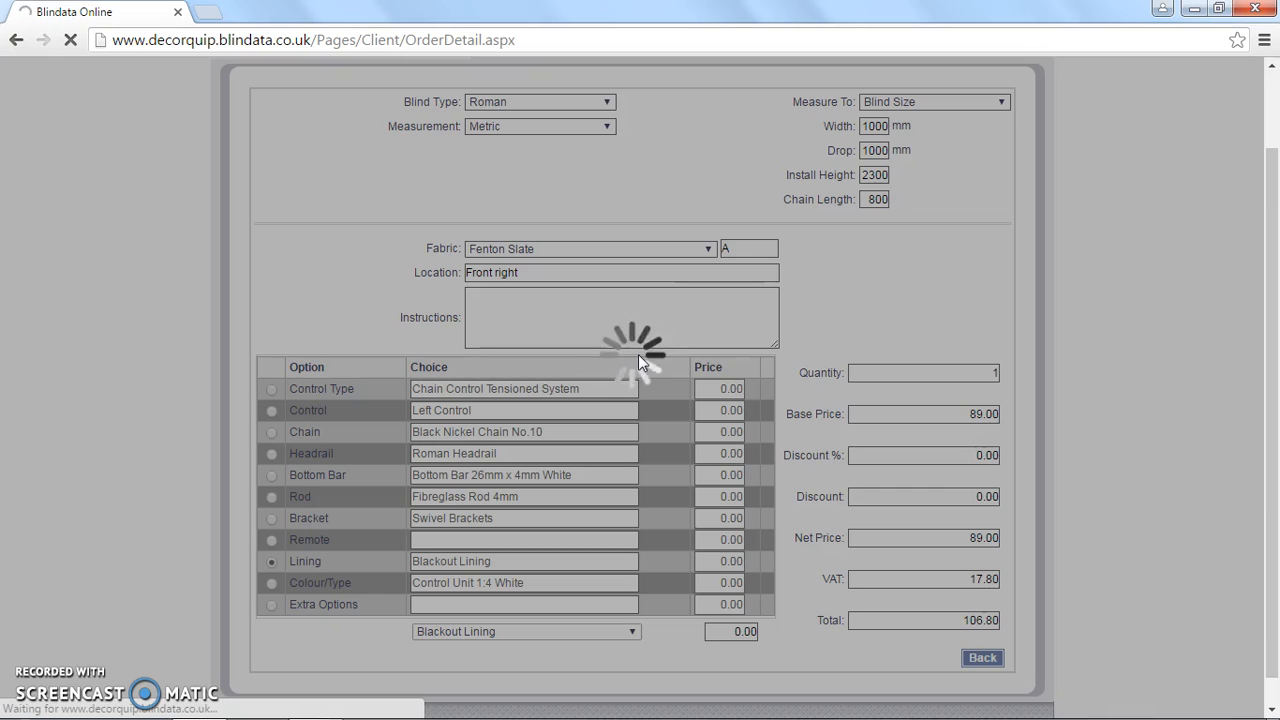
pyautogui.click(981, 657)
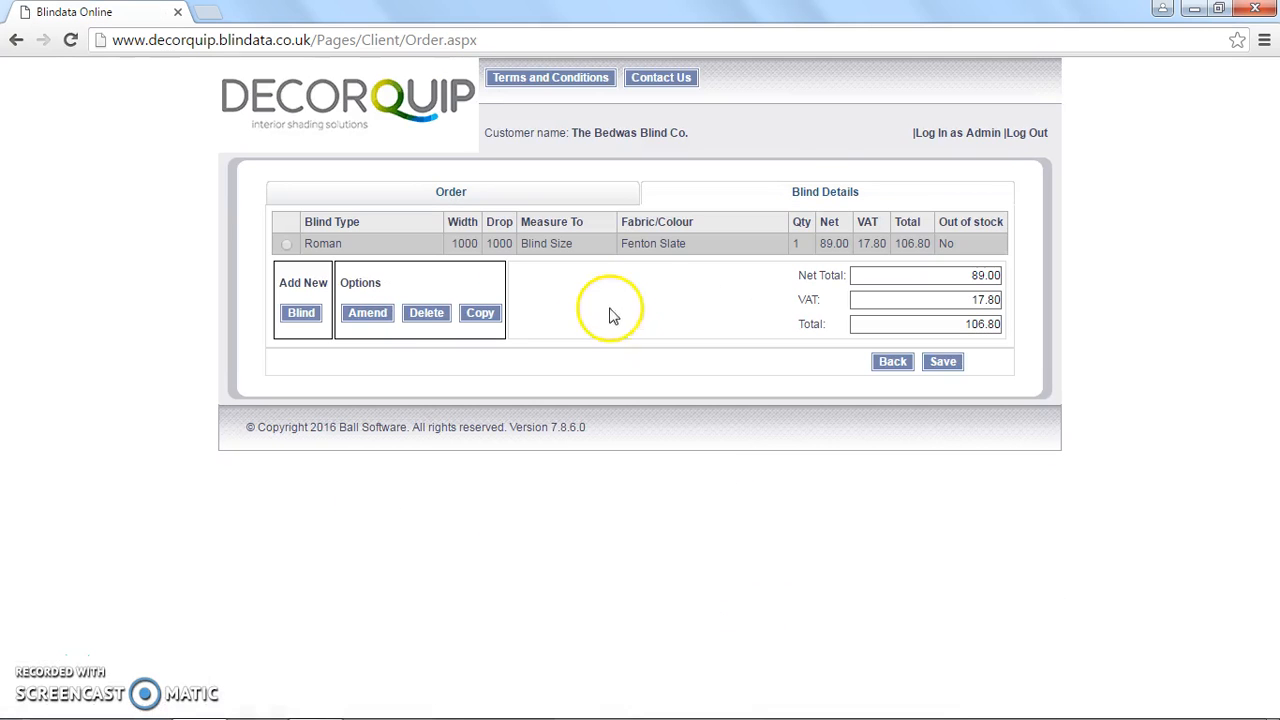
pyautogui.moveTo(642, 243)
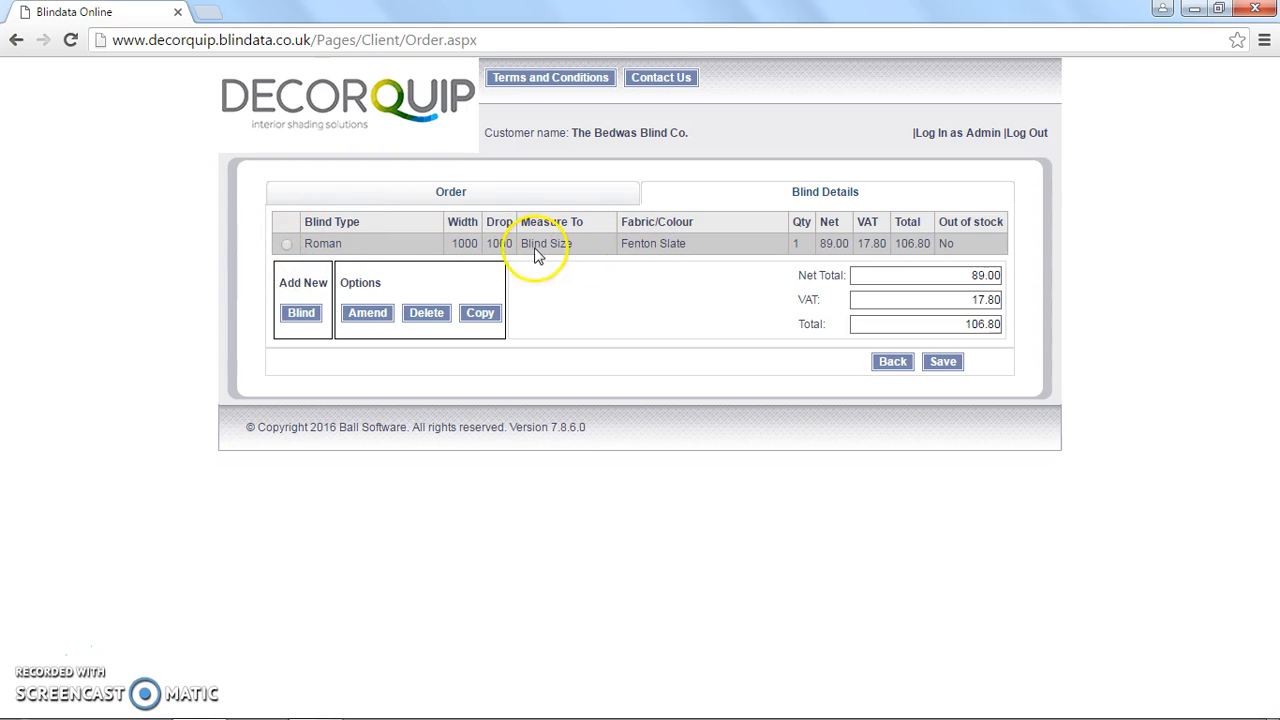
pyautogui.moveTo(580, 247)
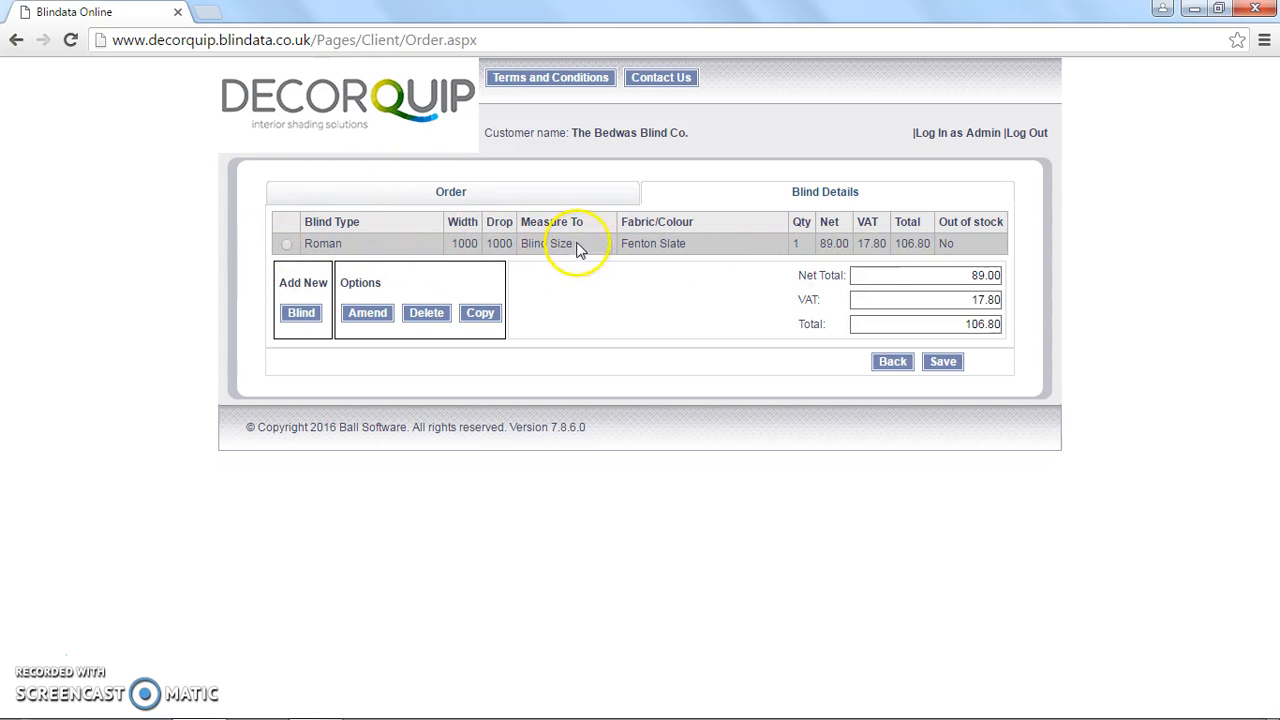
pyautogui.moveTo(590, 248)
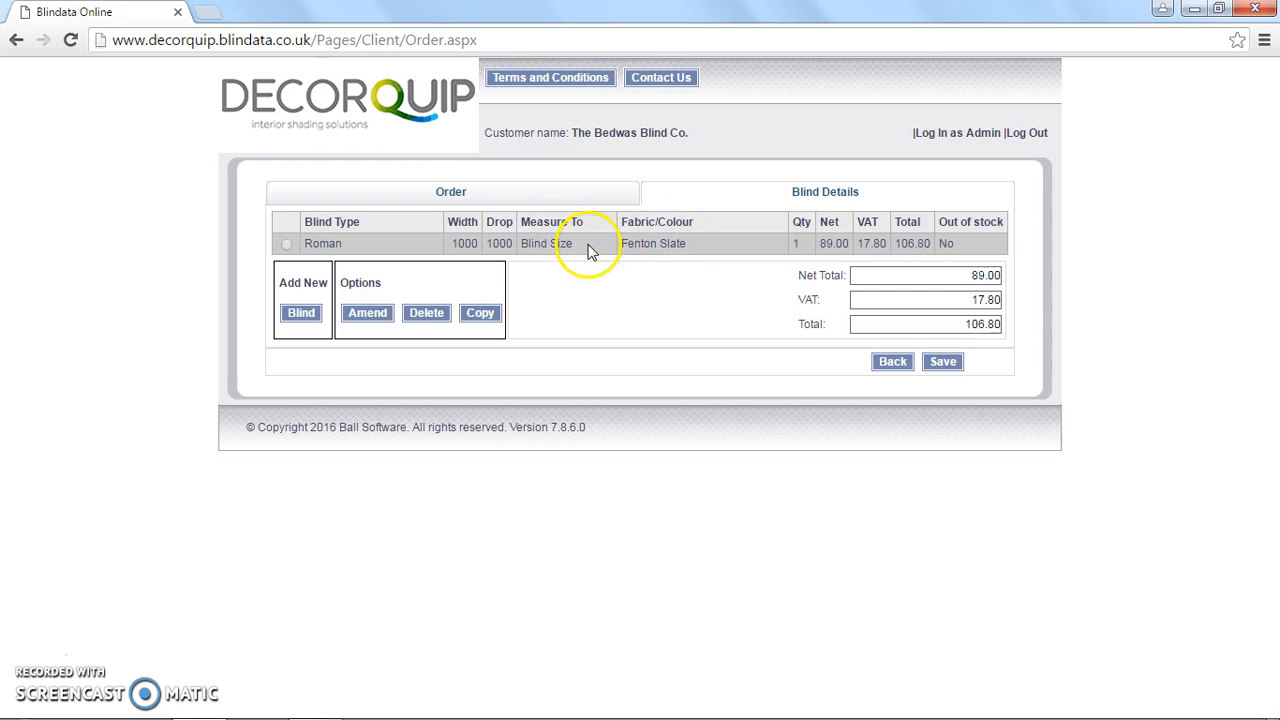
pyautogui.moveTo(818, 276)
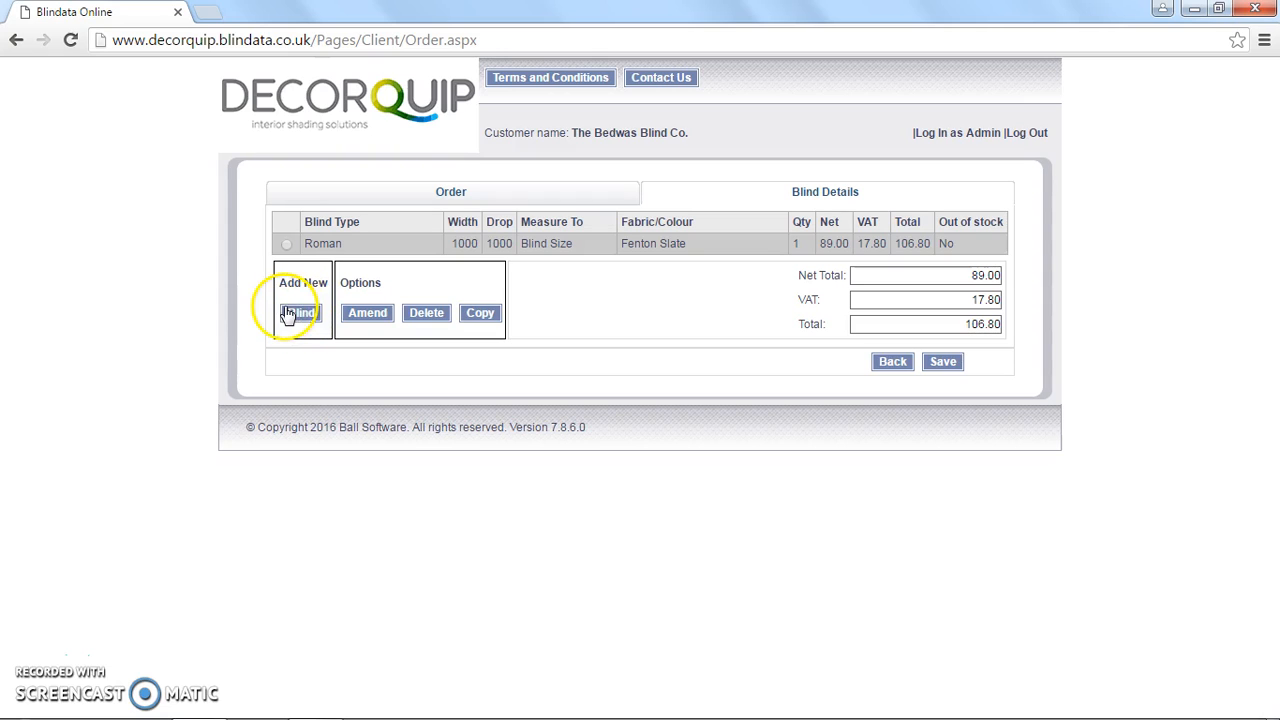
# Add a second Roman blind with its width, drop and chain length 800 entered, location Front left.
pyautogui.click(301, 312)
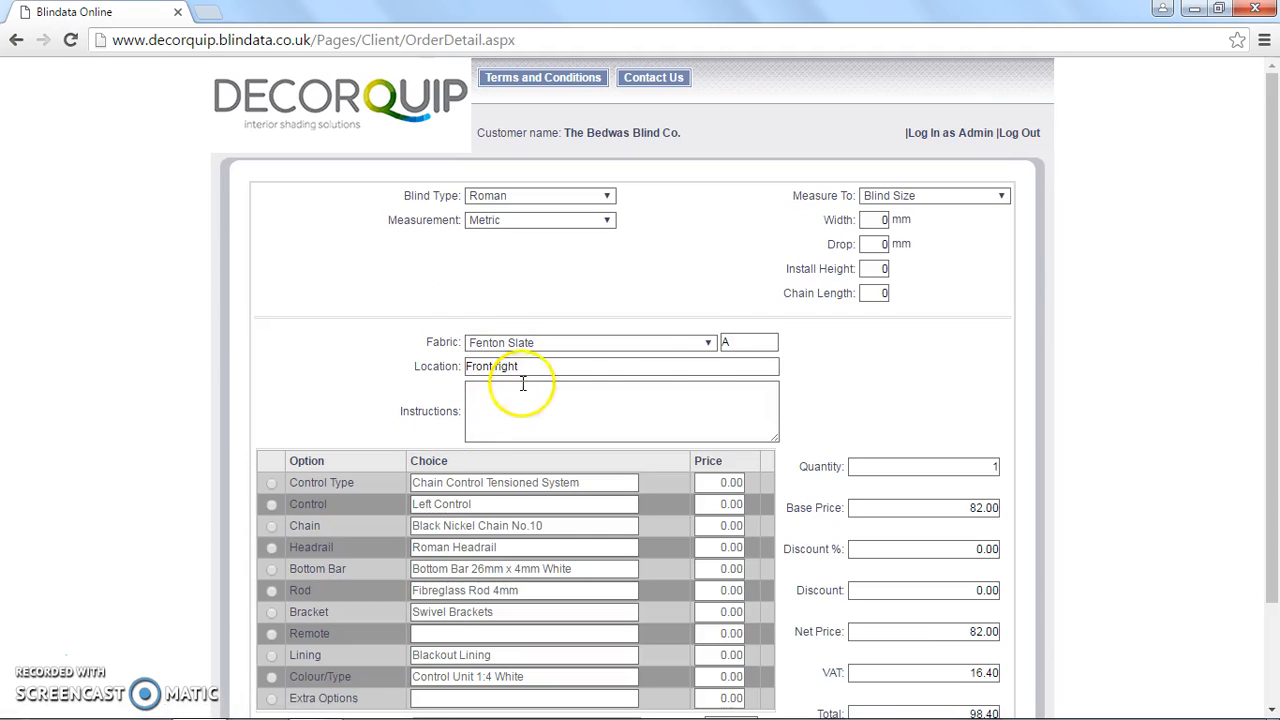
pyautogui.click(880, 219)
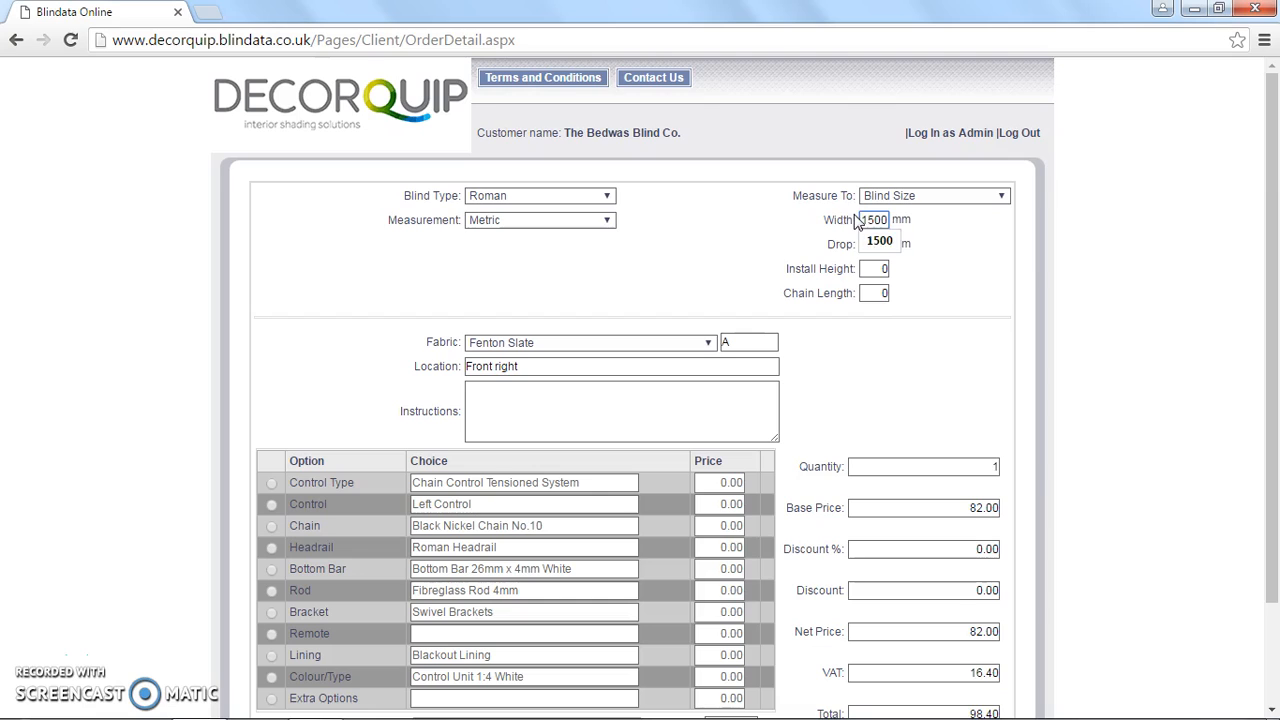
pyautogui.write('100')
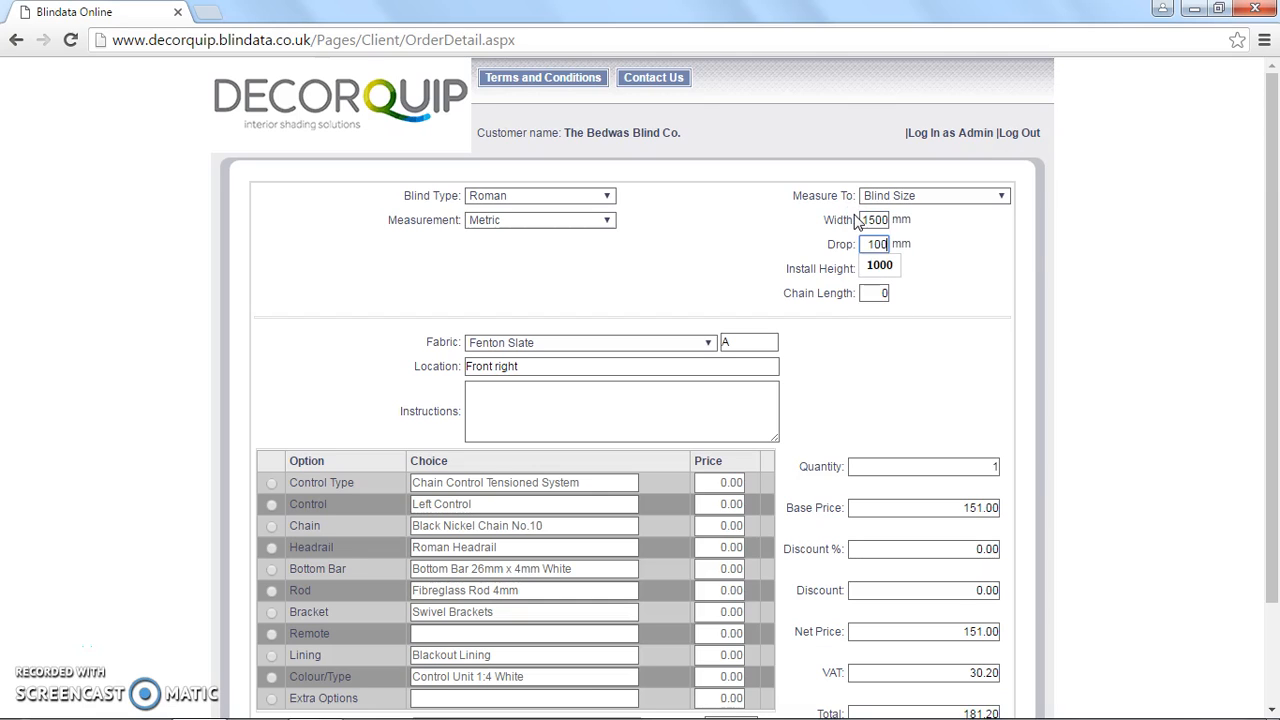
pyautogui.write('100')
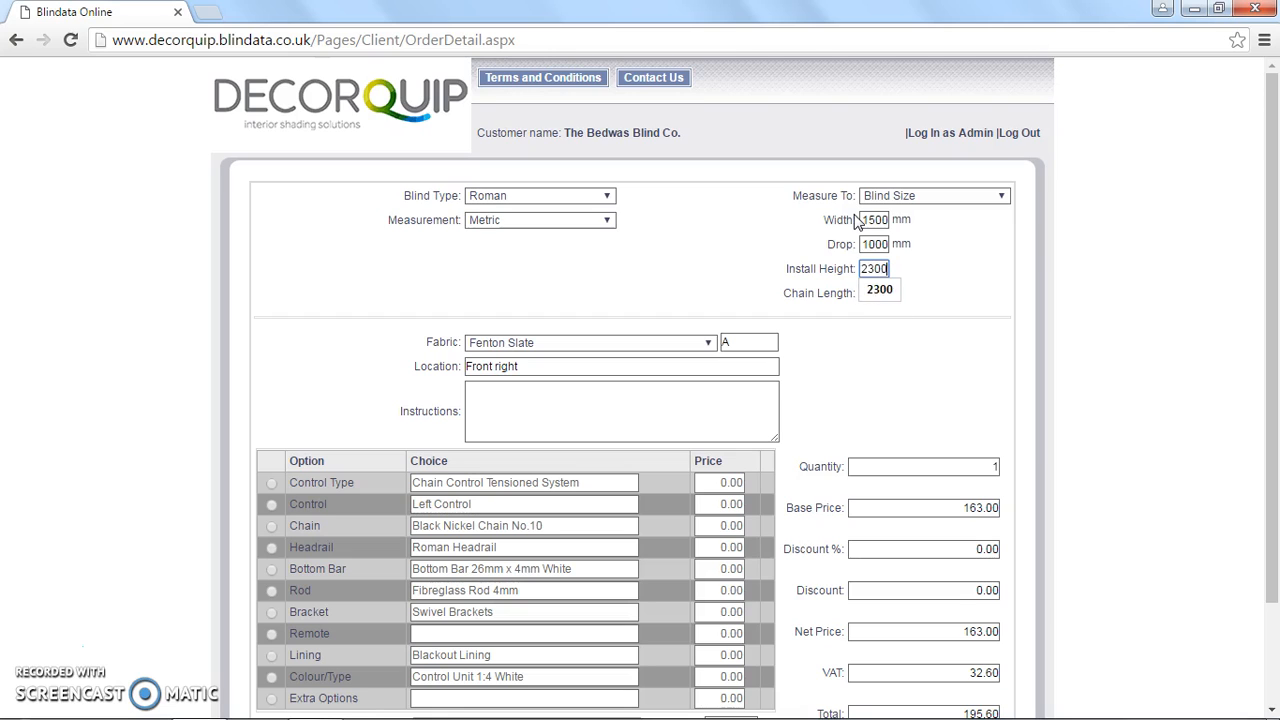
pyautogui.write('800')
pyautogui.click(621, 366)
pyautogui.write('le')
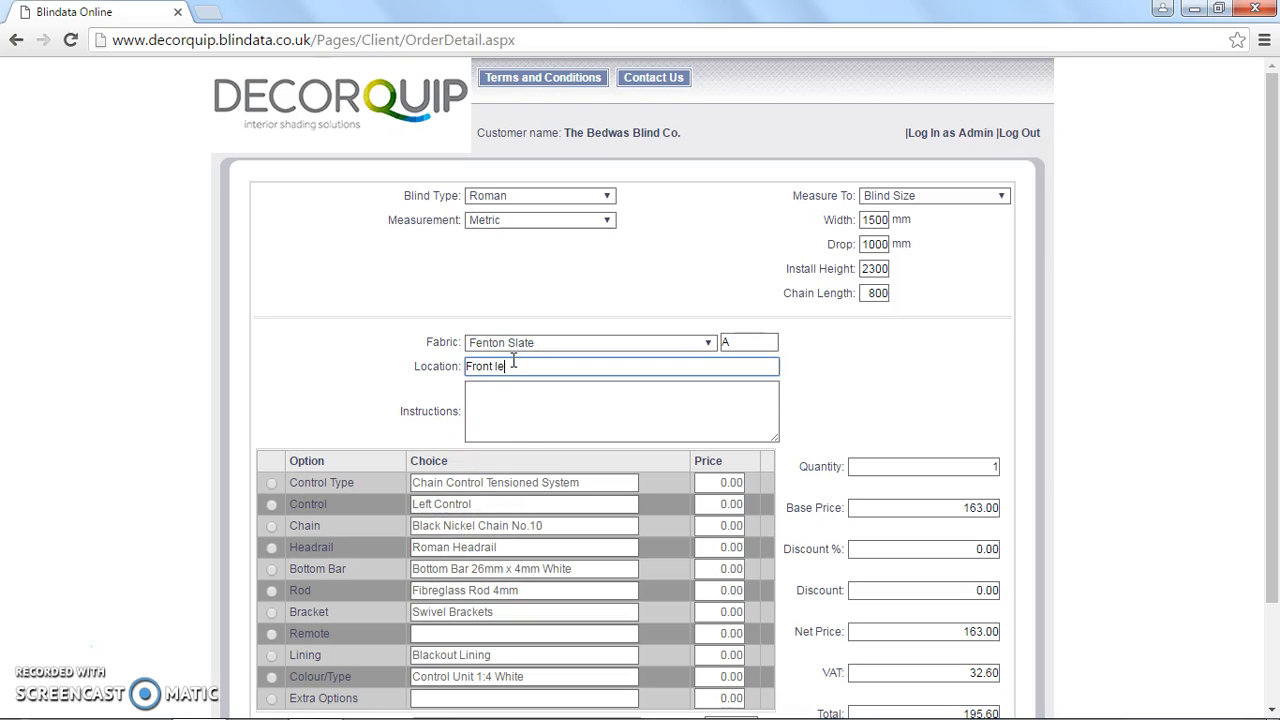
pyautogui.scroll(-3)
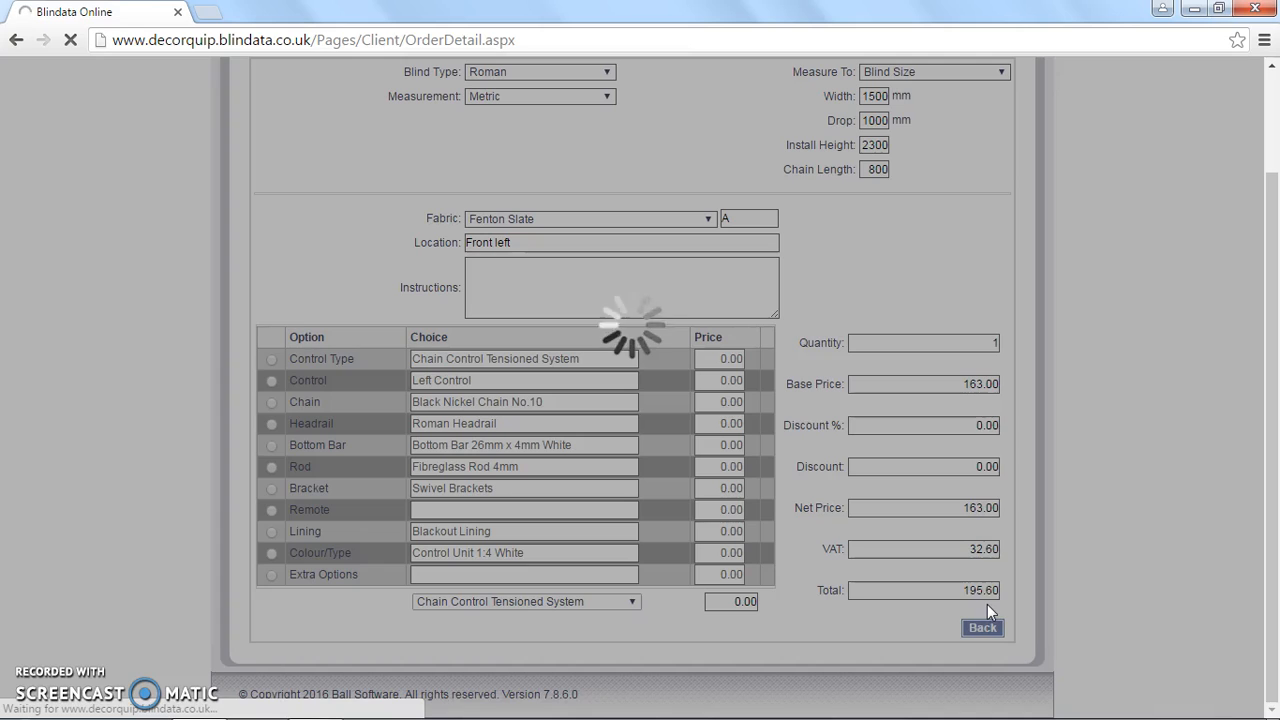
# Save the 1500 wide blind and copy the first 1000 wide blind as a third line.
pyautogui.click(982, 627)
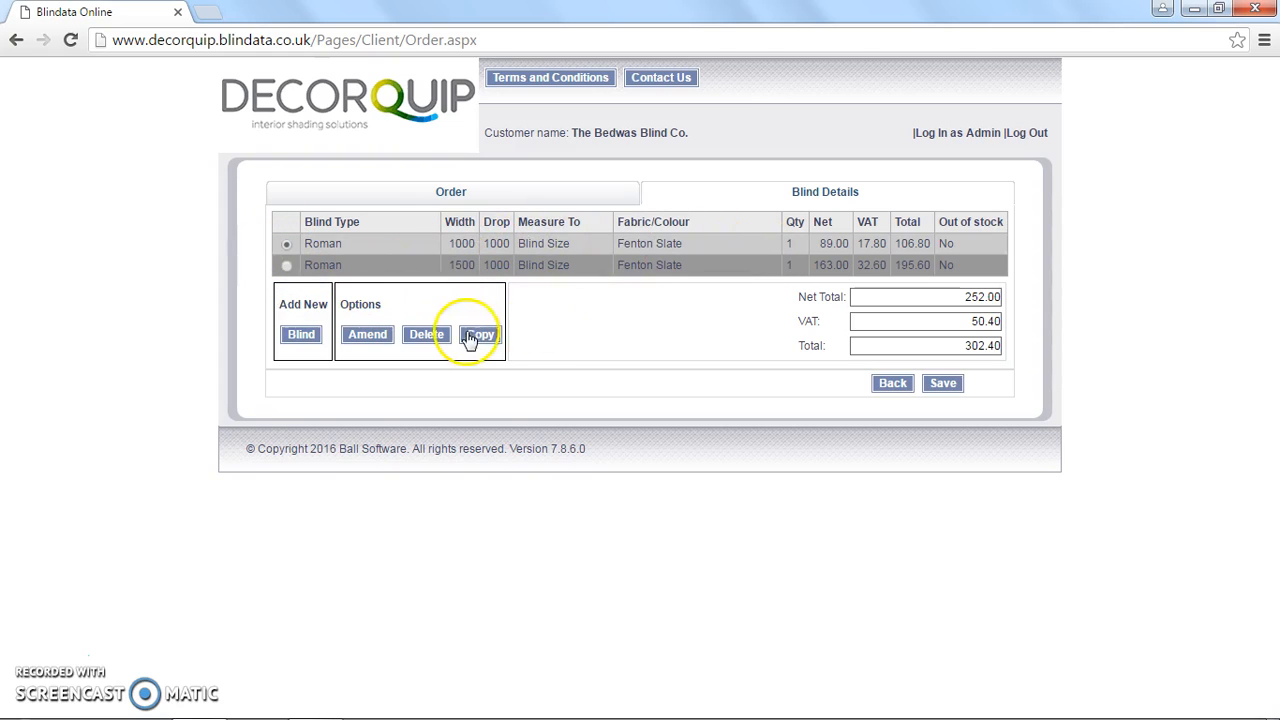
pyautogui.click(480, 334)
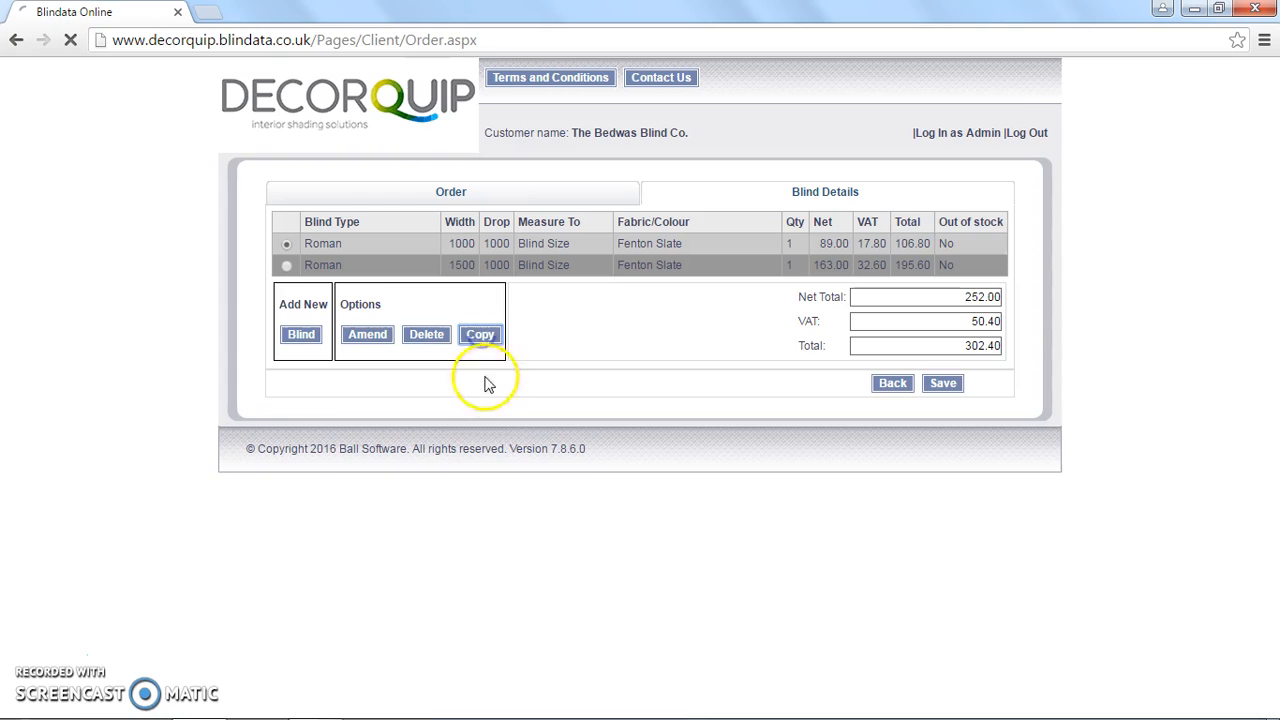
pyautogui.click(480, 334)
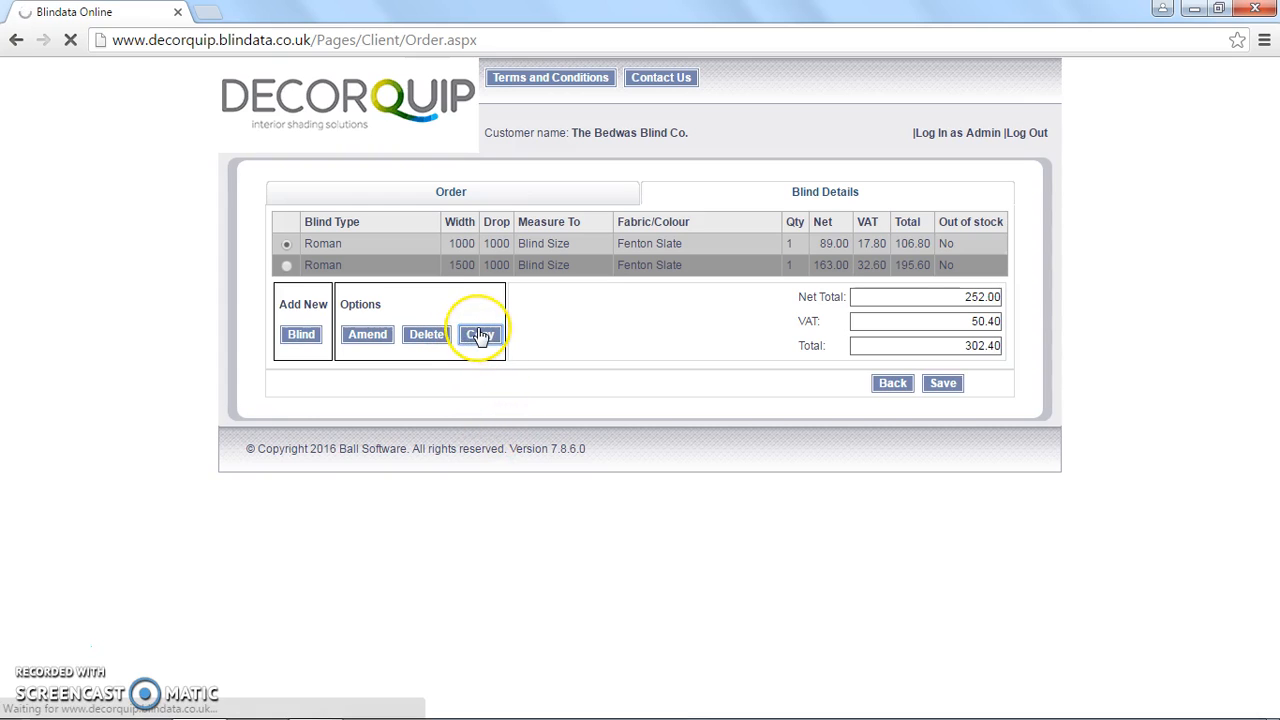
pyautogui.click(481, 334)
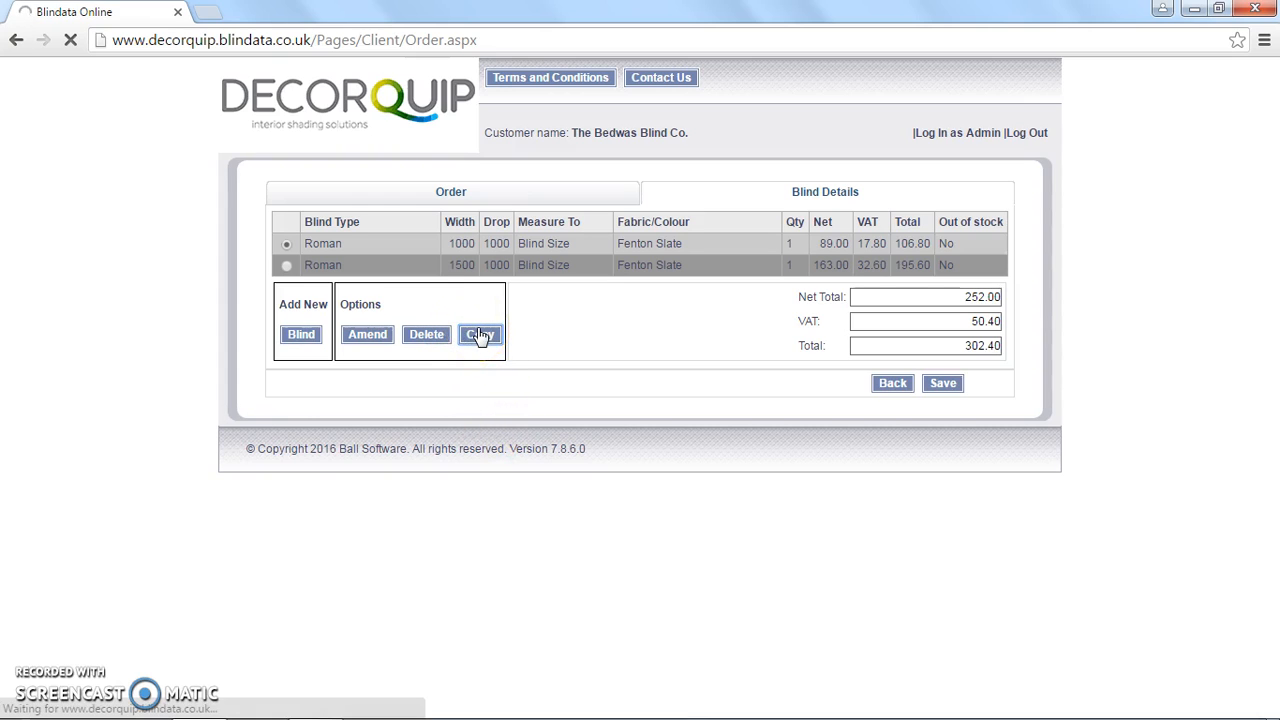
pyautogui.click(480, 334)
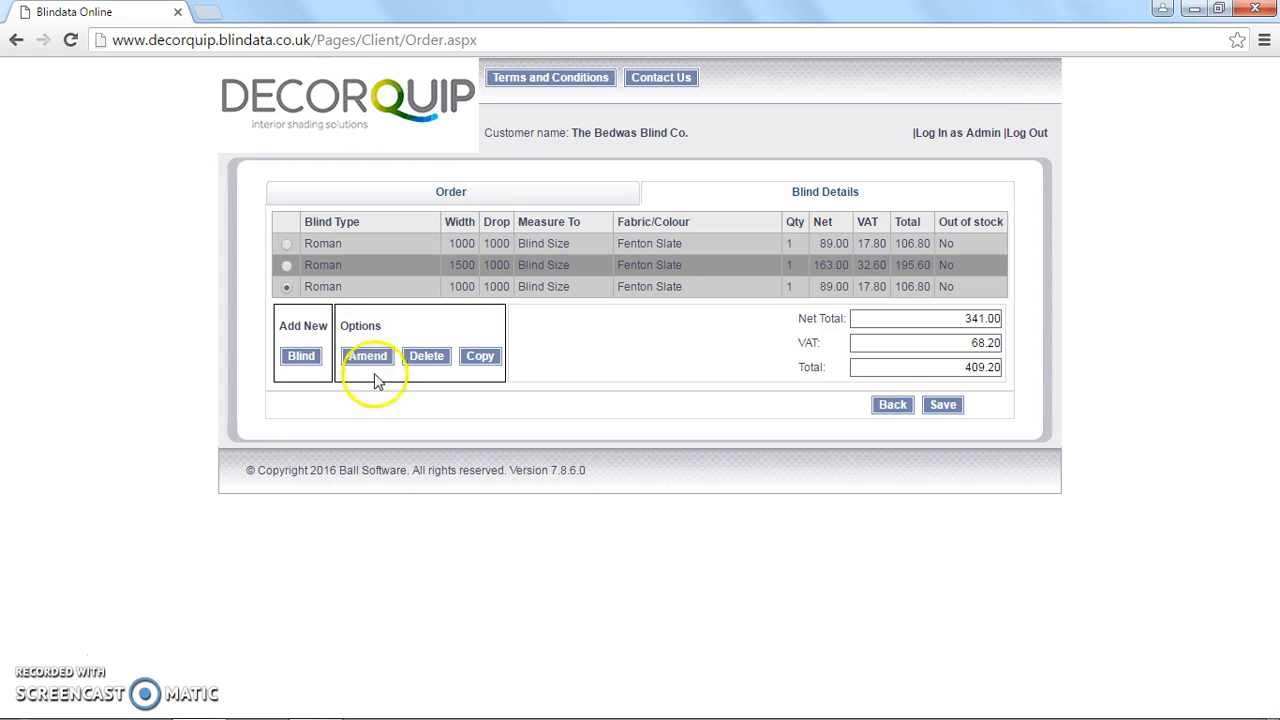
# Amend the copied blind to 1200 wide and save it, raising the order total to 411.60.
pyautogui.click(367, 356)
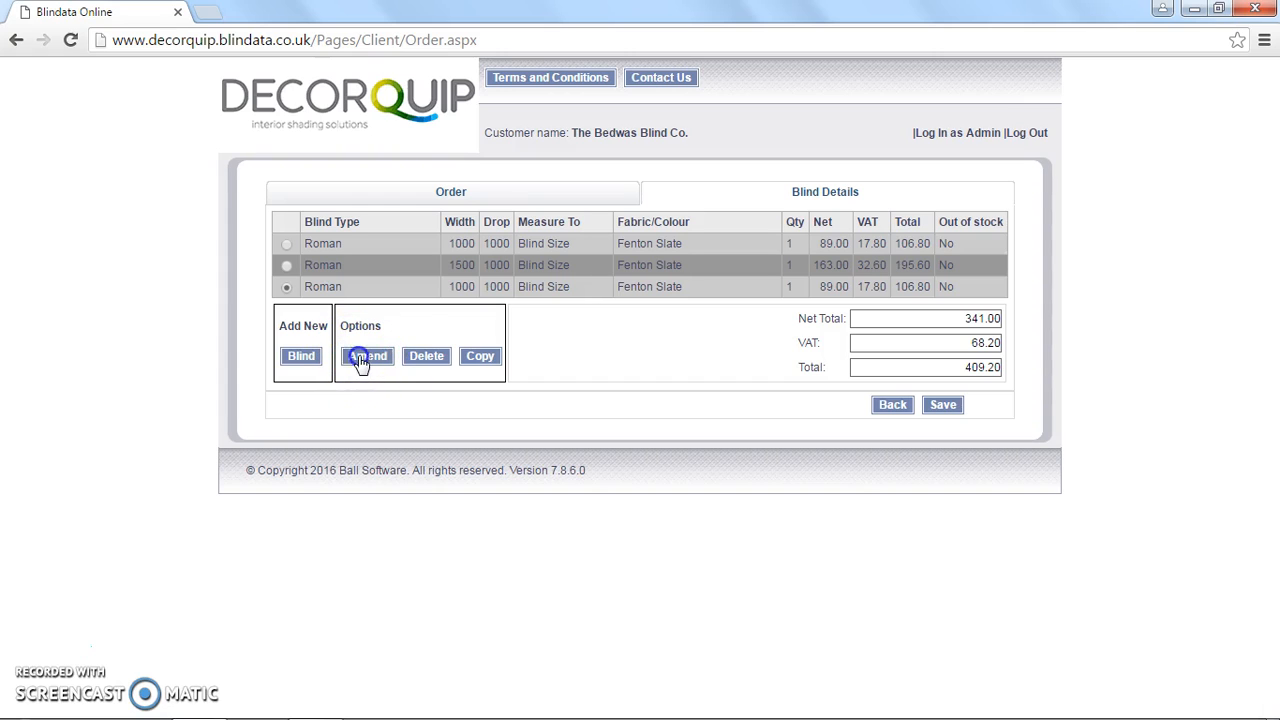
pyautogui.click(367, 356)
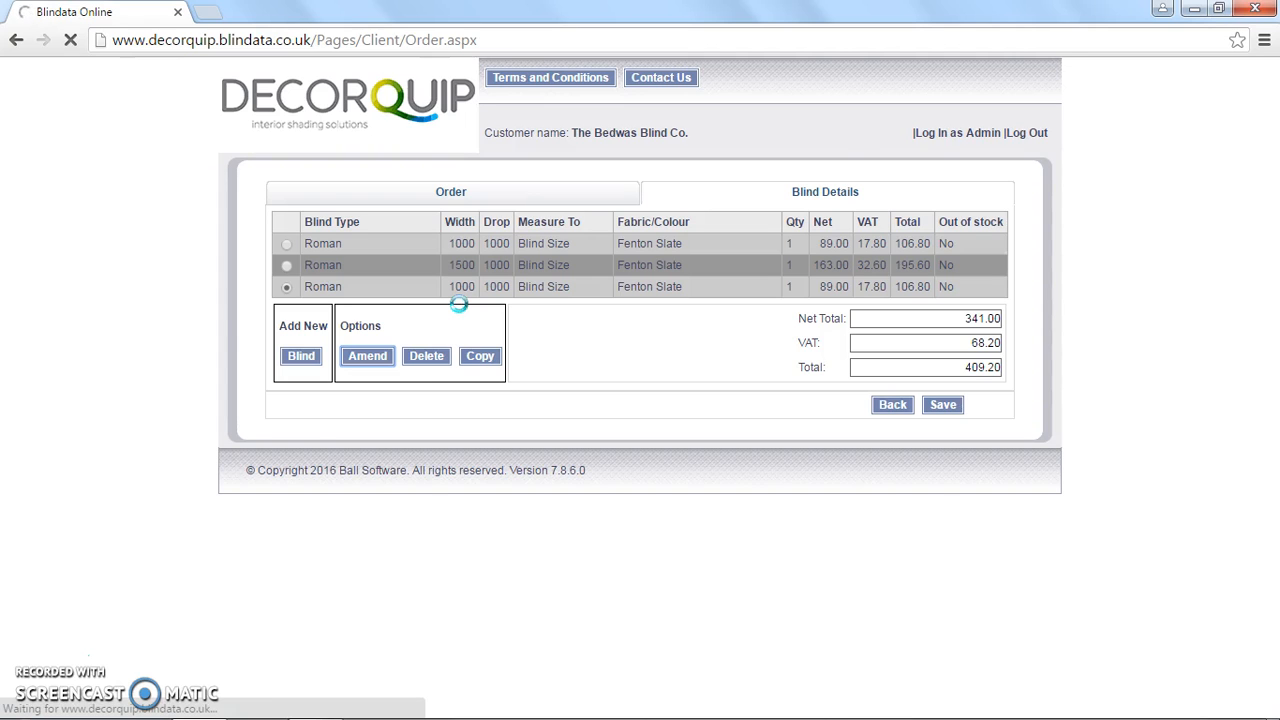
pyautogui.click(367, 356)
pyautogui.write('1200')
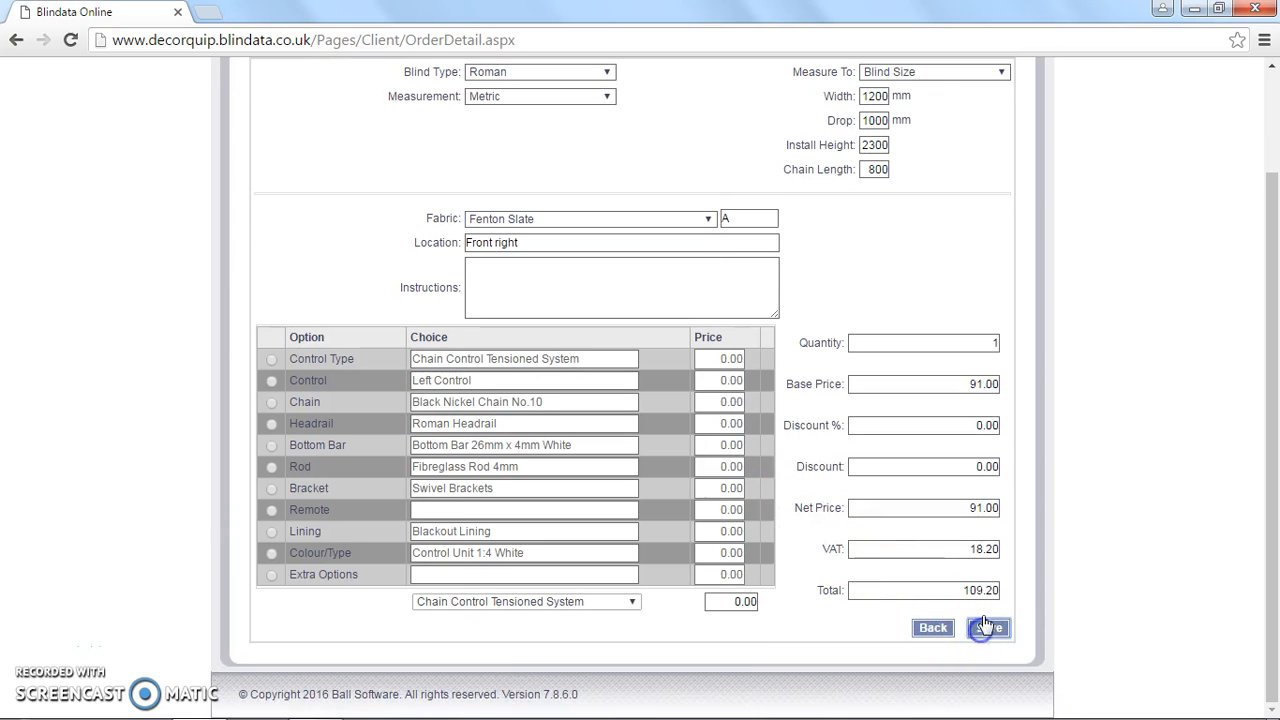
pyautogui.click(988, 628)
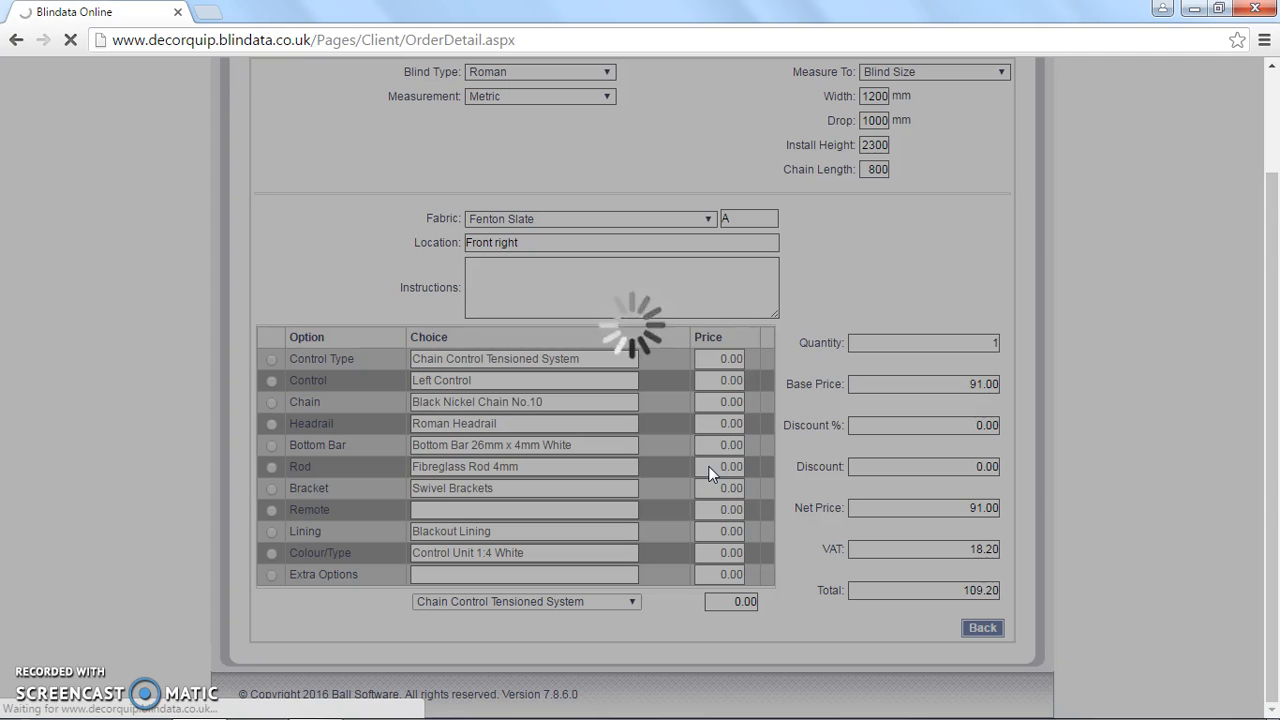
pyautogui.click(982, 627)
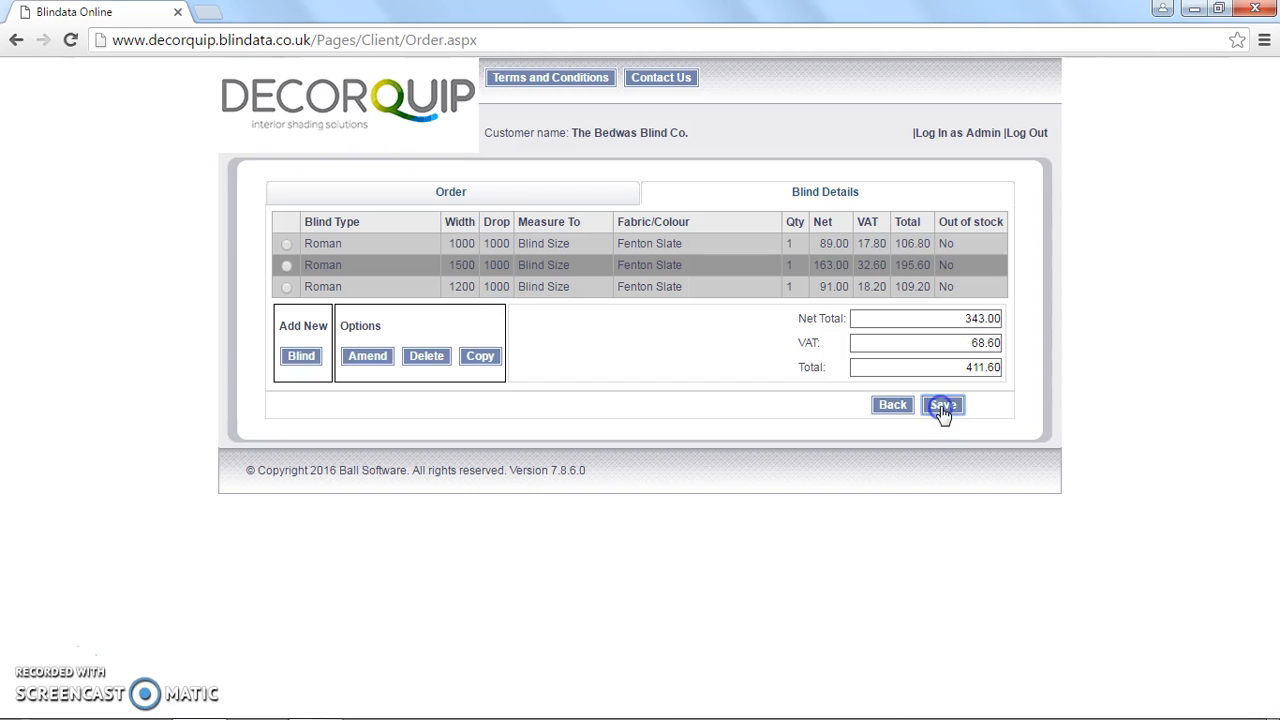
# Save the order so 31629, reference Roman test, lists as Unsubmitted.
pyautogui.click(943, 404)
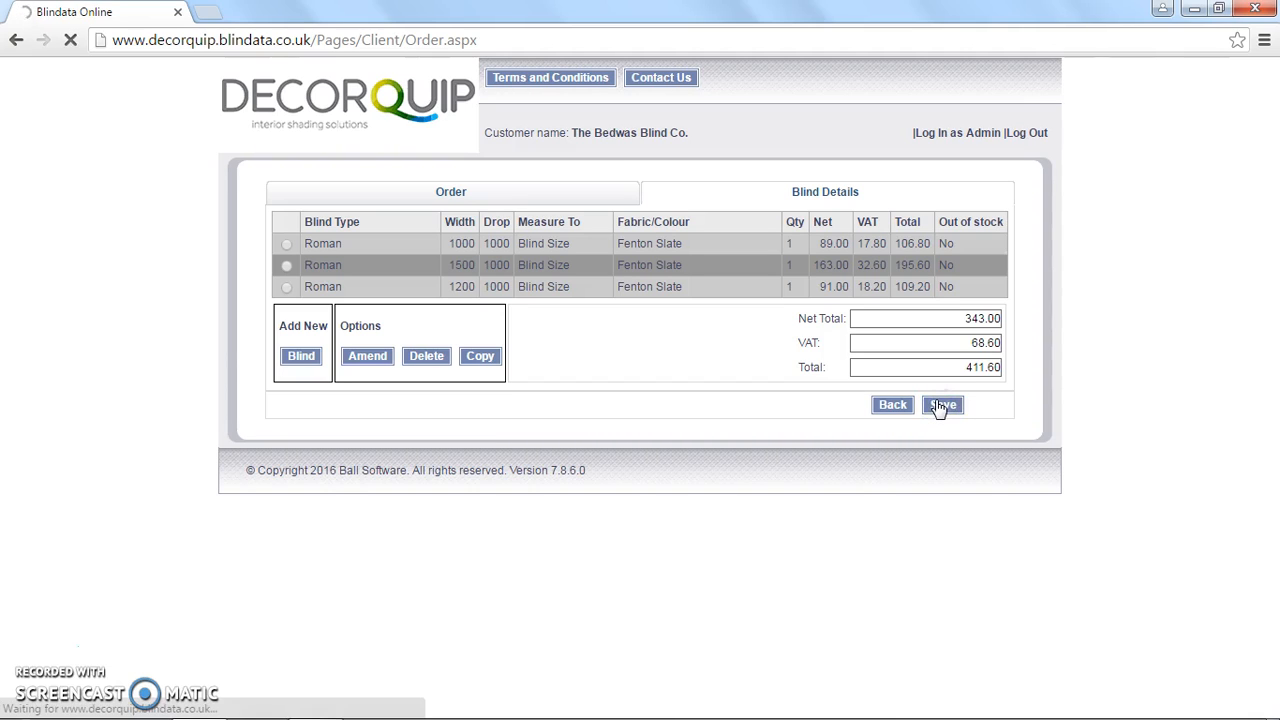
pyautogui.click(941, 404)
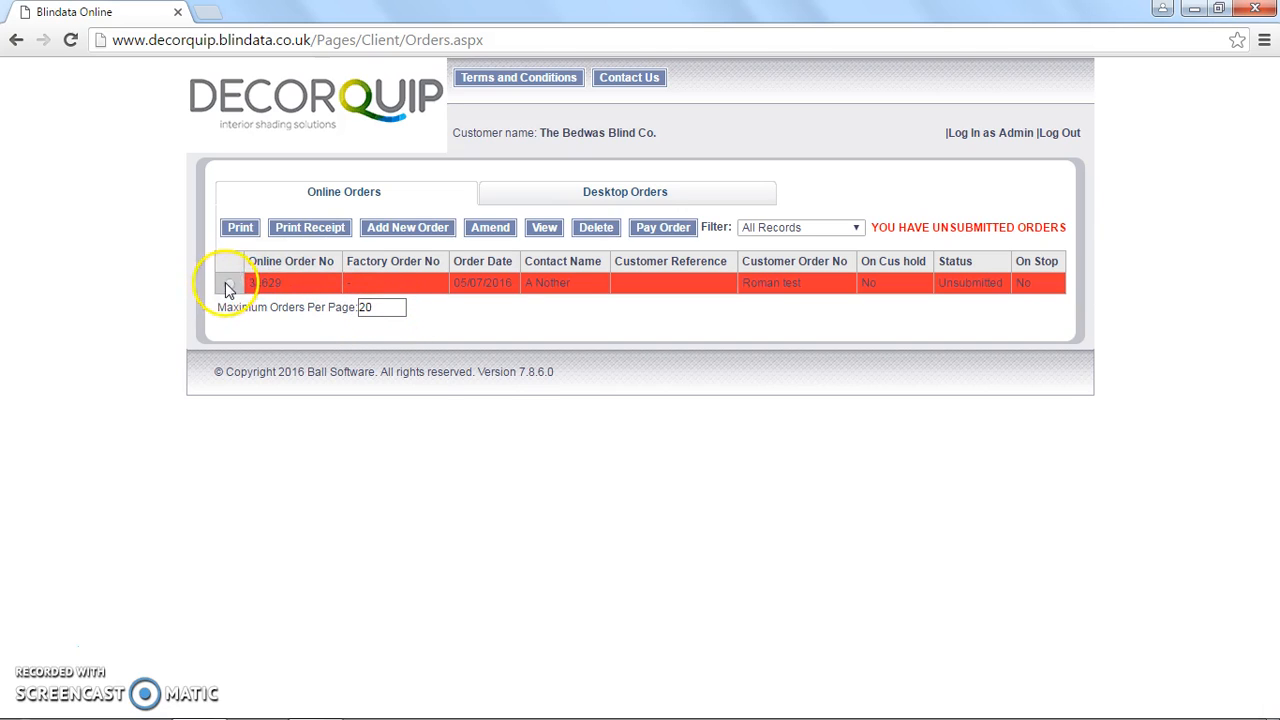
# Select order 31629 and start Pay Order, bringing up the submission warning.
pyautogui.click(229, 283)
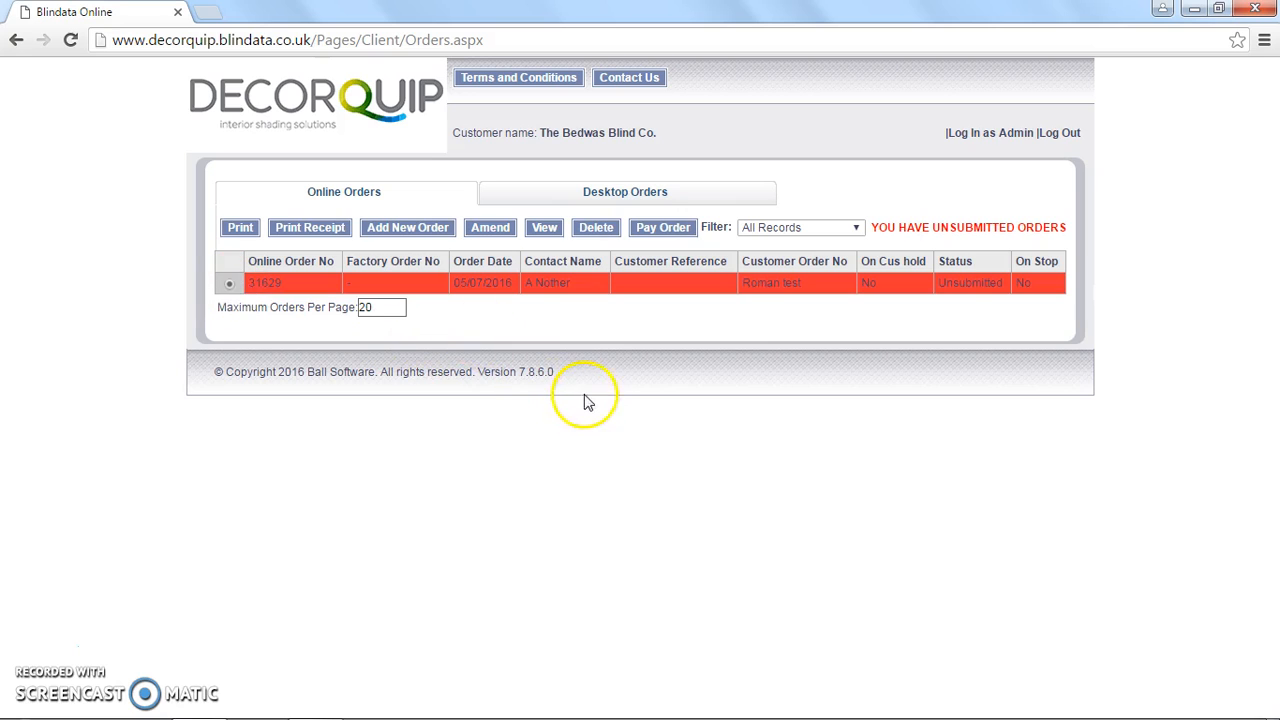
pyautogui.moveTo(520, 345)
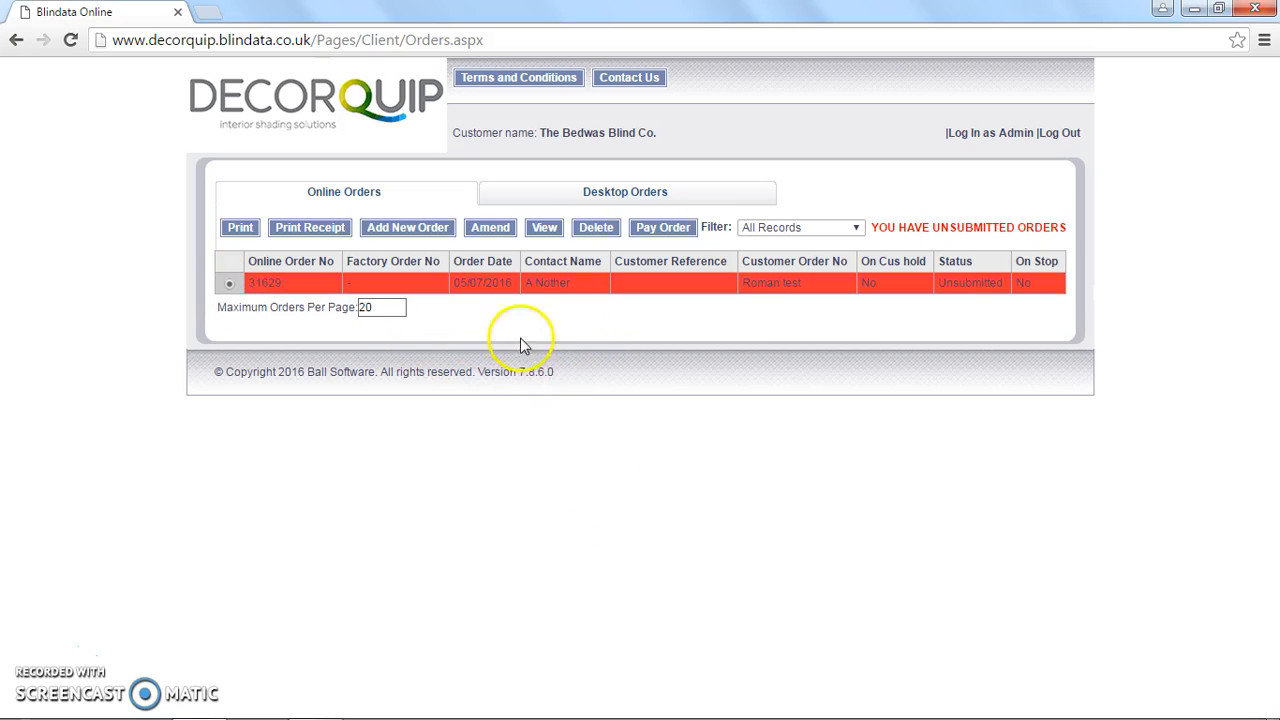
pyautogui.moveTo(650, 300)
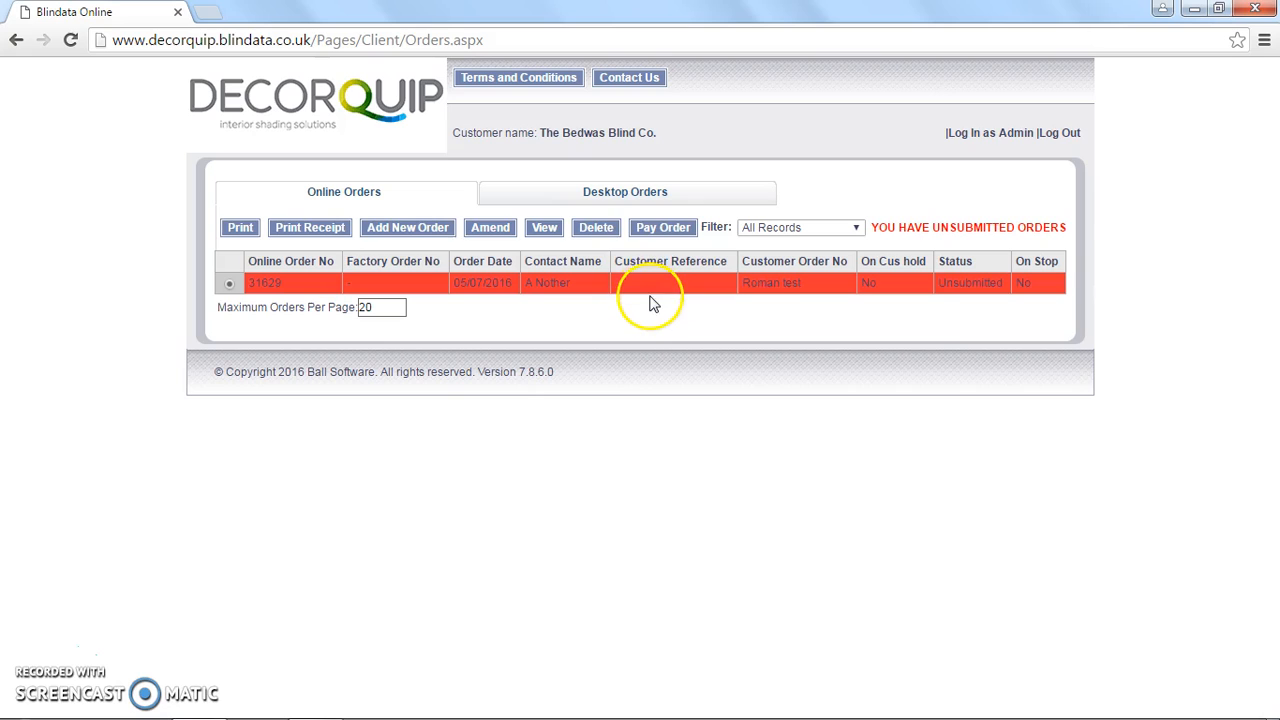
pyautogui.moveTo(640, 287)
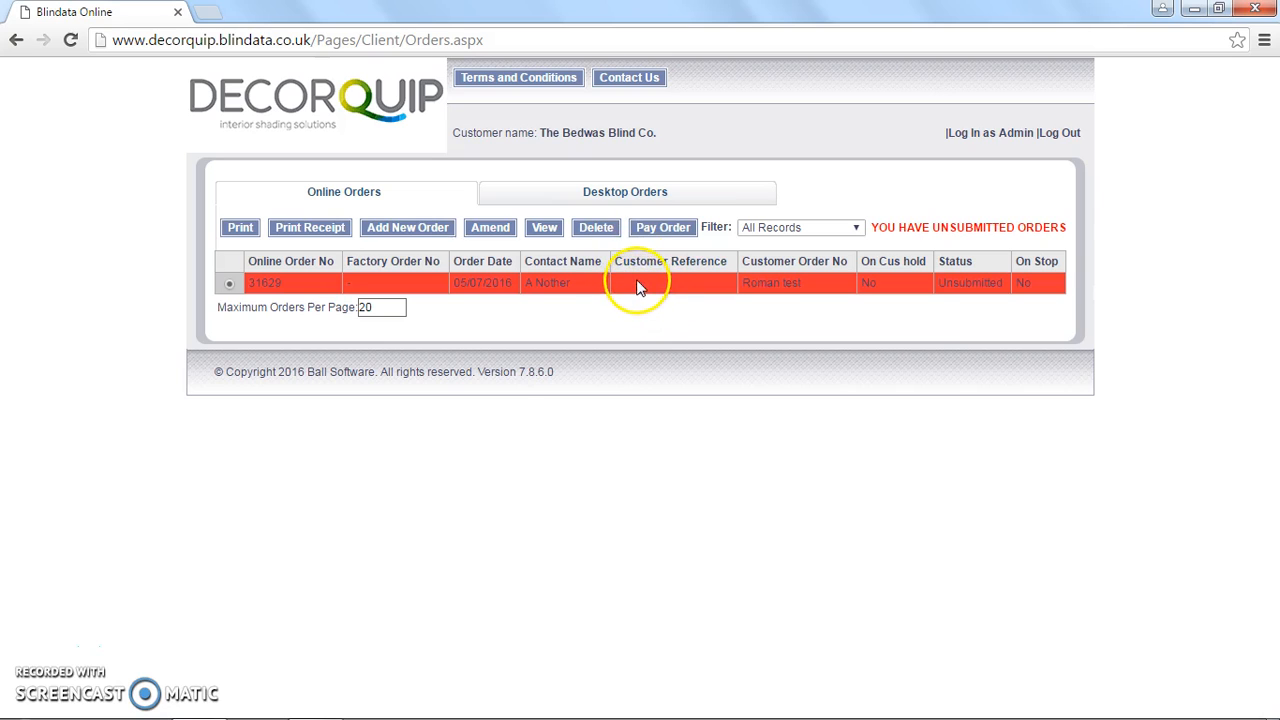
pyautogui.moveTo(642, 292)
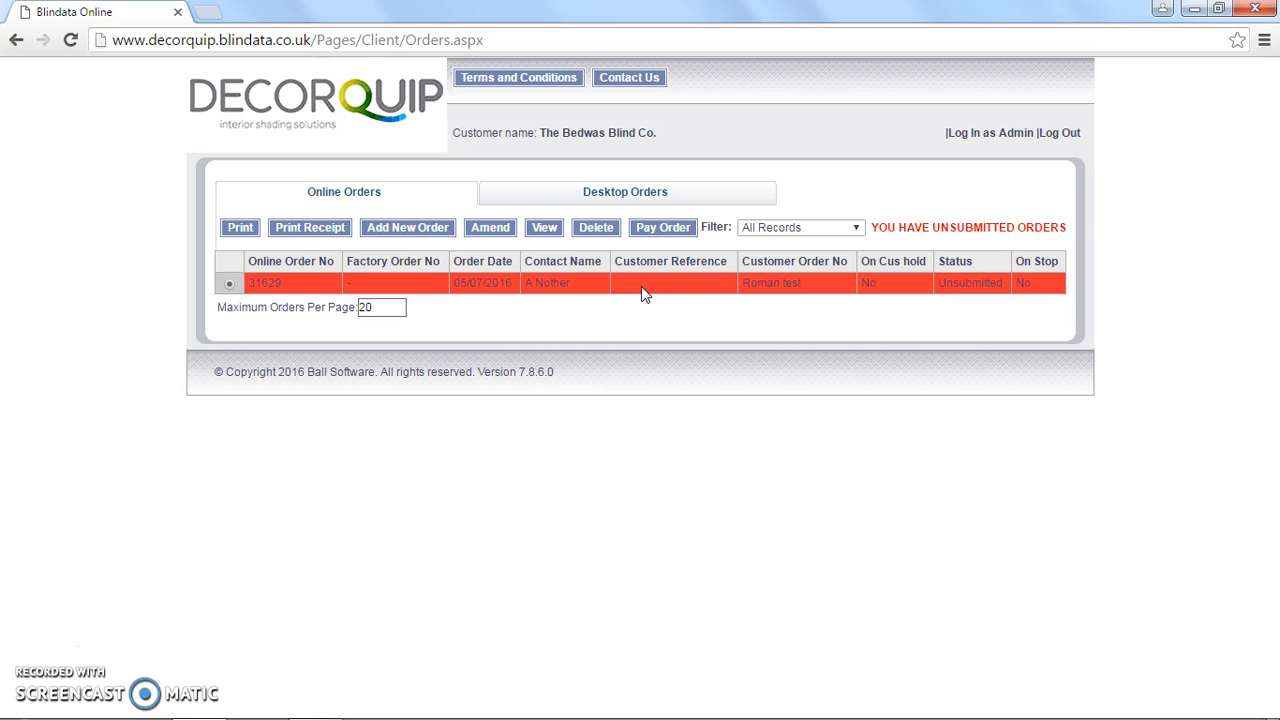
pyautogui.click(662, 227)
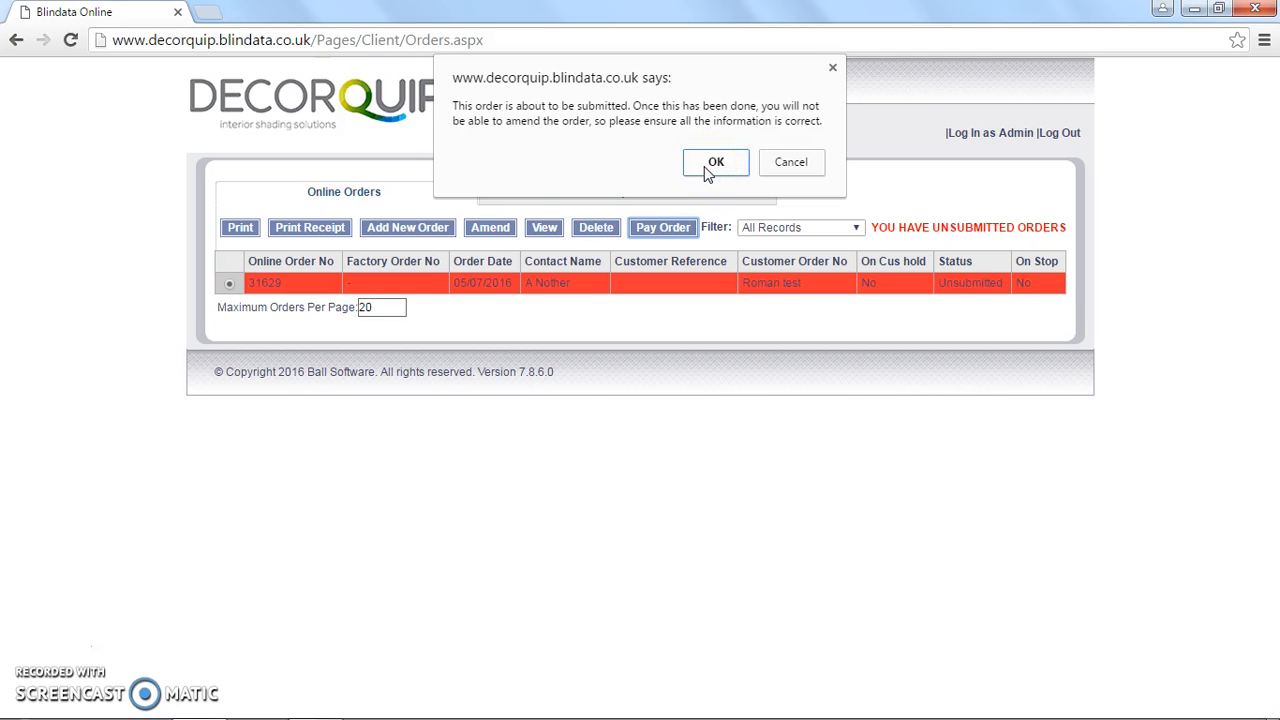
pyautogui.moveTo(797, 162)
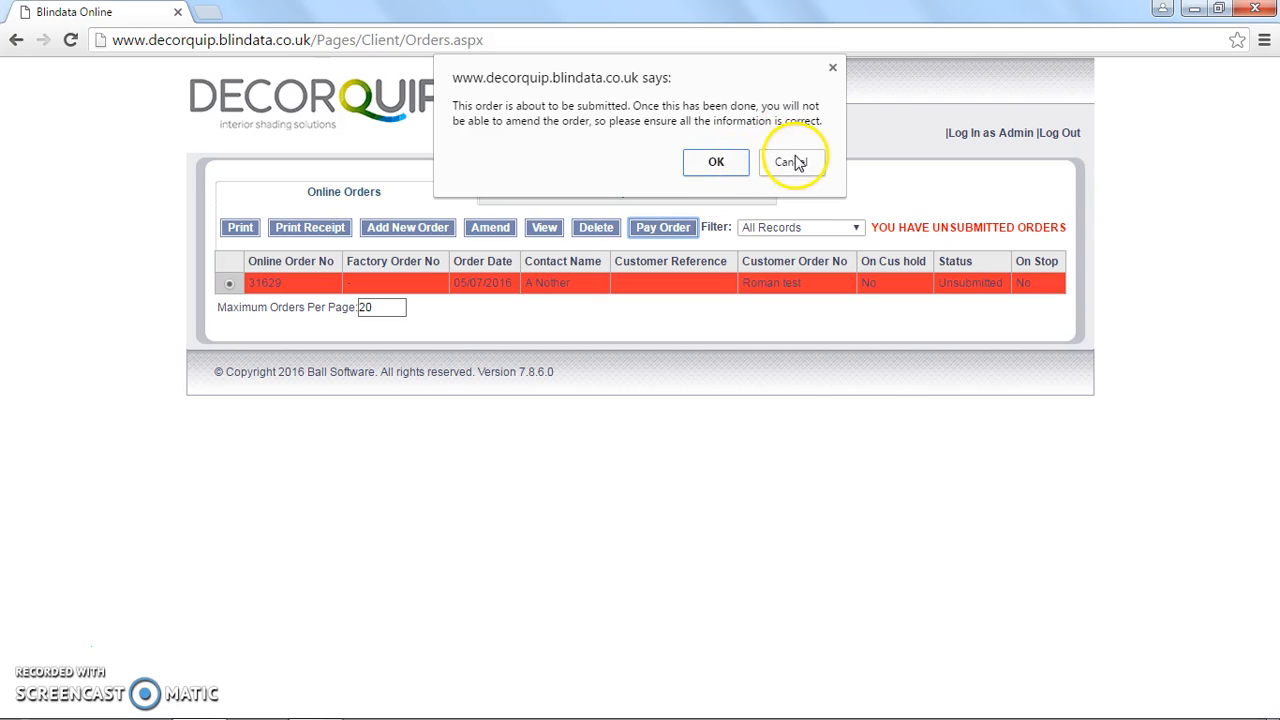
# Cancel the submission warning so order 31629 stays Unsubmitted.
pyautogui.click(791, 162)
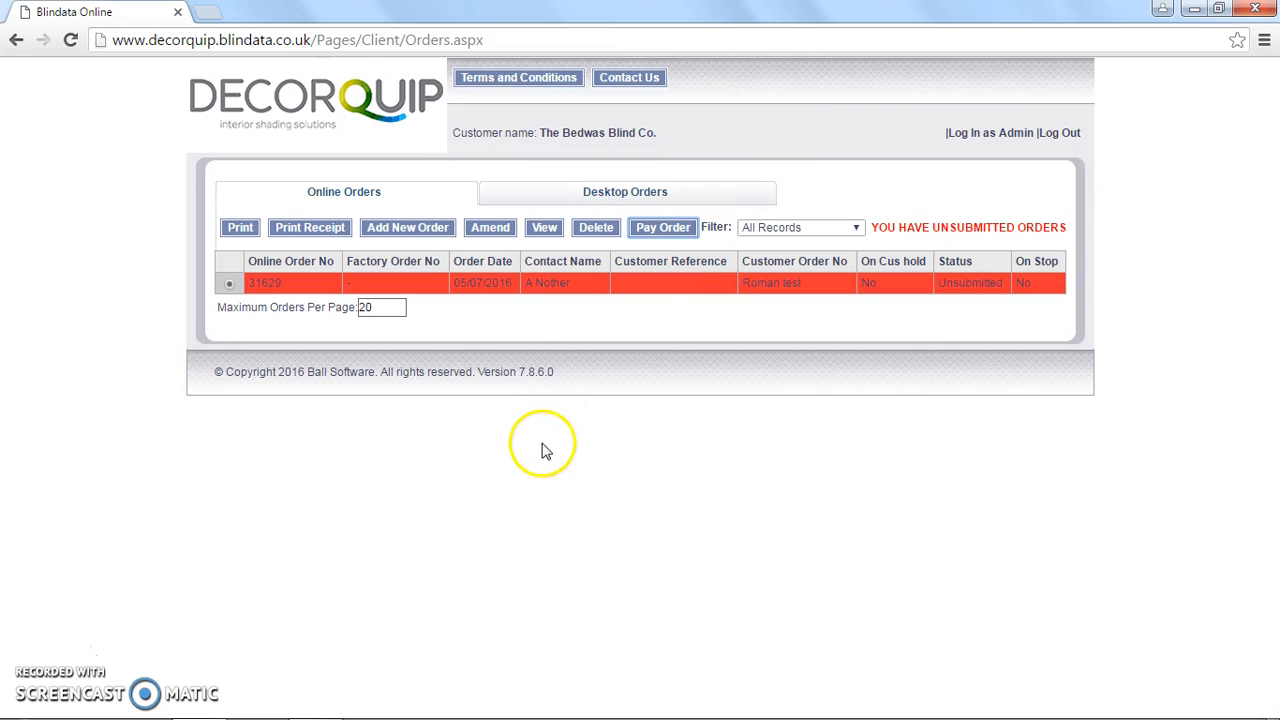
pyautogui.moveTo(588, 440)
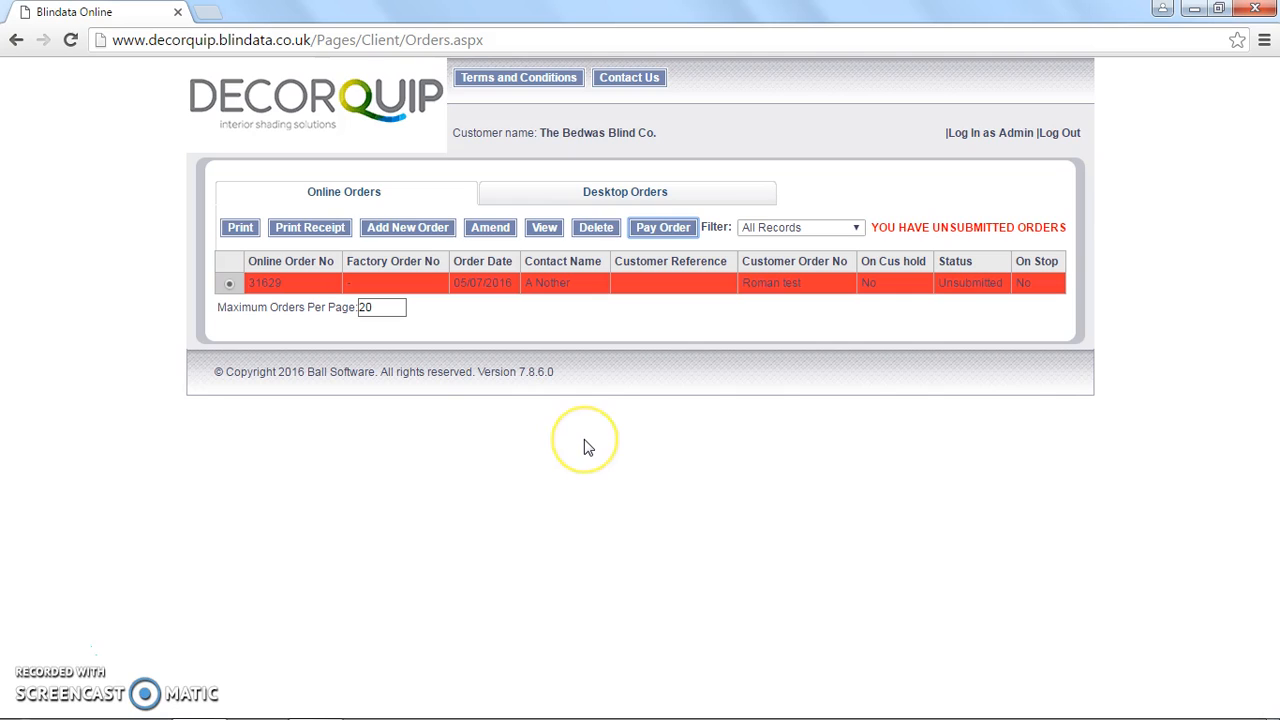
pyautogui.moveTo(100, 578)
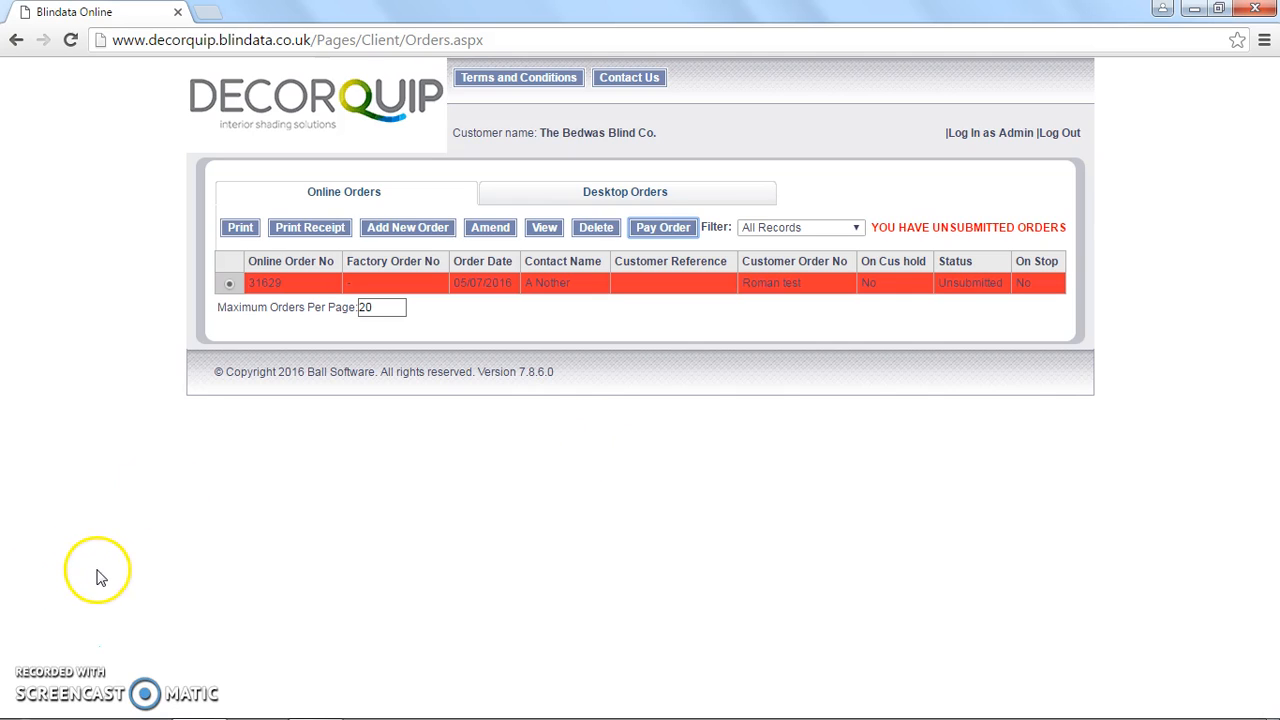